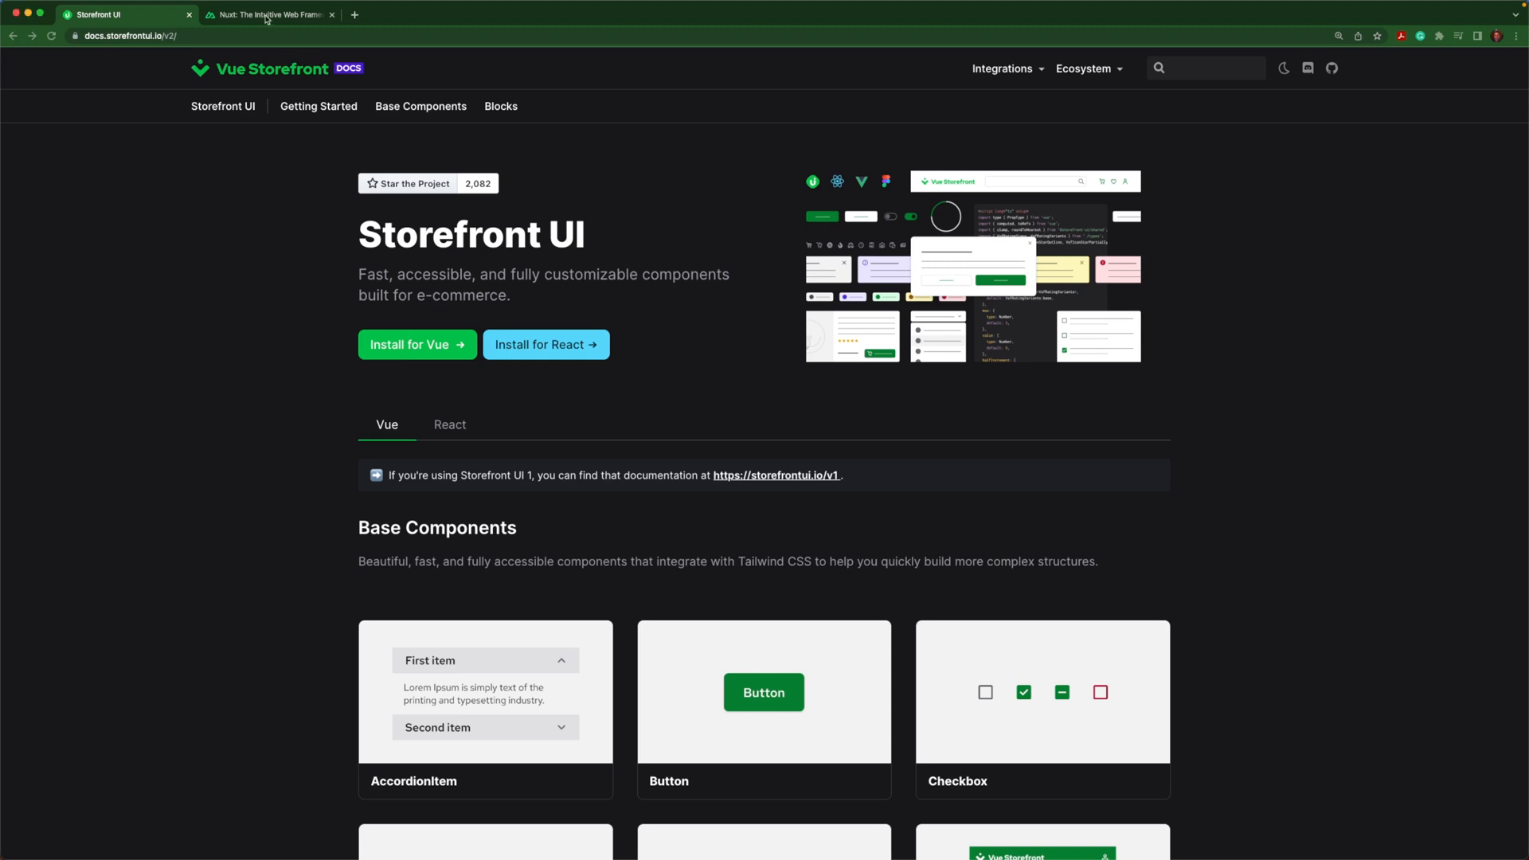
- Leave the Storefront UI docs homepage for the Terminal in the sfui2-gs folder
left_click(270, 15)
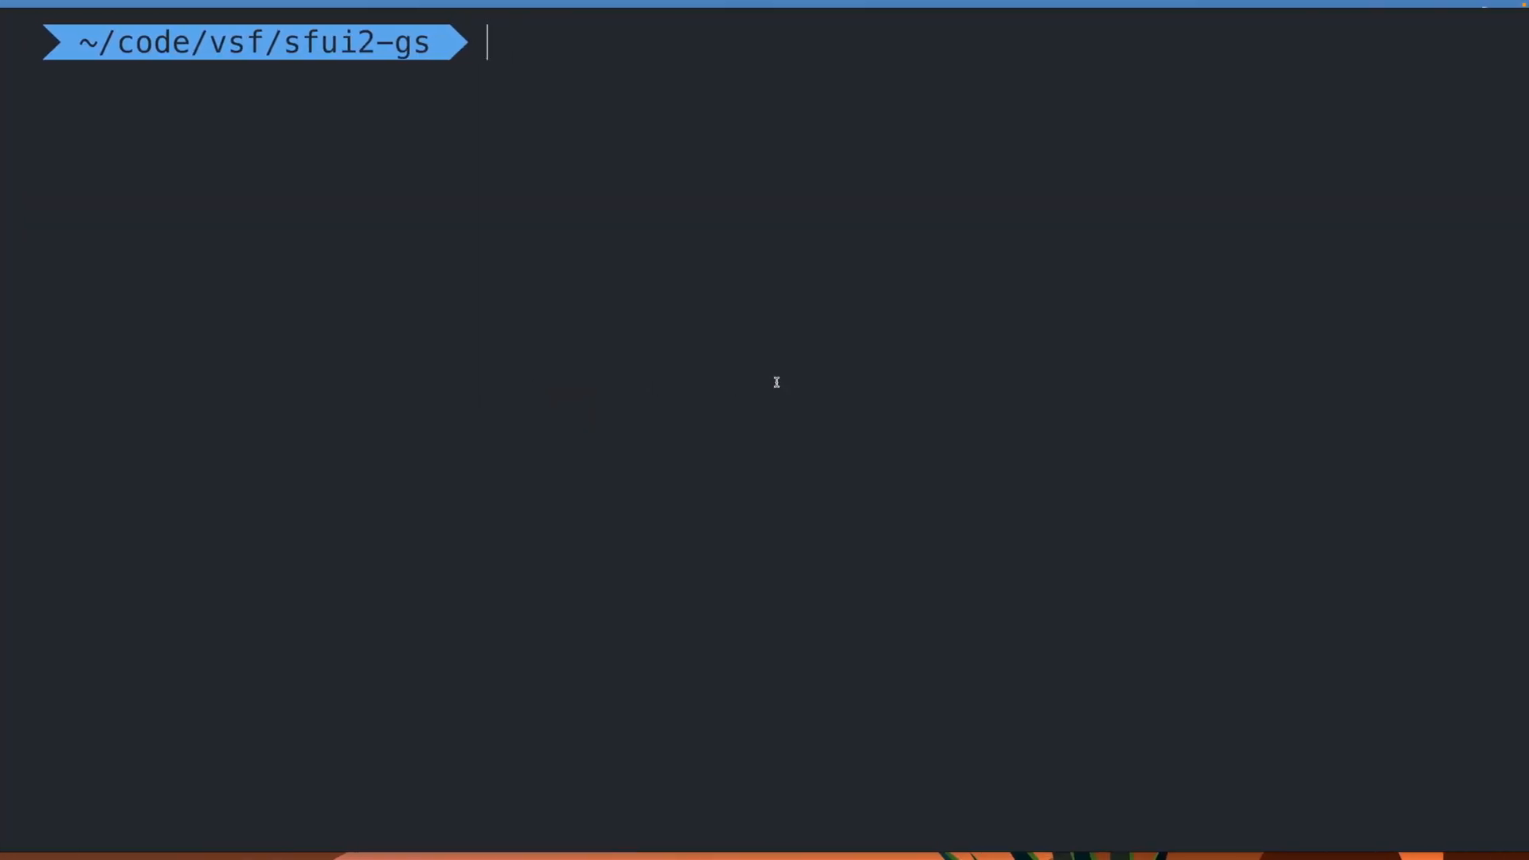
- Scaffold my-app with npx nuxi@latest init and open it using code my-app
type("npx nuxi@latest init my-app")
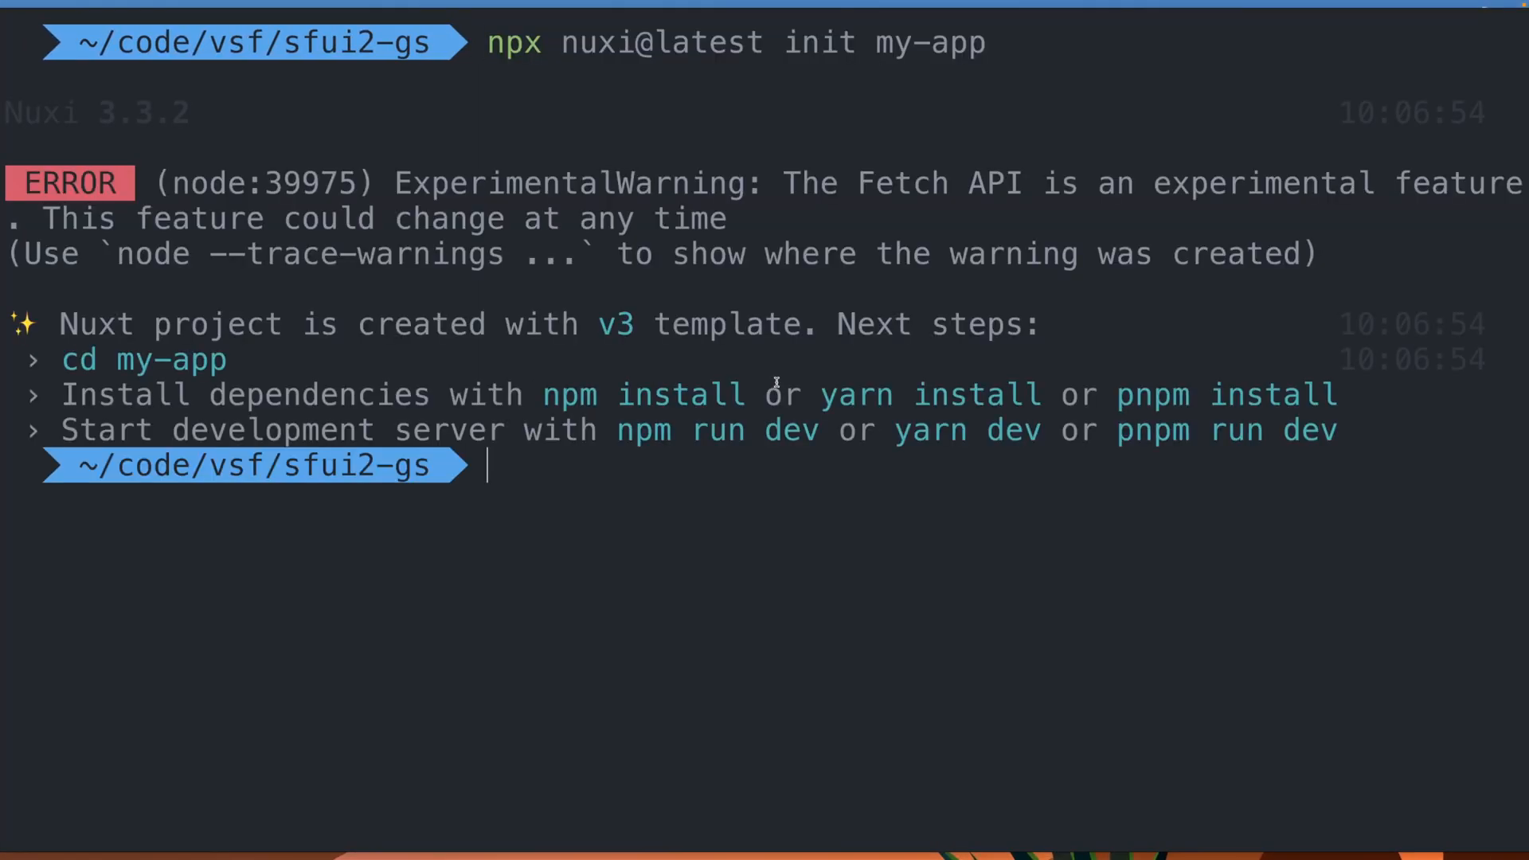
type("code my-app")
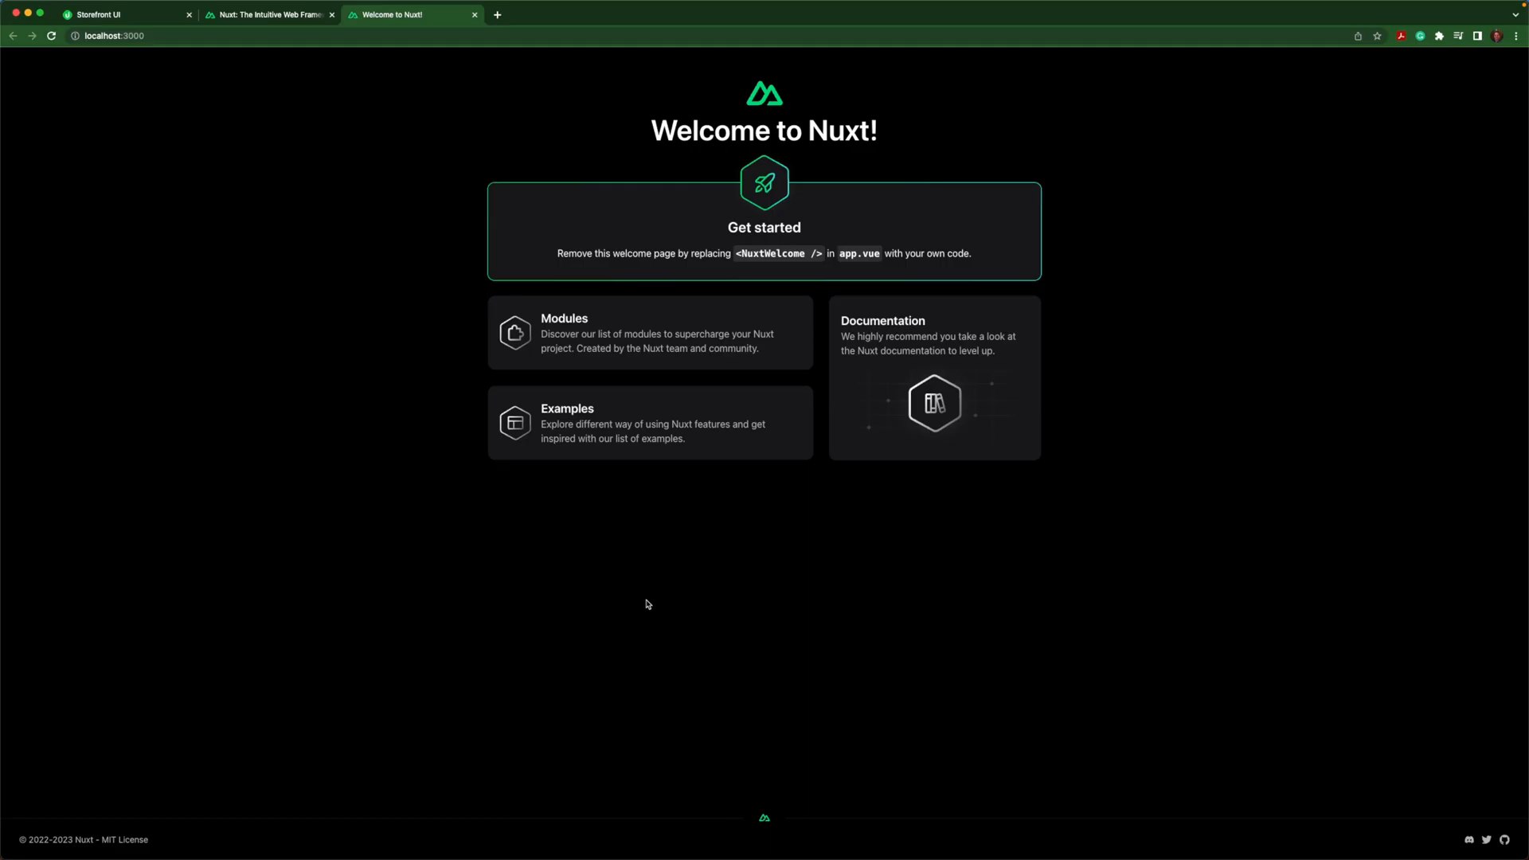
- Open the Vue Install guide and read its Nuxt 3 dependency and Tailwind setup steps
left_click(97, 14)
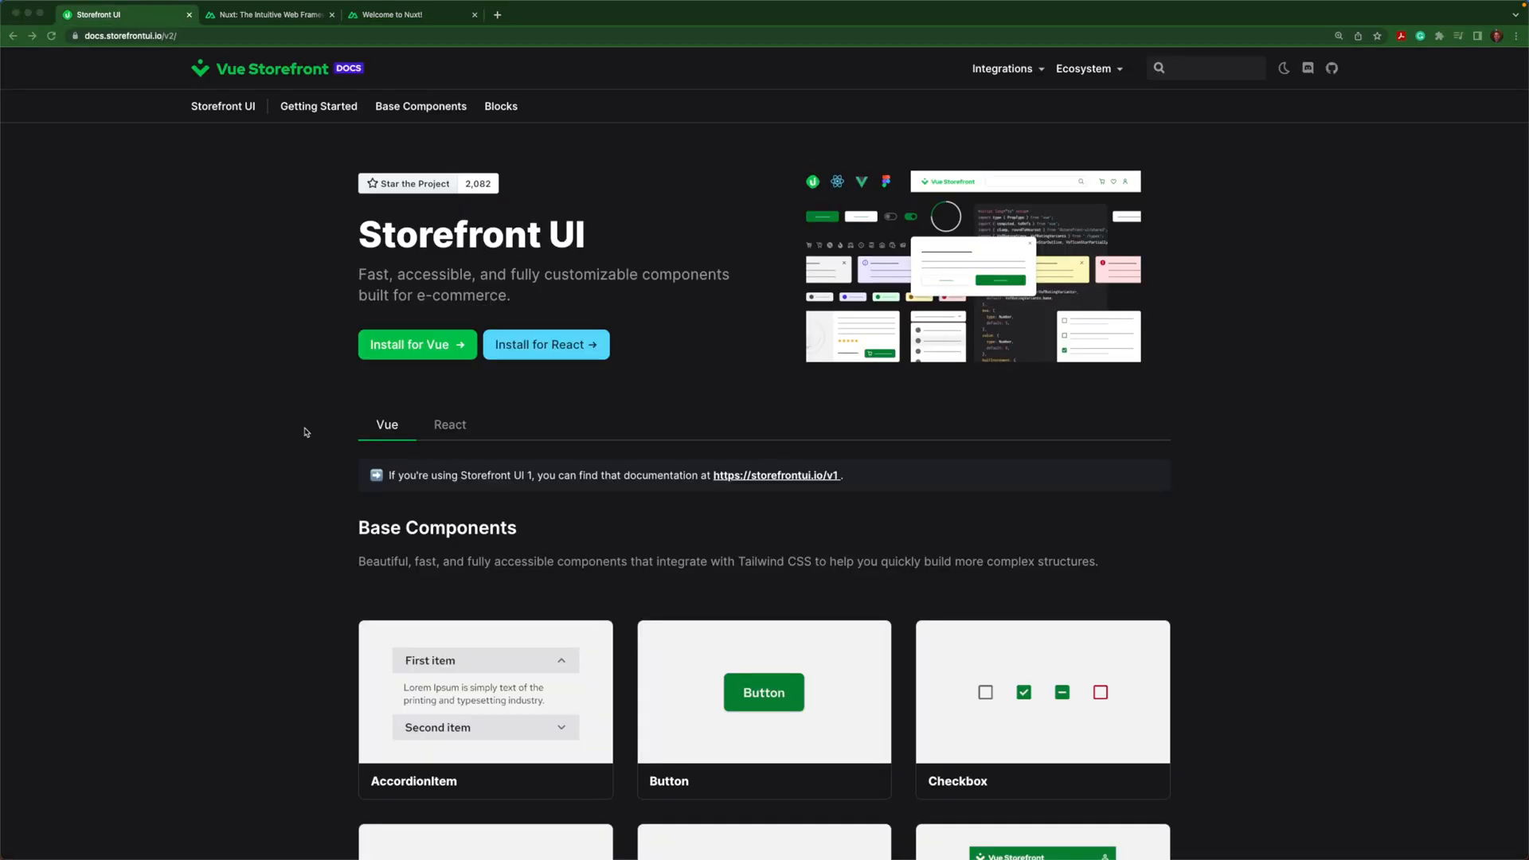
left_click(318, 106)
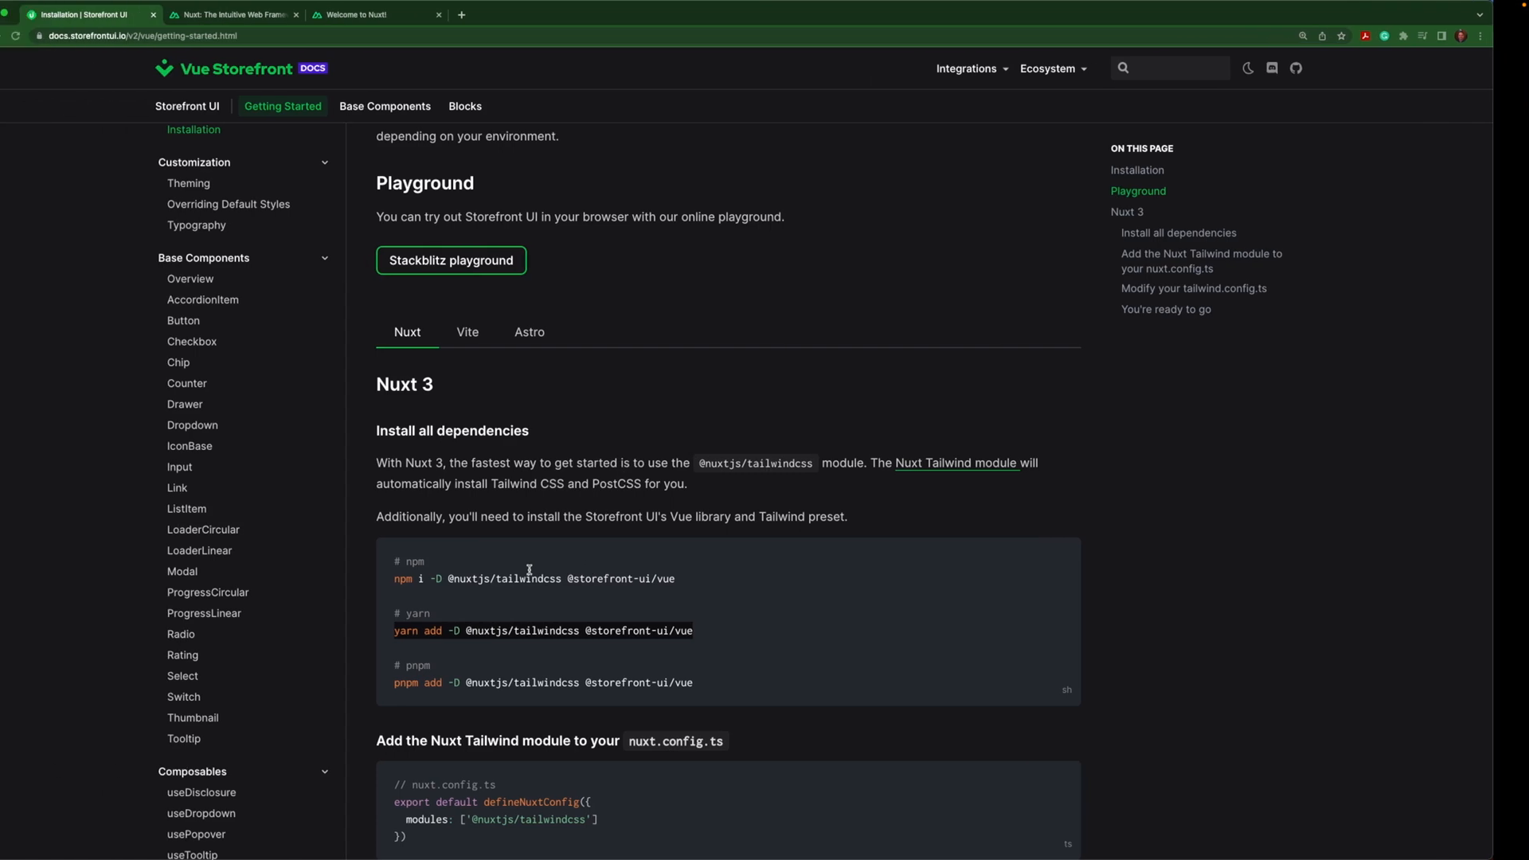
scroll("down", 3)
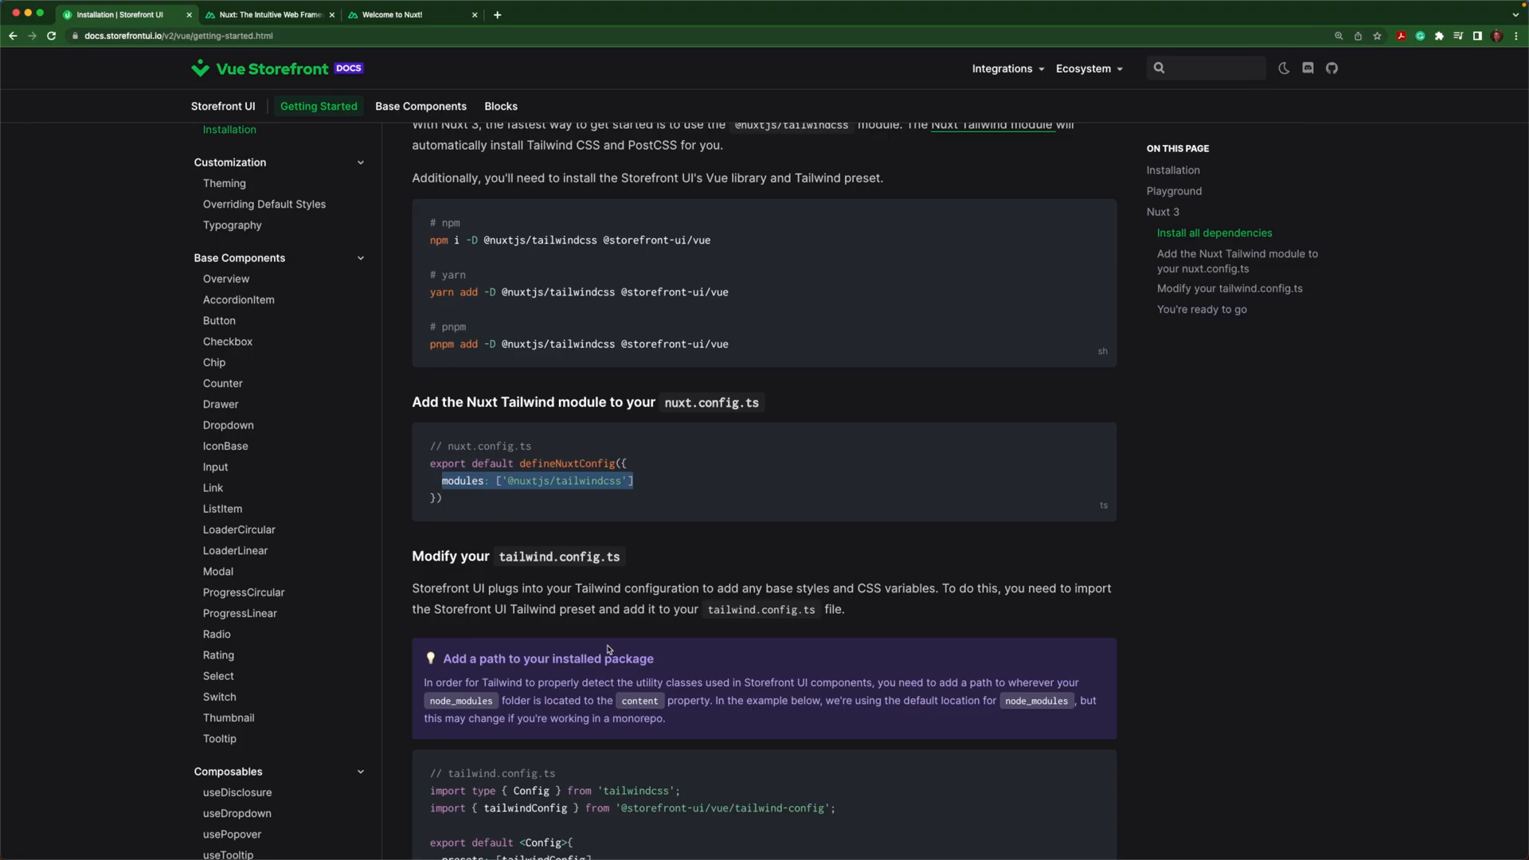
scroll("down", 3)
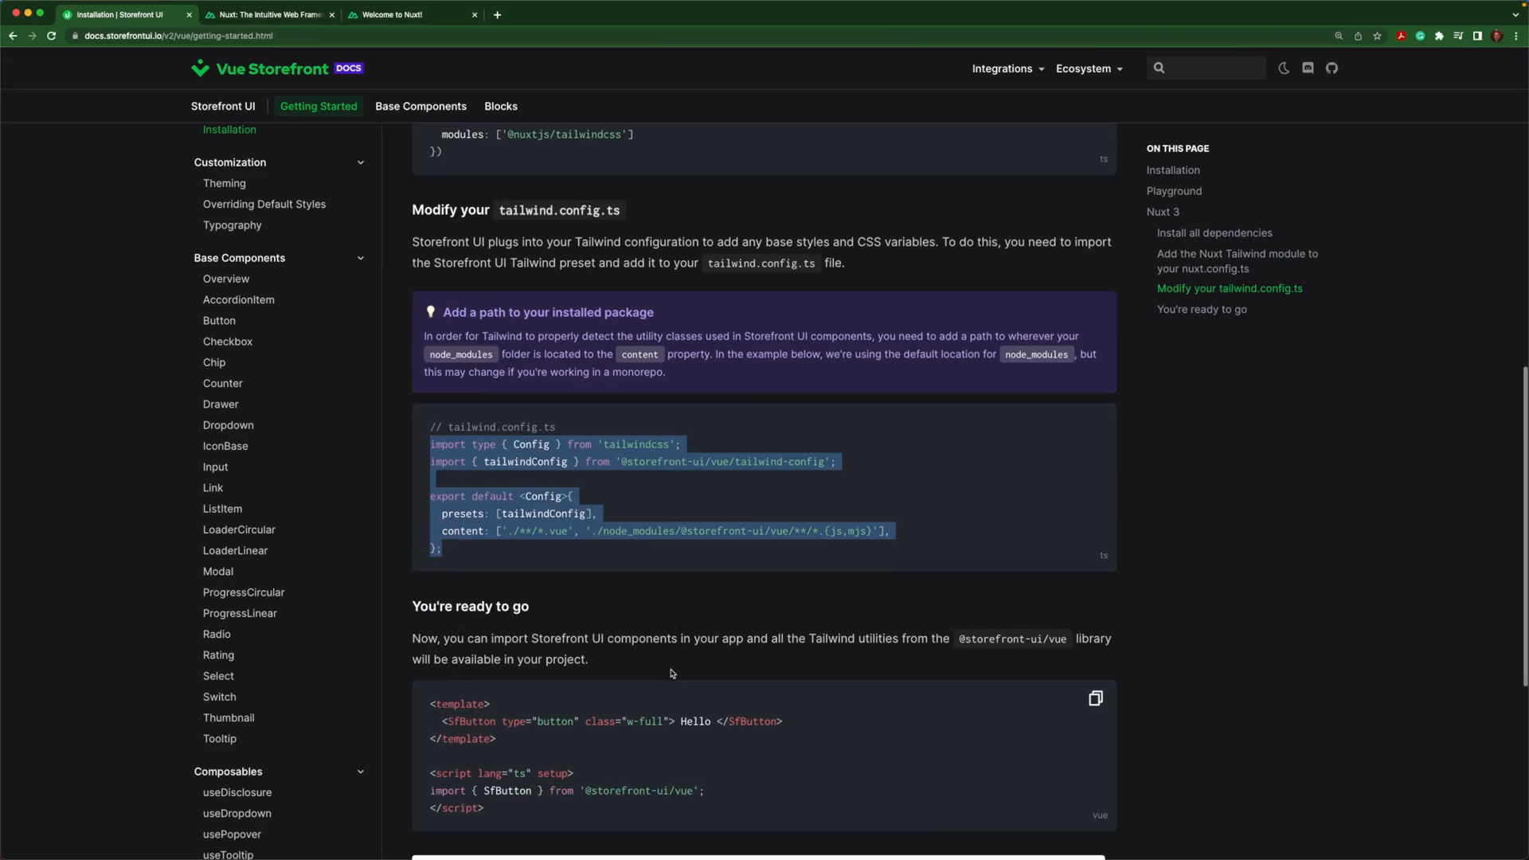
scroll("down", 3)
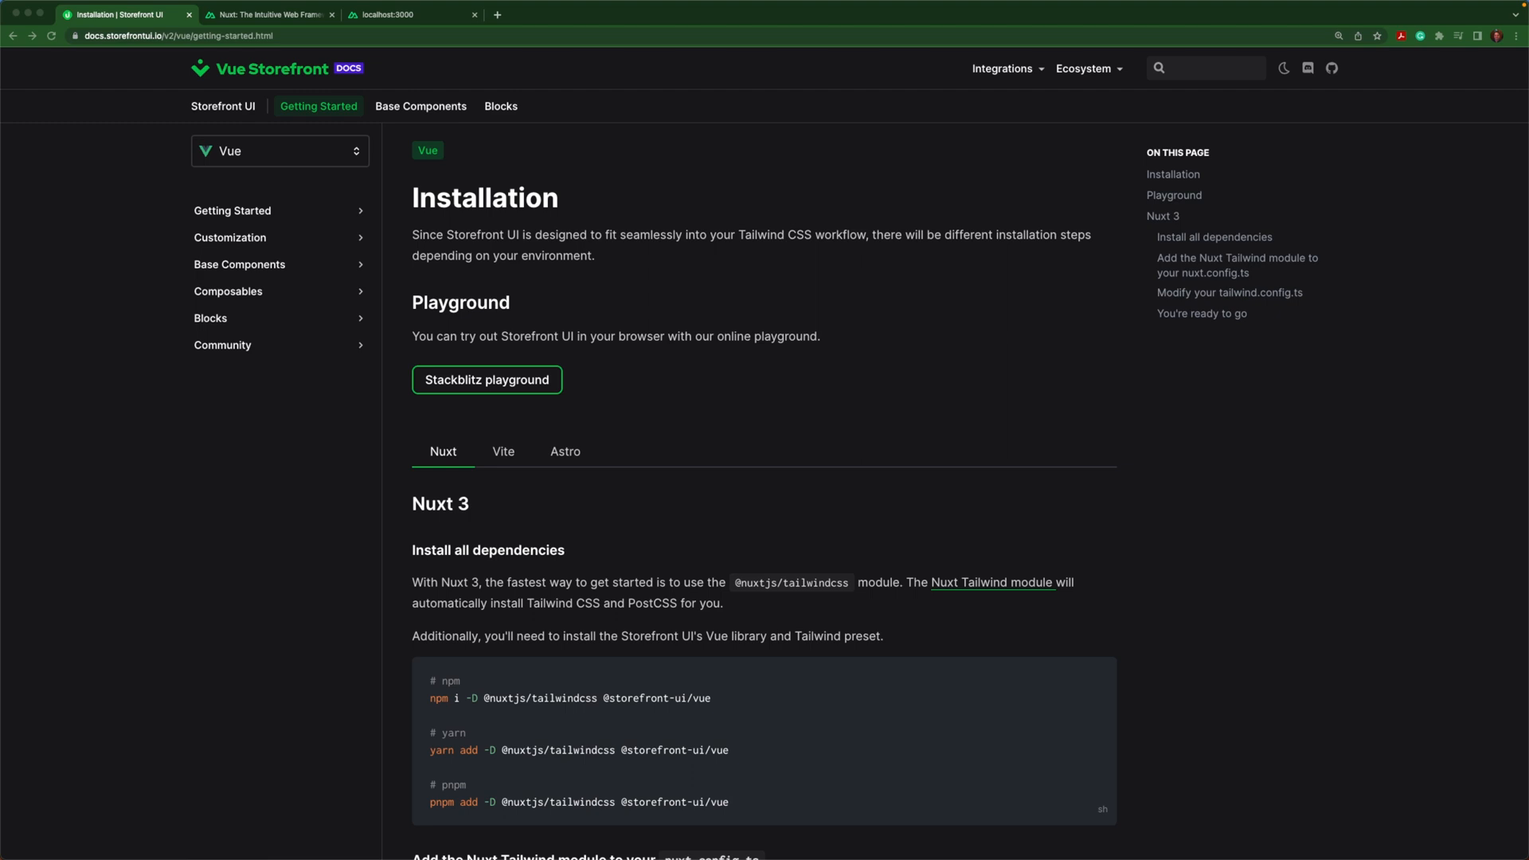
mouse_move(230, 238)
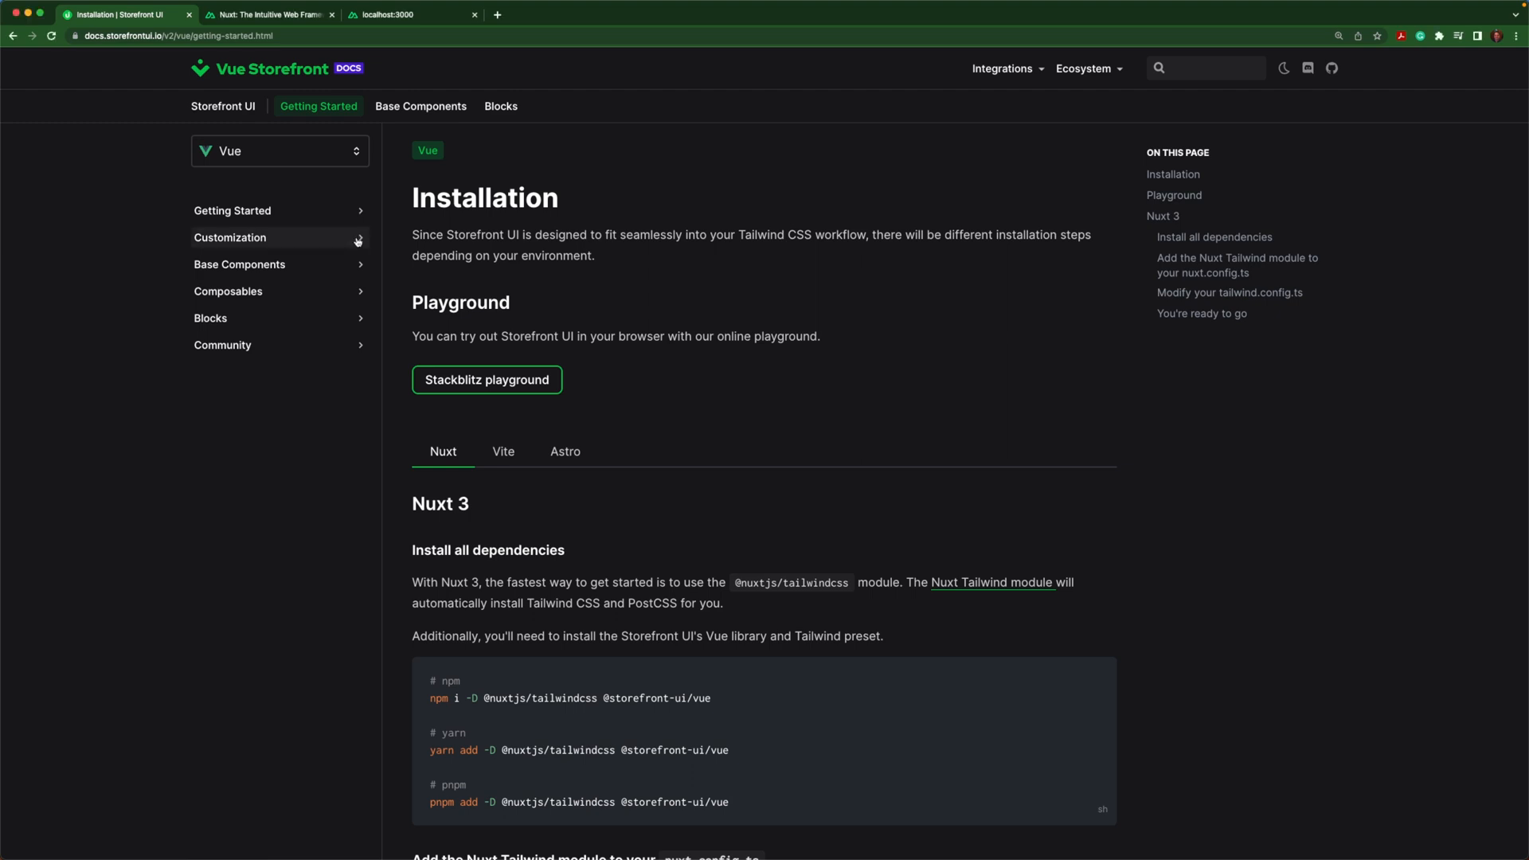
- Open Customization > Theming and read down to the Tailwind color configuration example
left_click(230, 238)
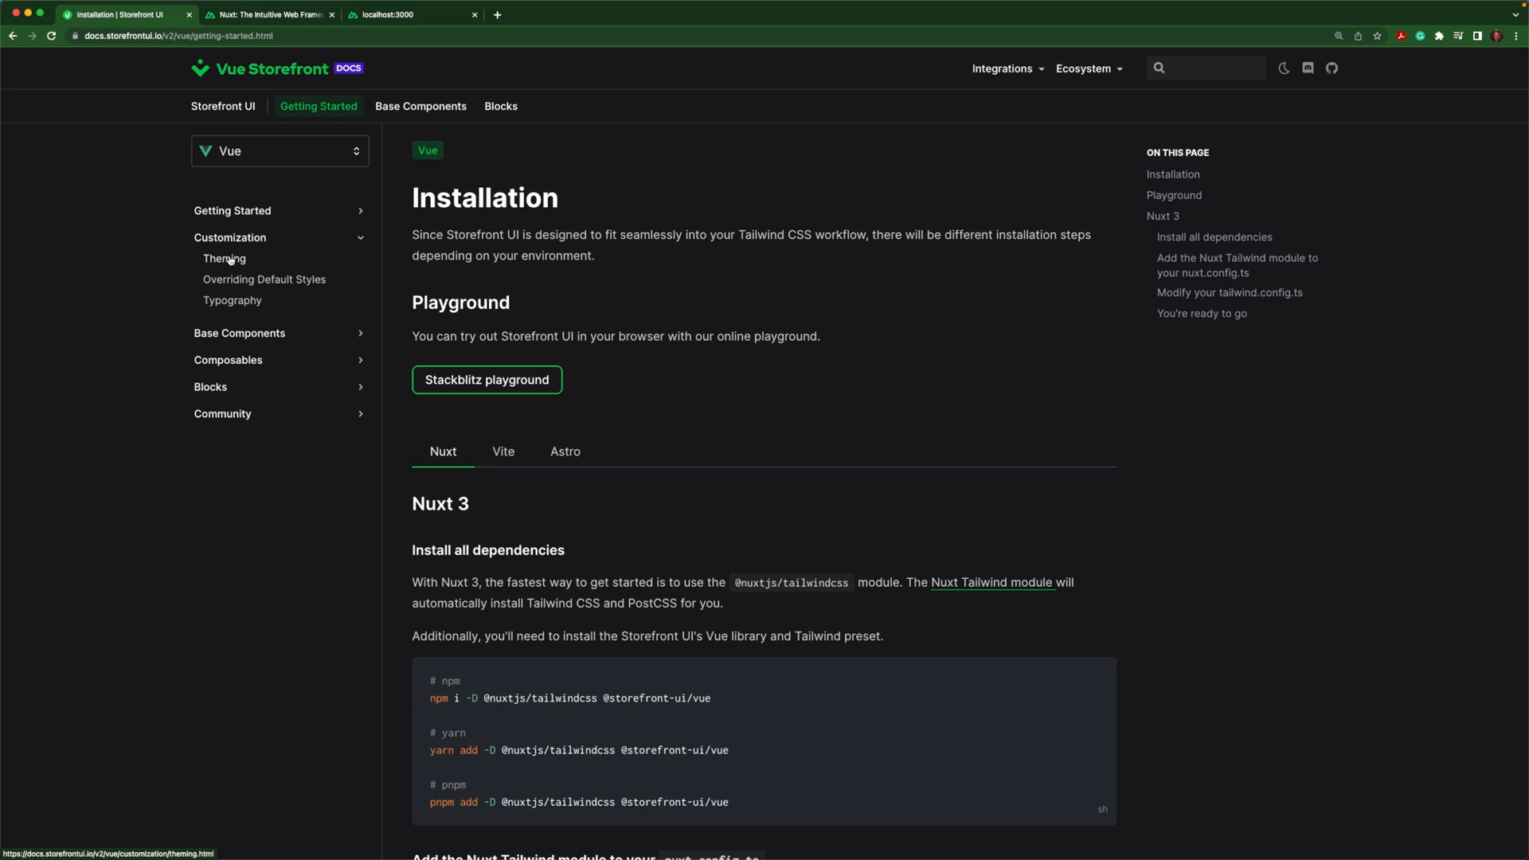
left_click(223, 258)
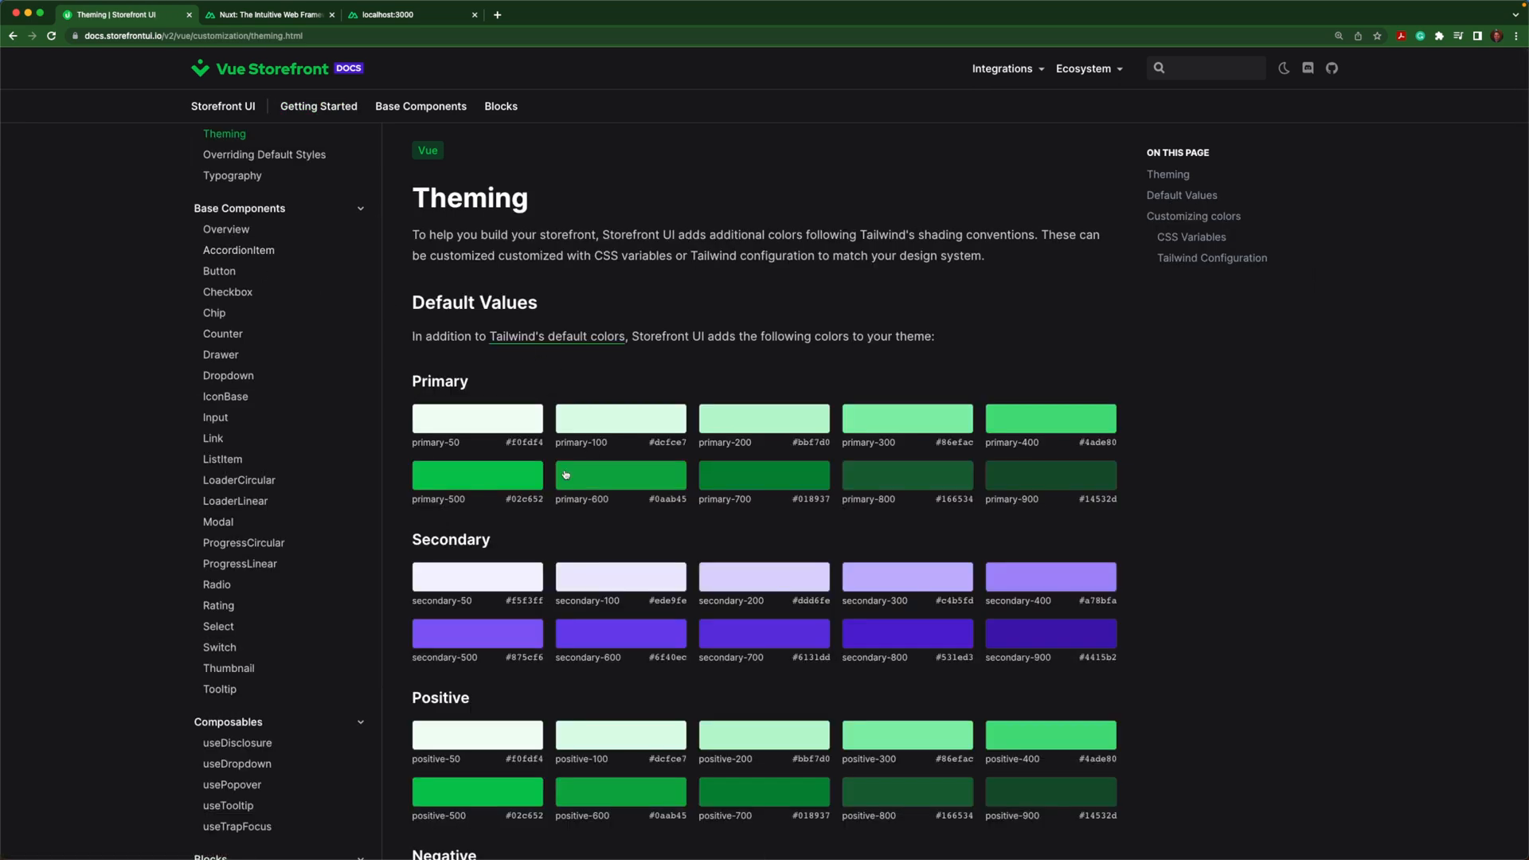
mouse_move(691, 564)
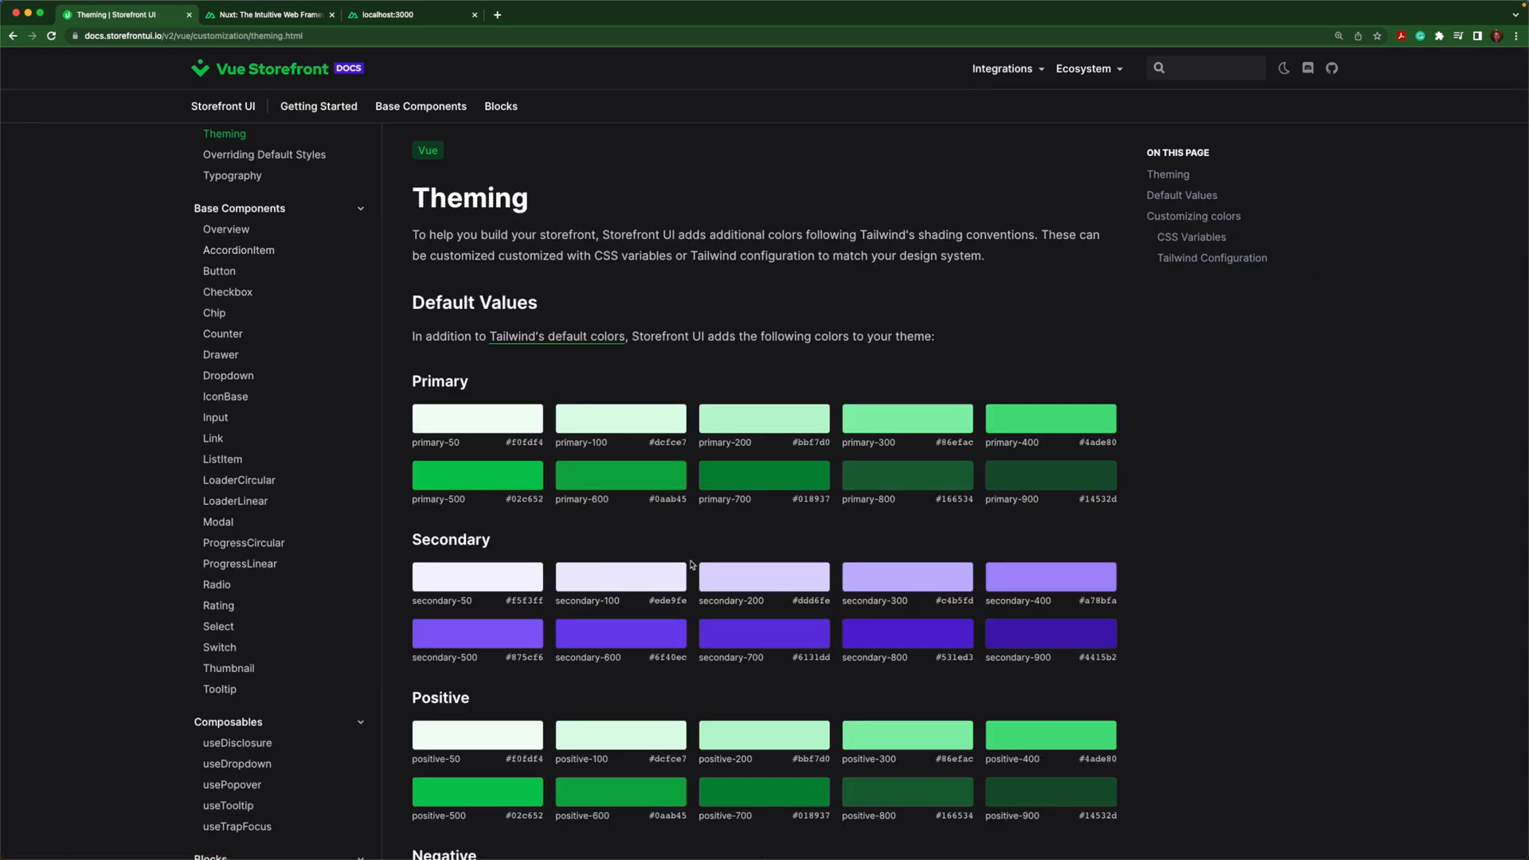
scroll("down", 3)
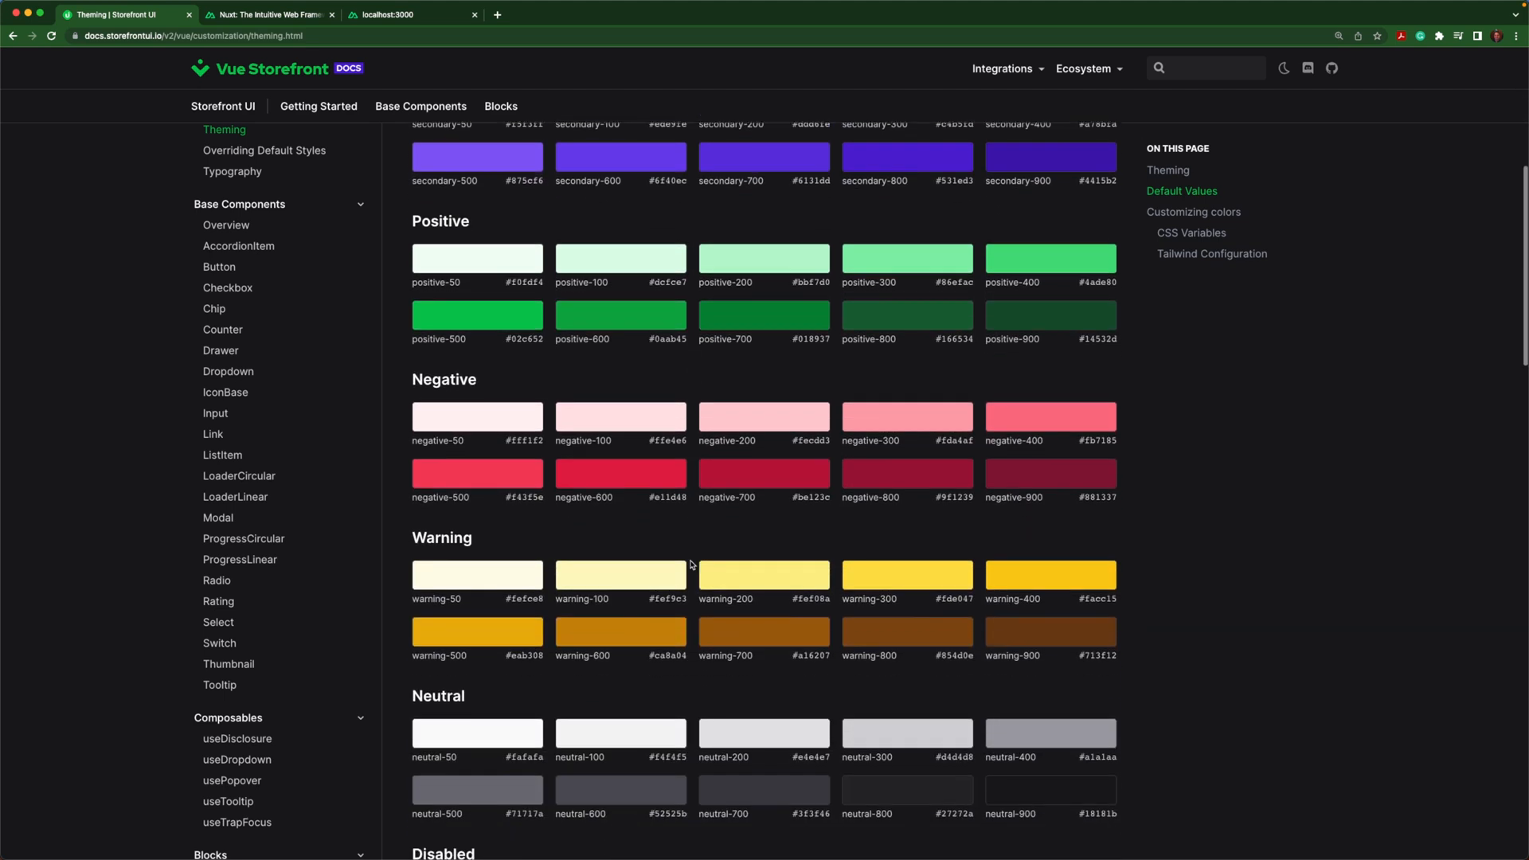
scroll("down", 3)
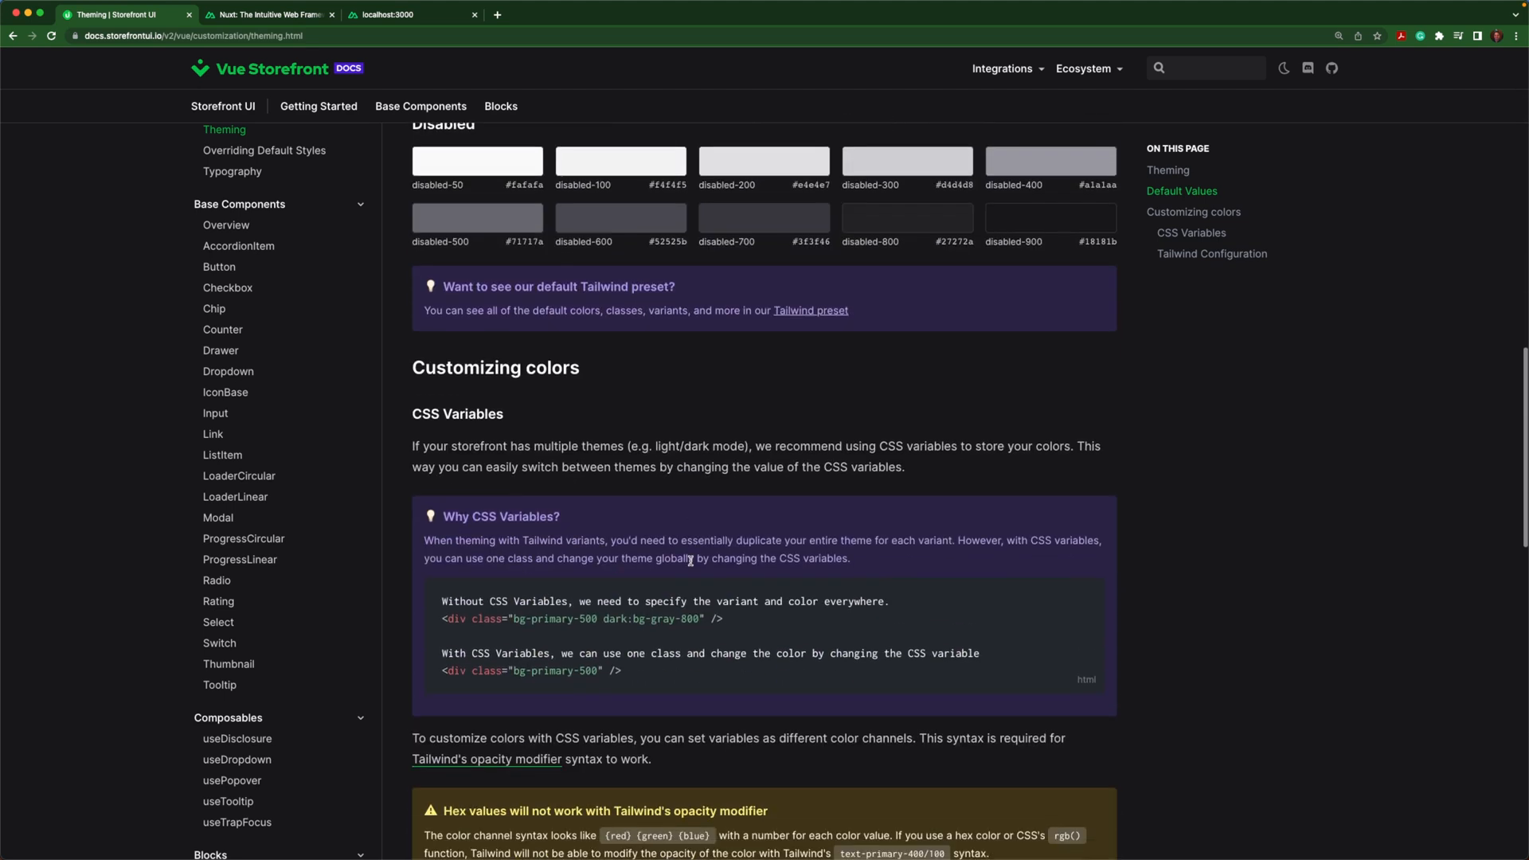
scroll("down", 3)
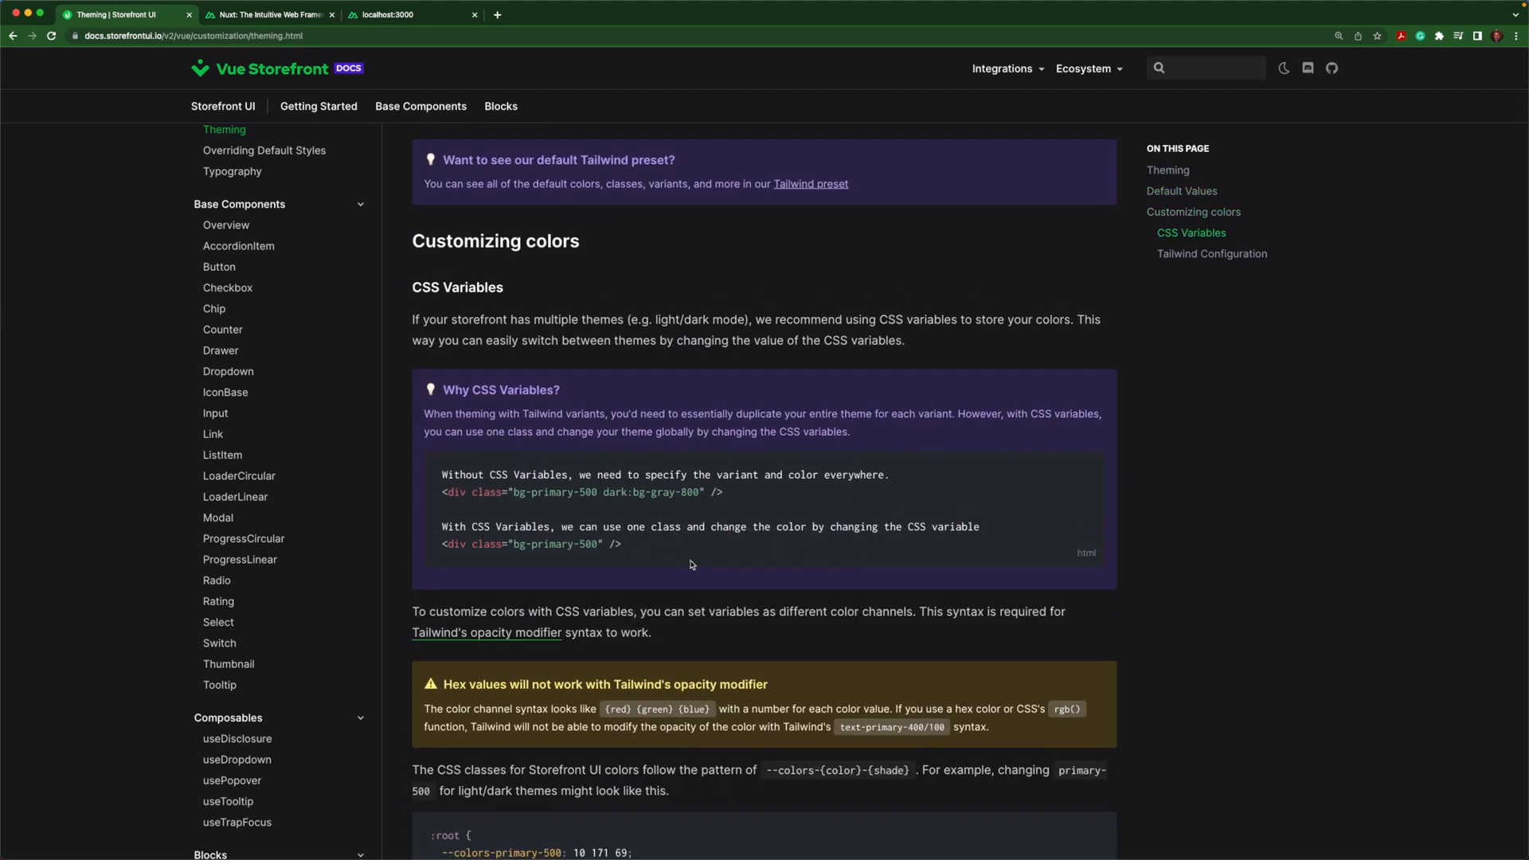
scroll("down", 3)
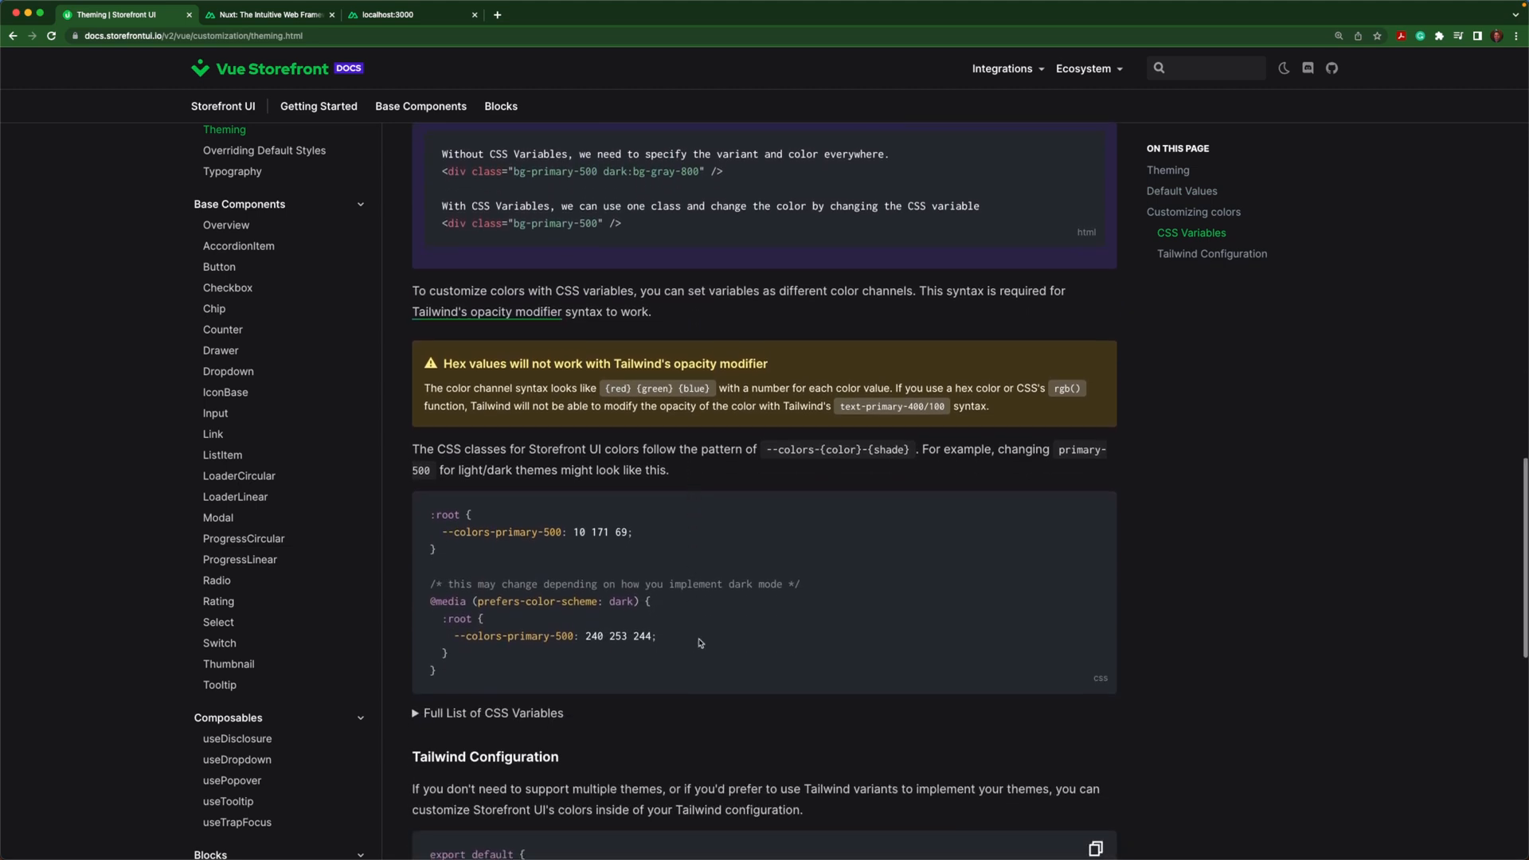
scroll("down", 3)
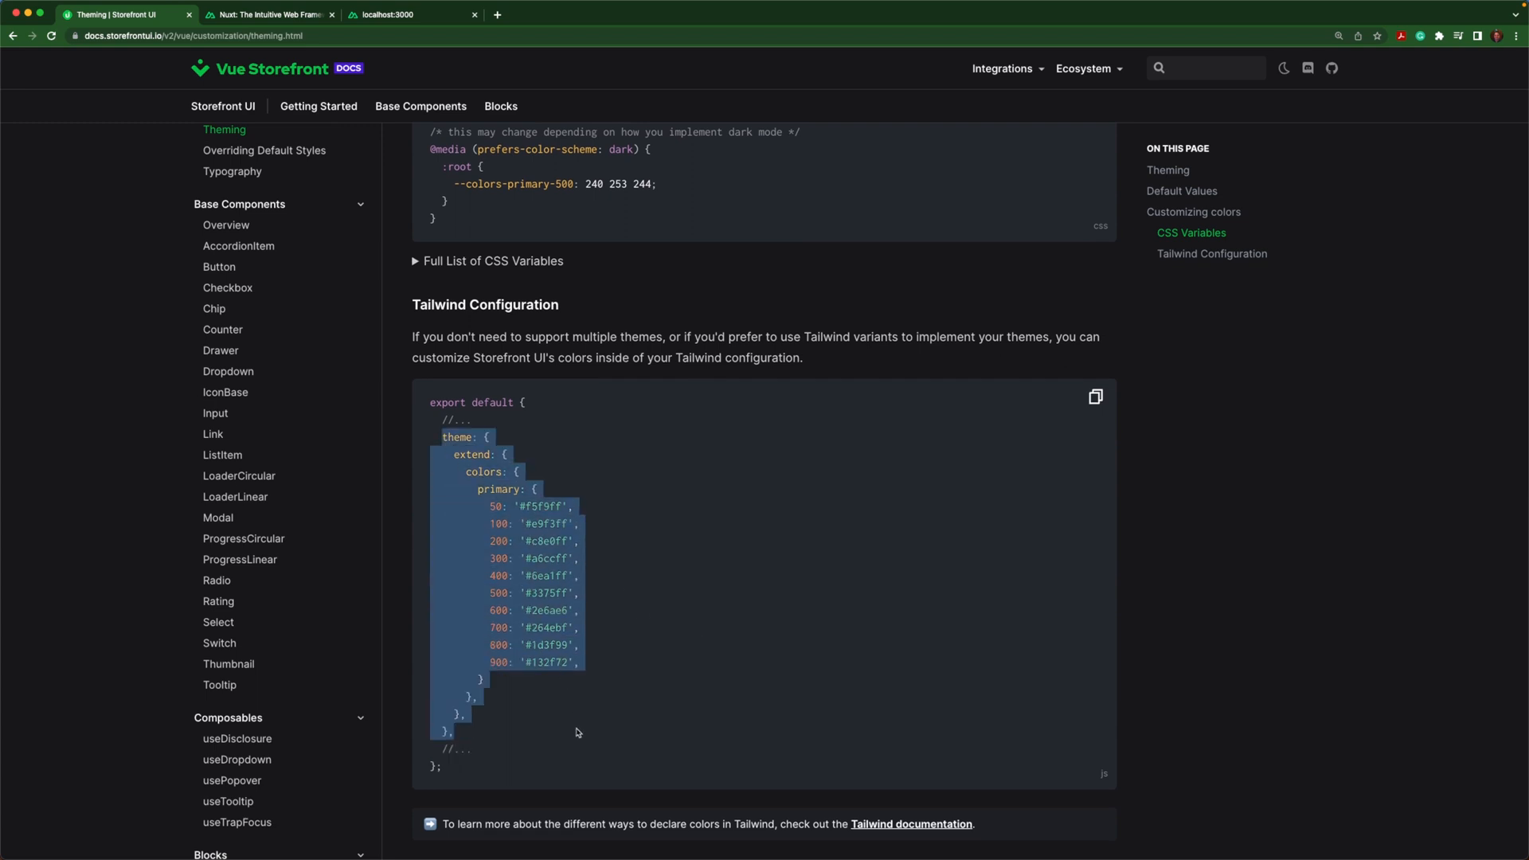
mouse_move(940, 651)
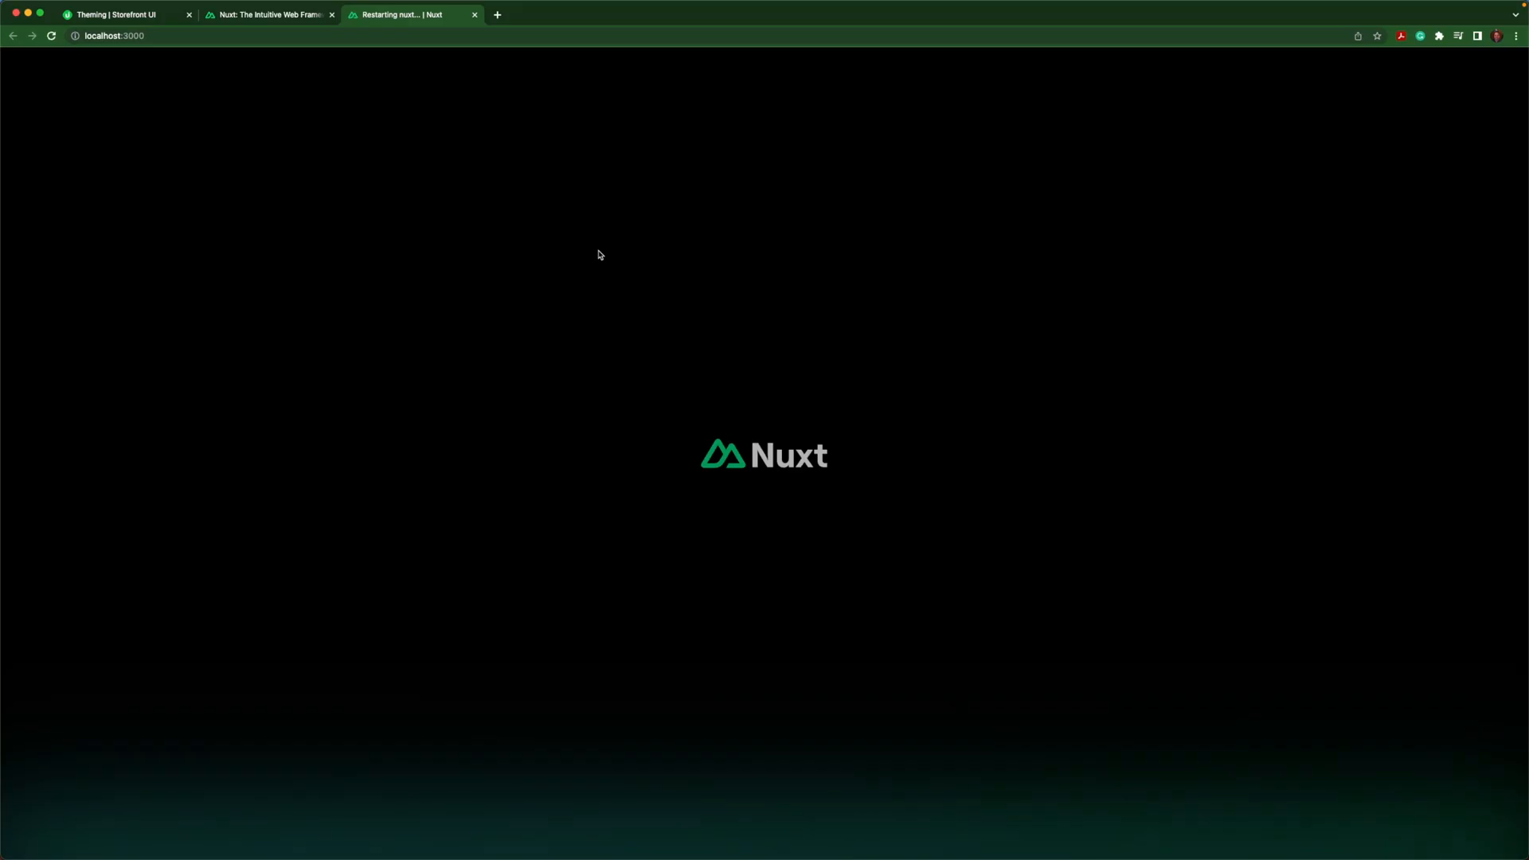
- Return to the Theming docs tab and scroll further down the page
left_click(117, 13)
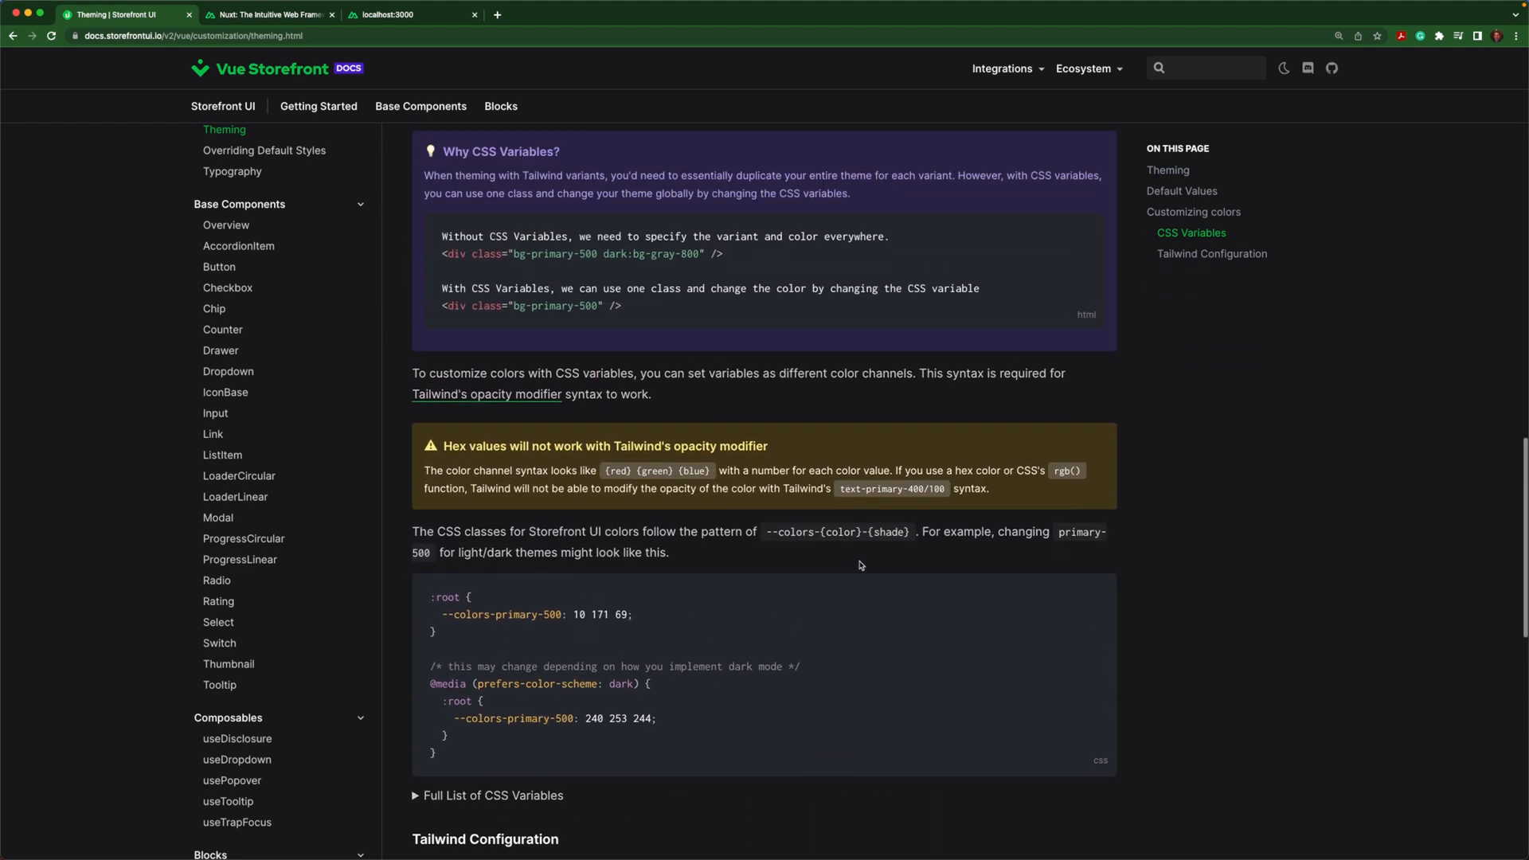
scroll("down", 3)
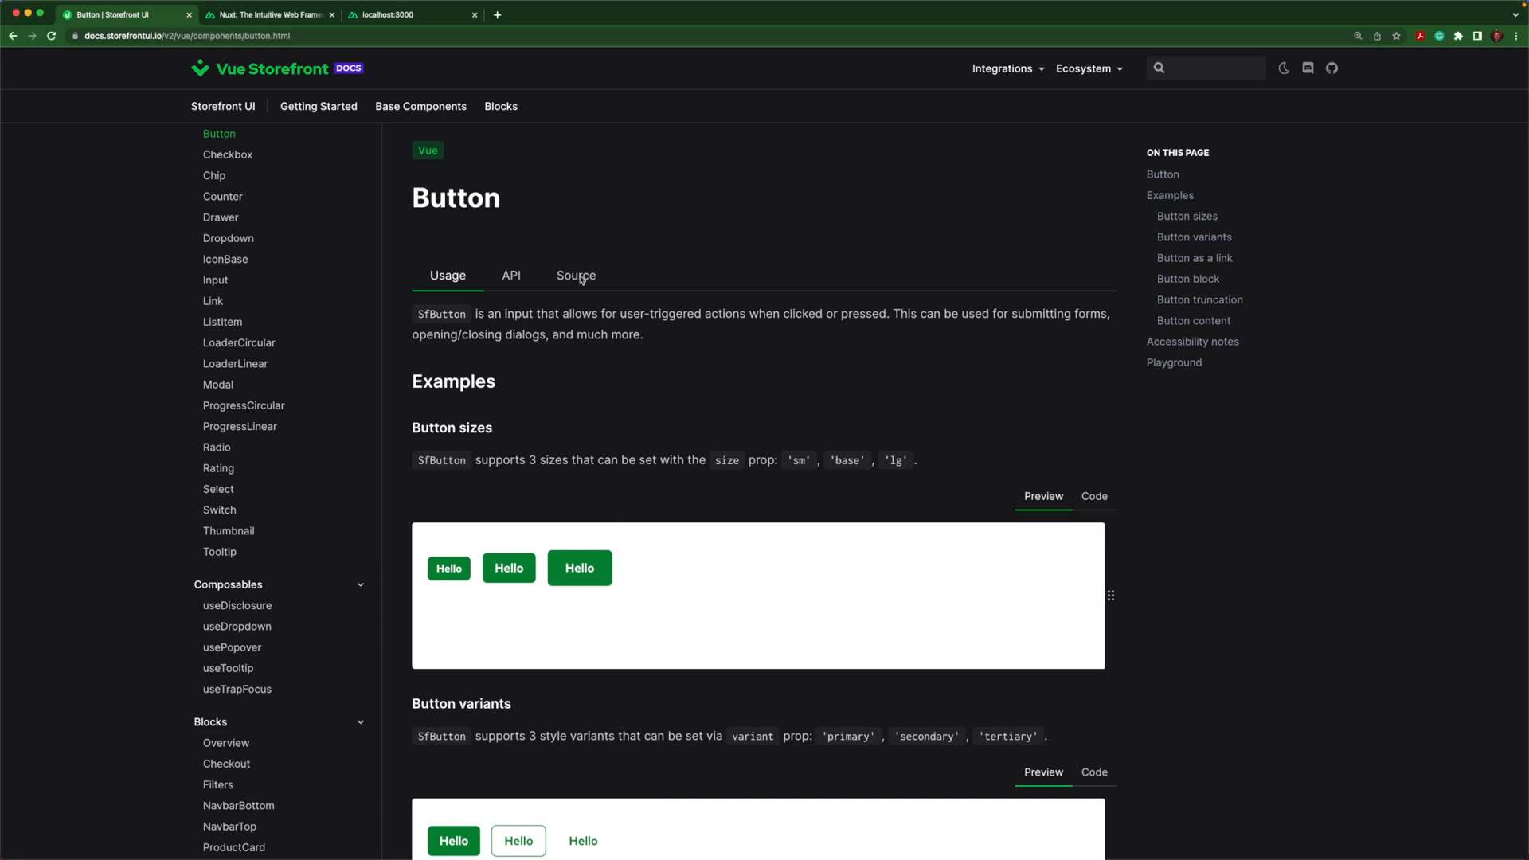
- Show the Button component's Source tab and scroll through its code
left_click(575, 275)
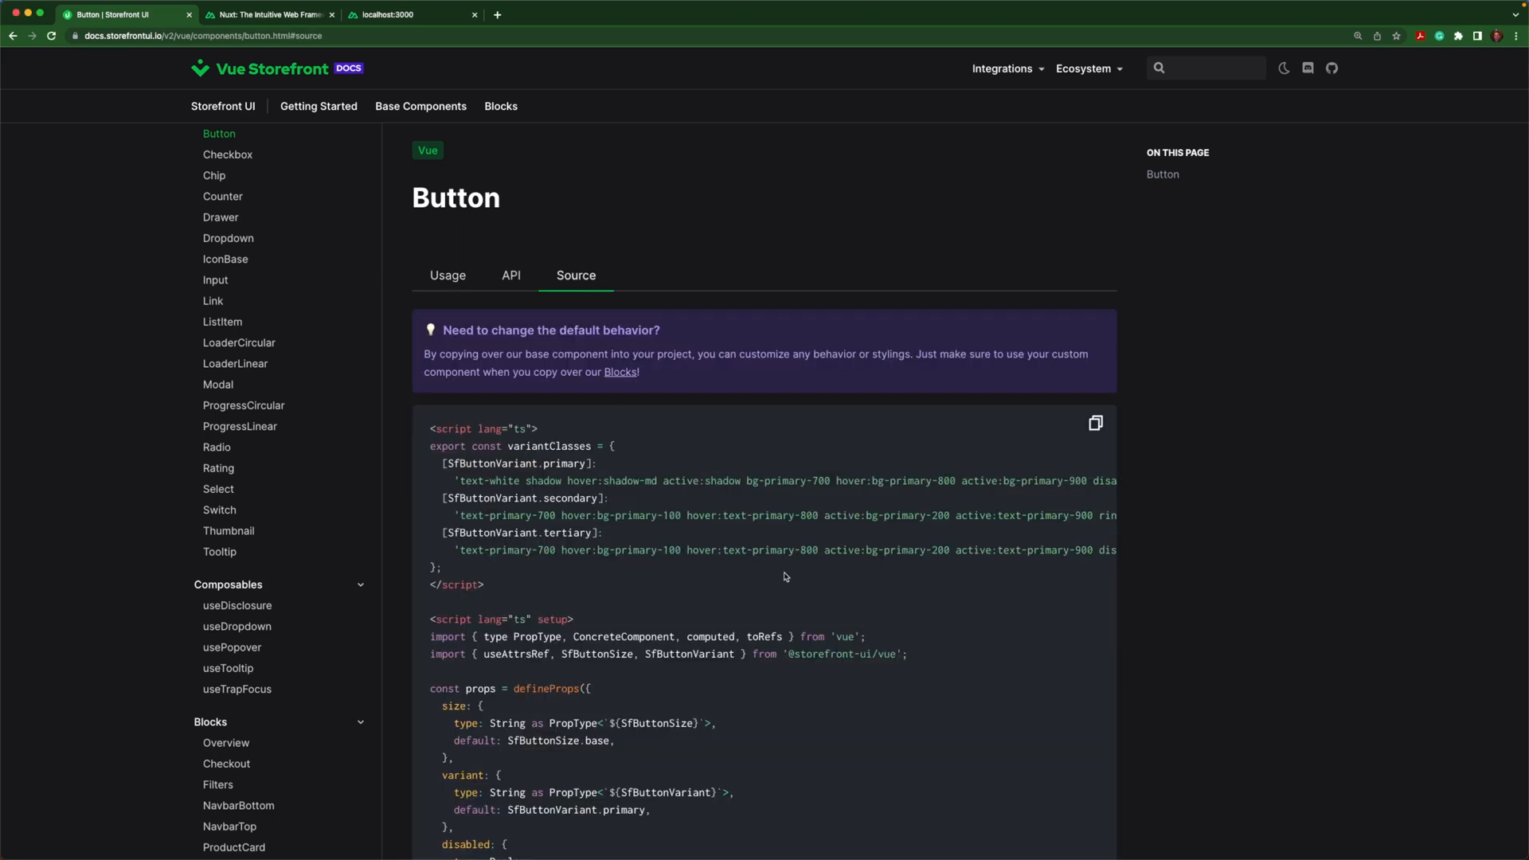
scroll("down", 3)
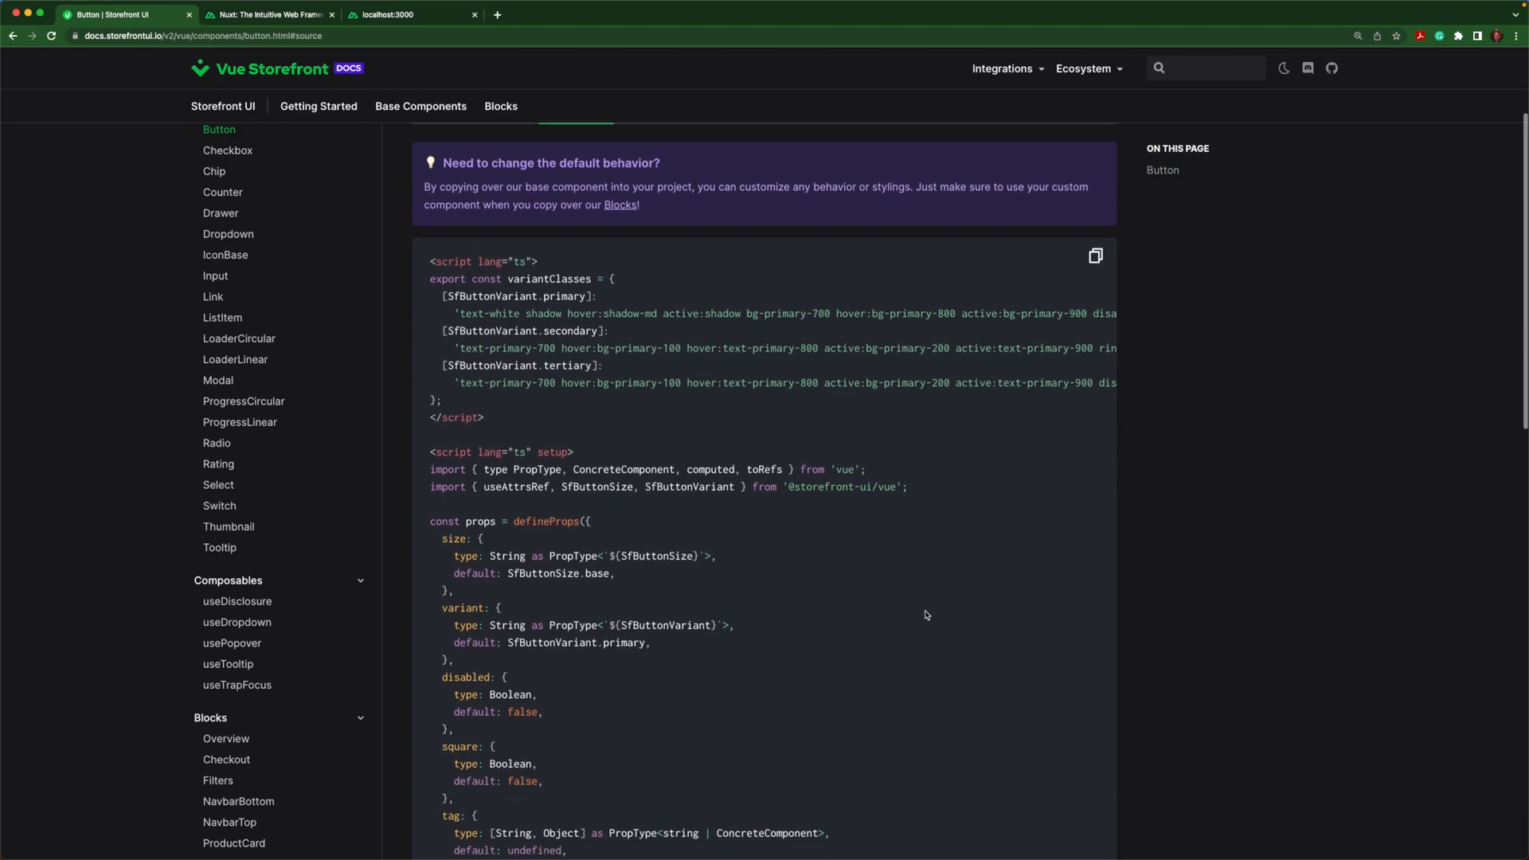
scroll("down", 3)
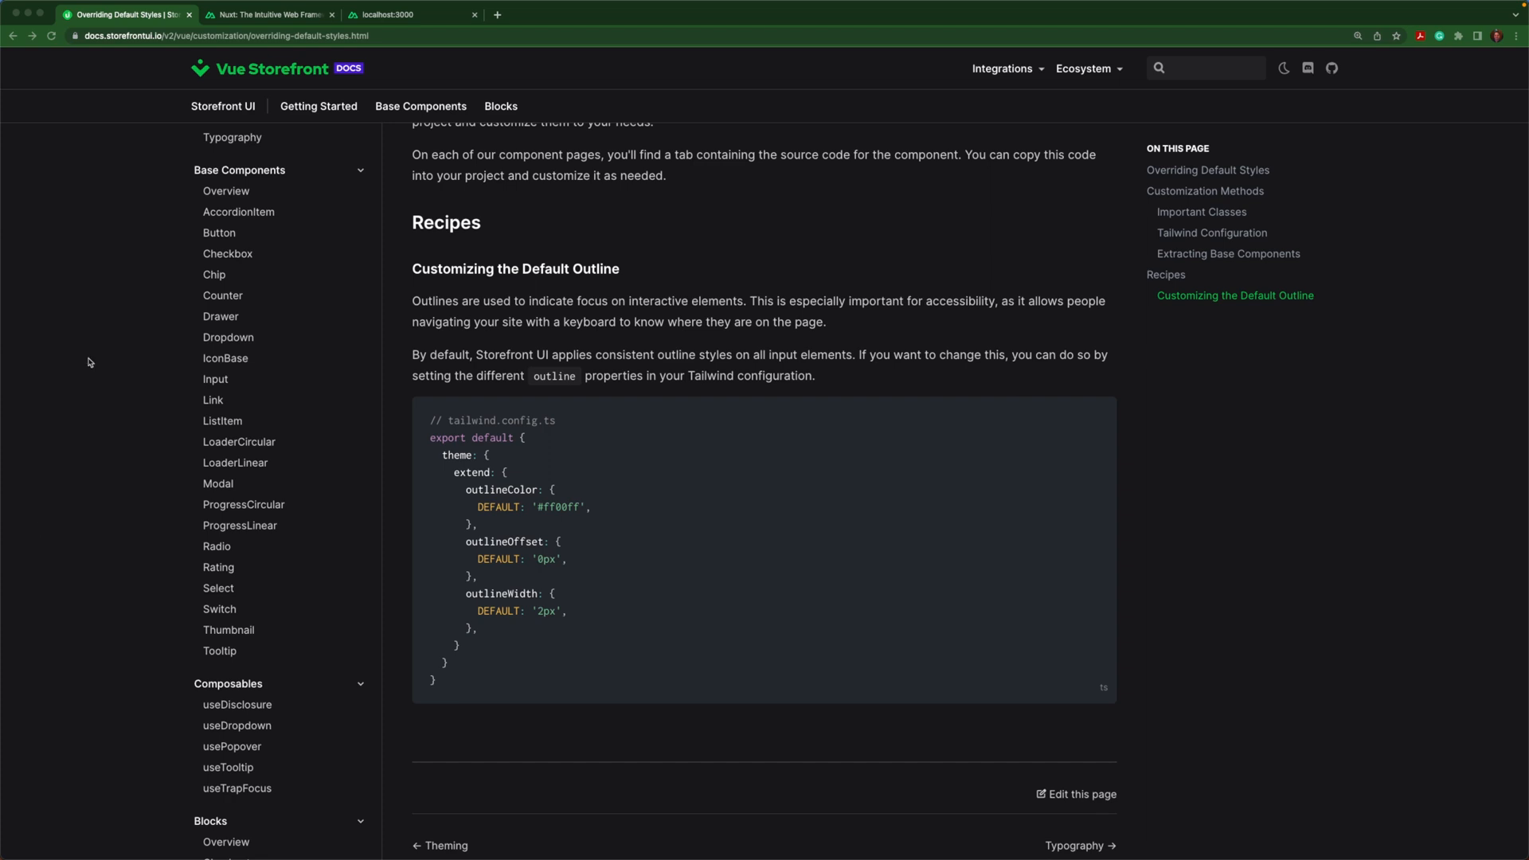
- Check the running app at localhost:3000, then go back to the docs
left_click(409, 15)
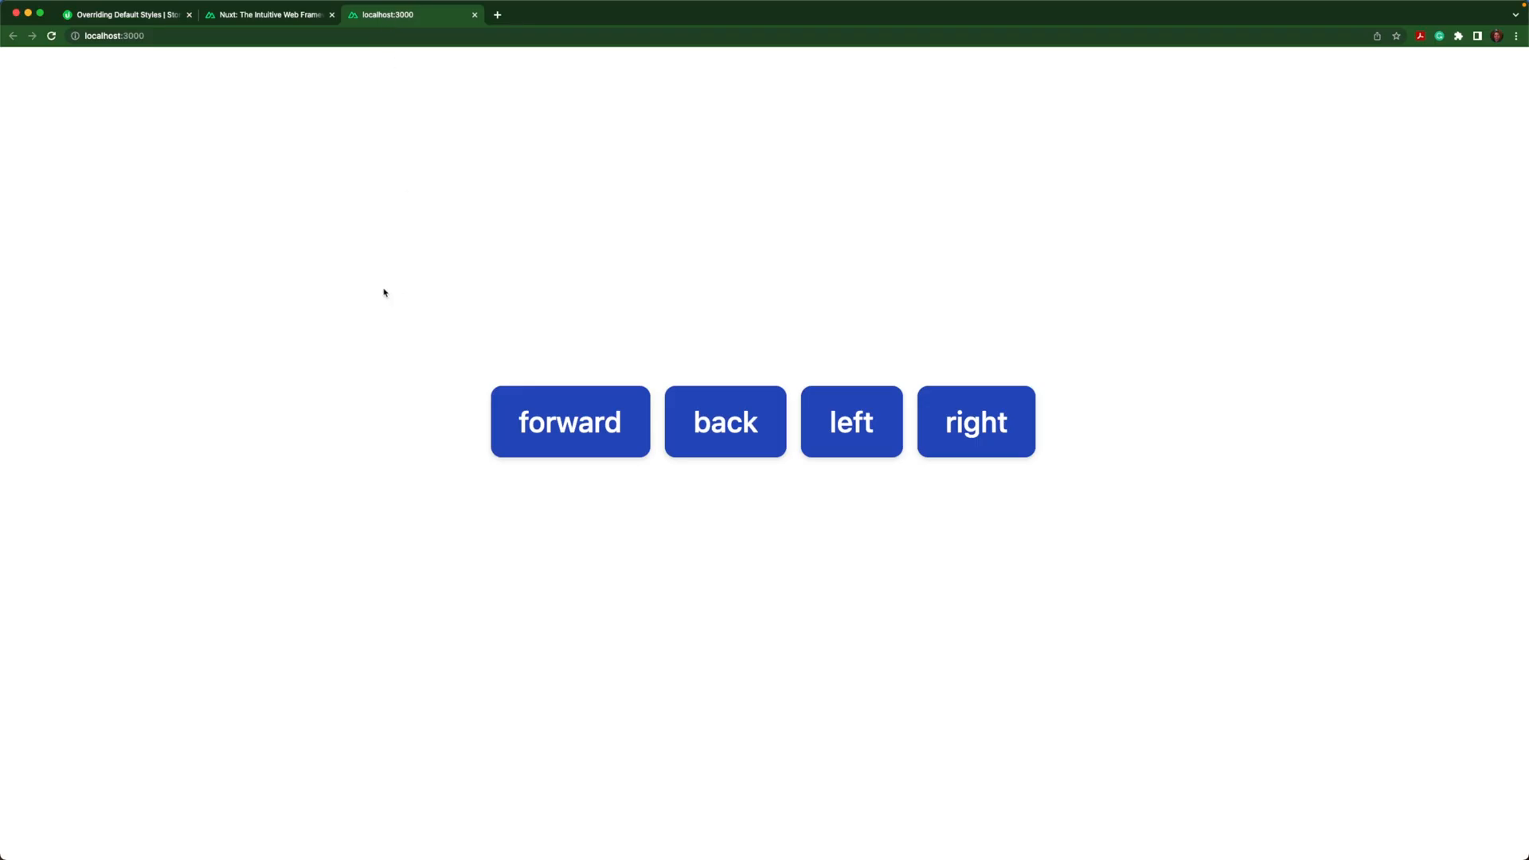
left_click(850, 422)
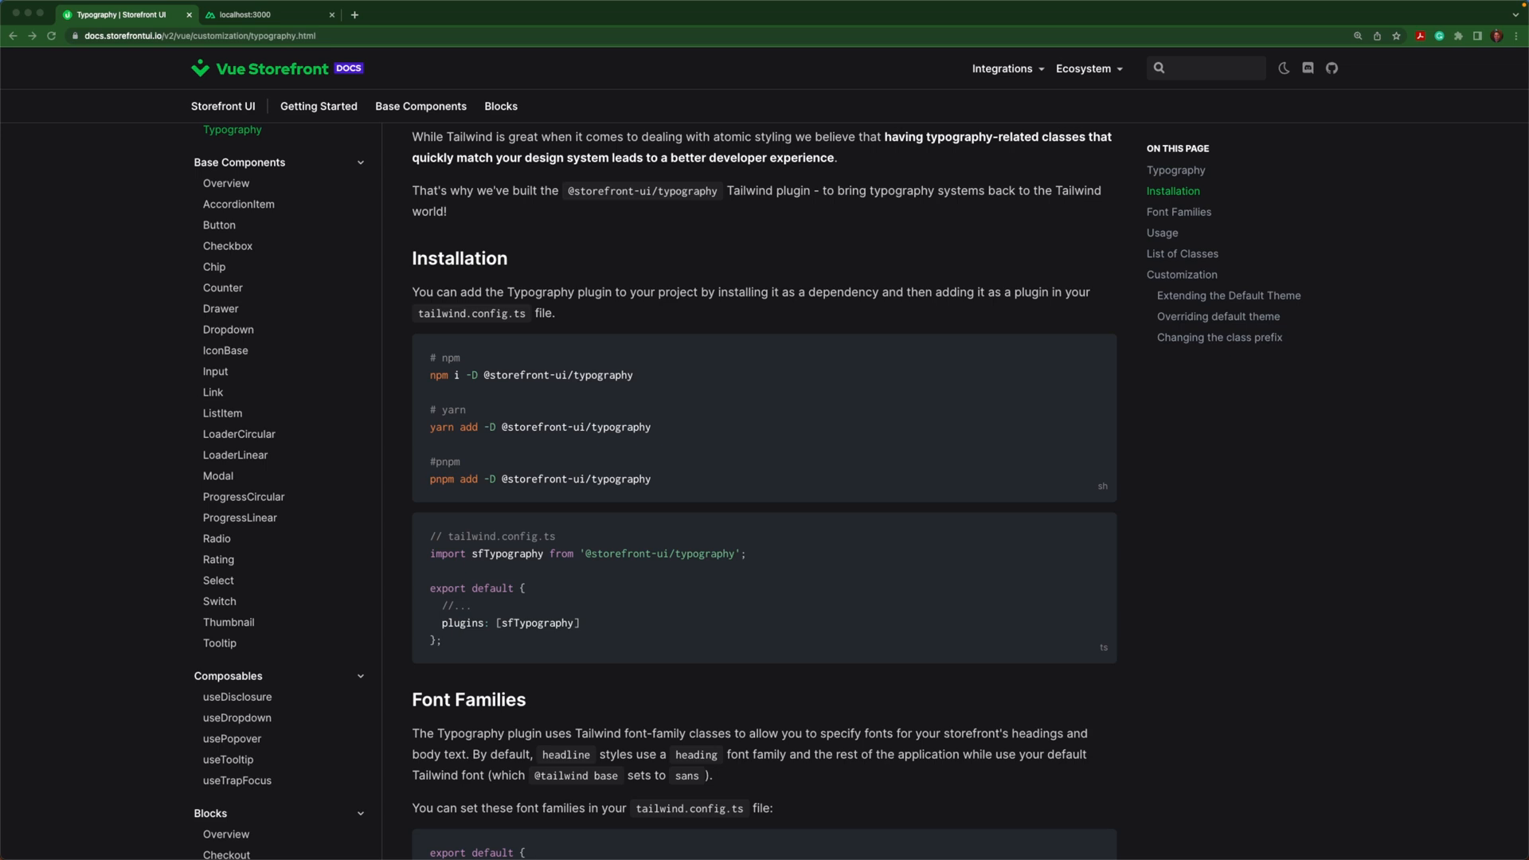
- Scroll the Typography page, view the Figma design kit, and return to Base Components overview
scroll("down", 3)
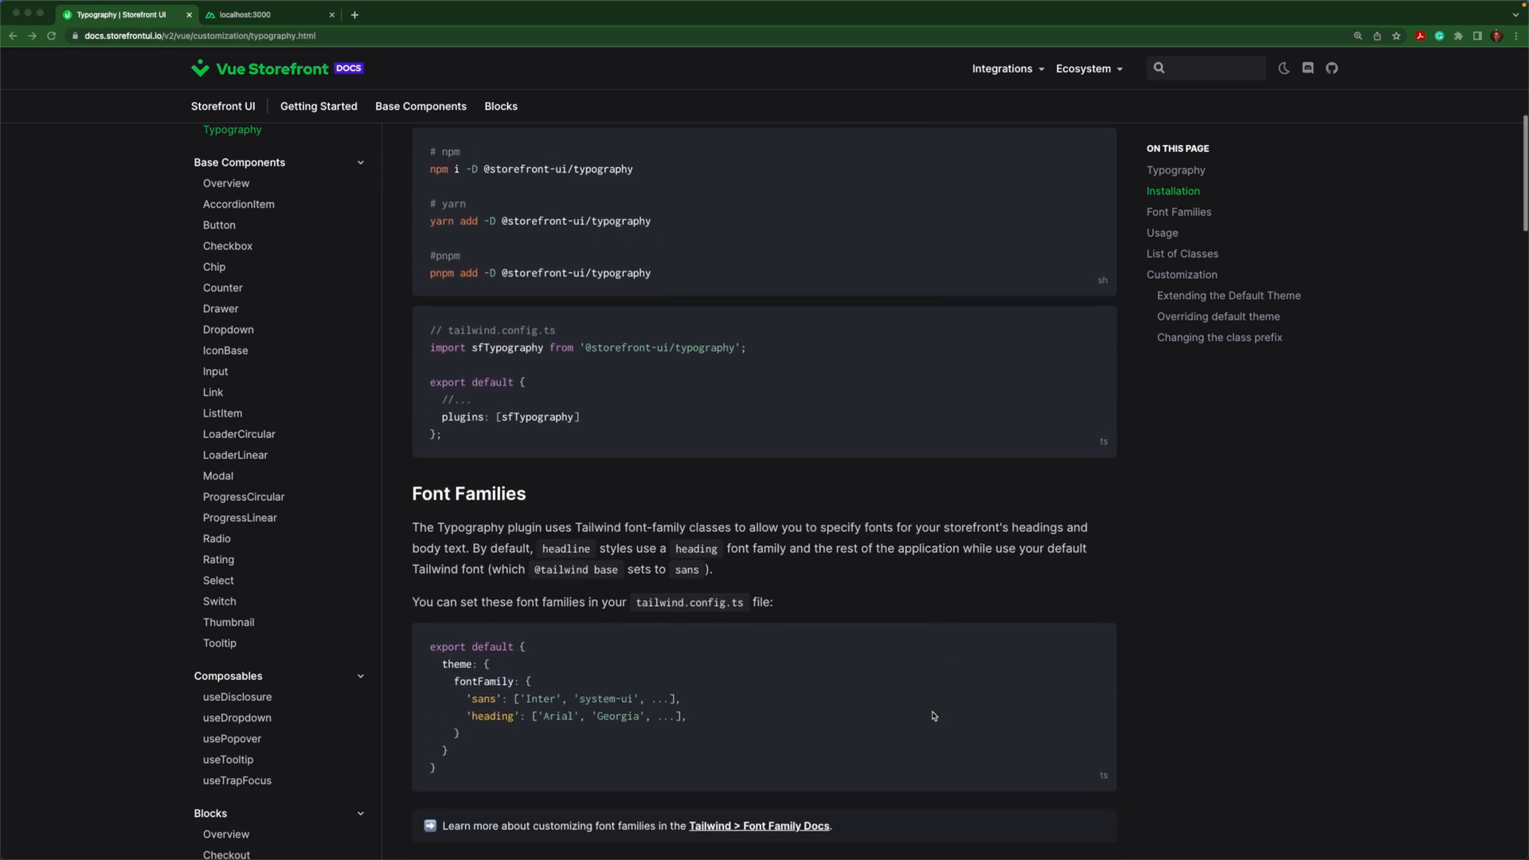
scroll("down", 3)
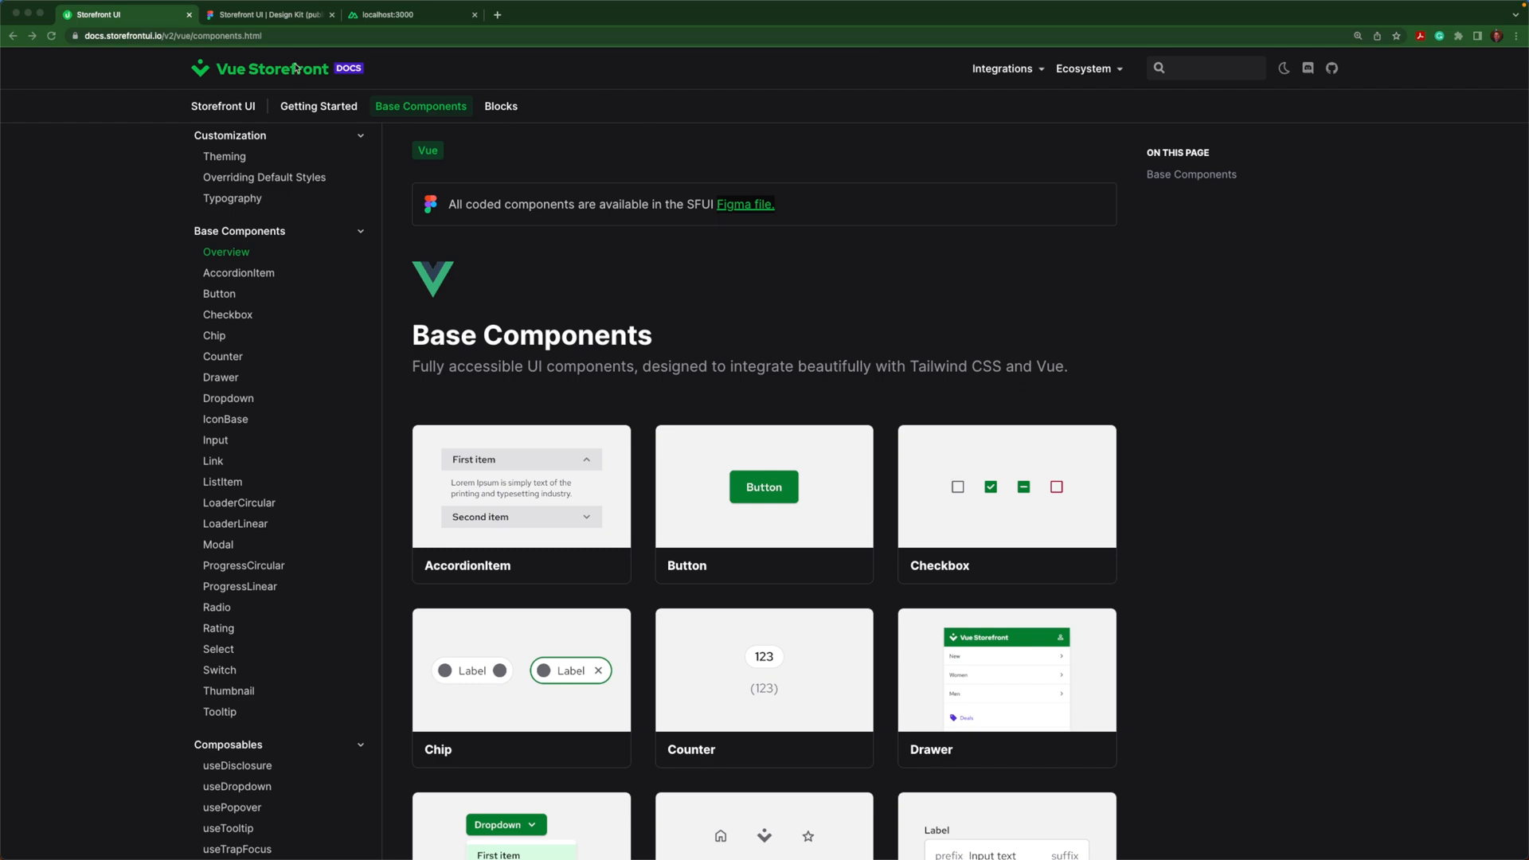
left_click(271, 14)
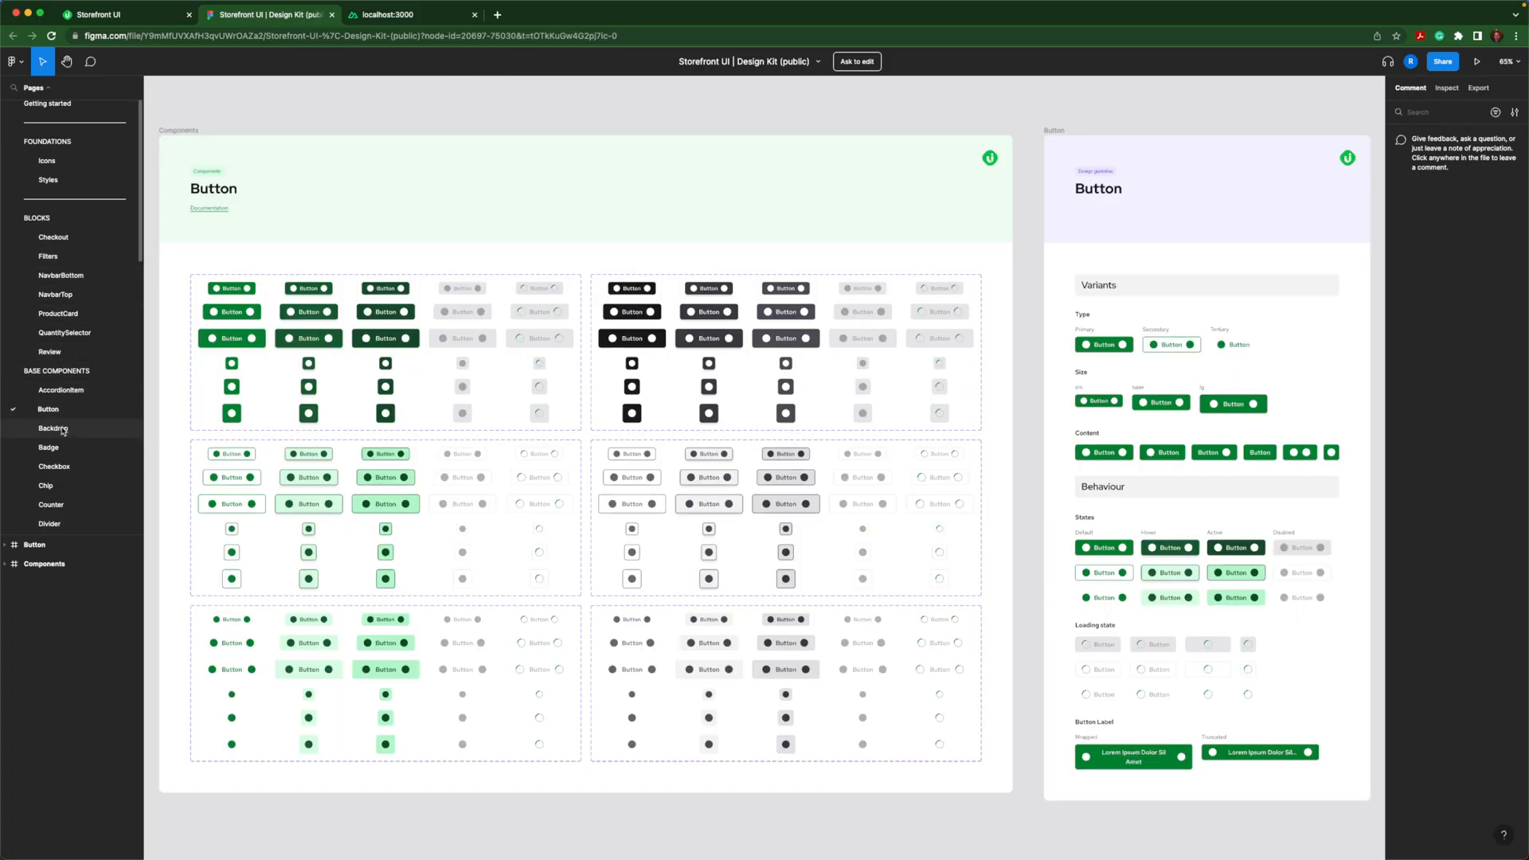
left_click(53, 465)
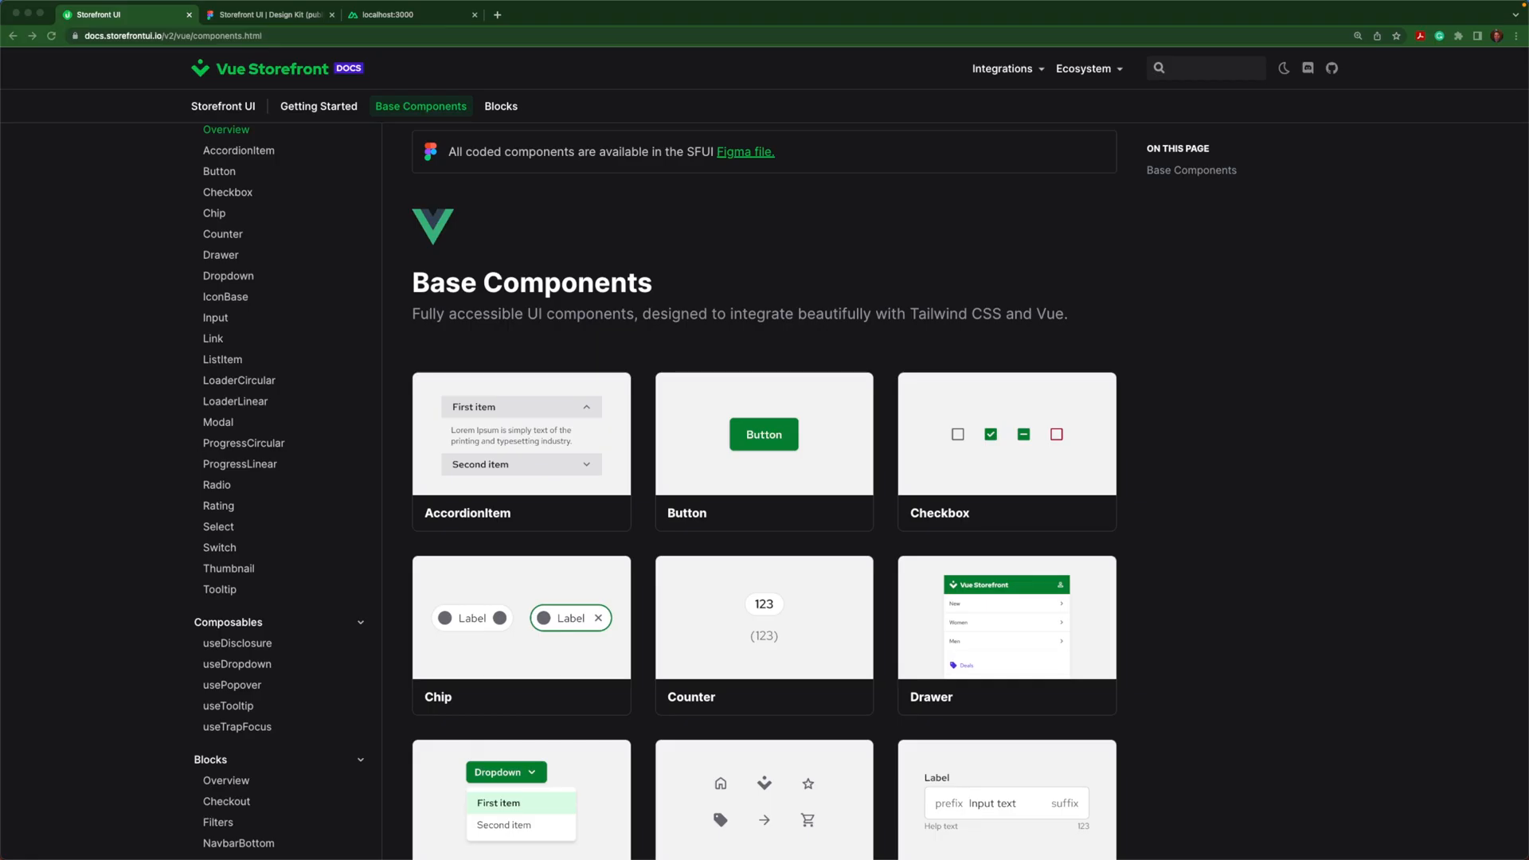
scroll("down", 3)
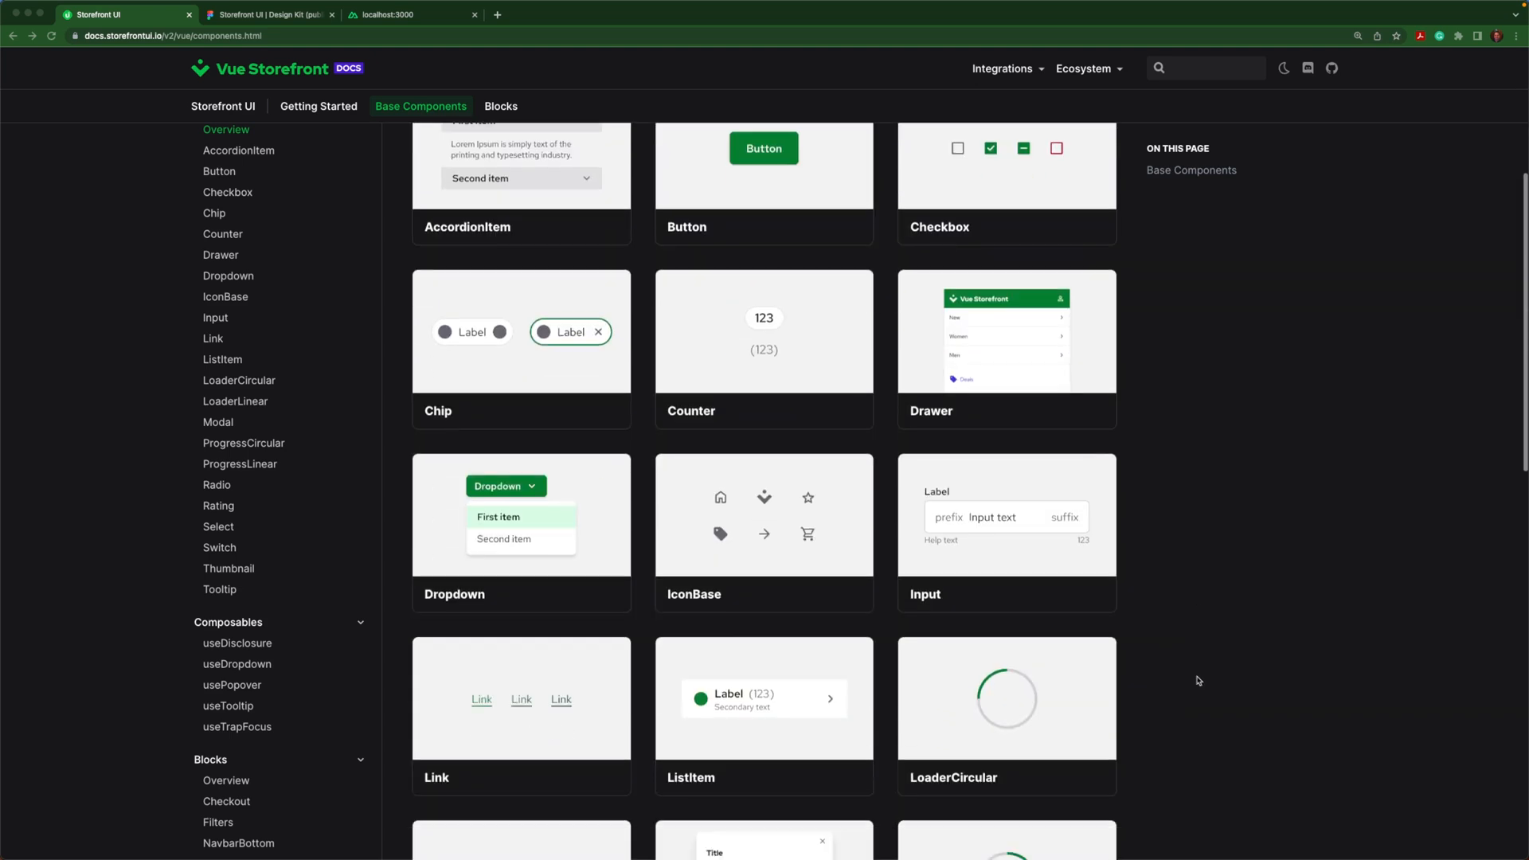
- Scroll the Base Components overview down and back up to the Button card
scroll("down", 3)
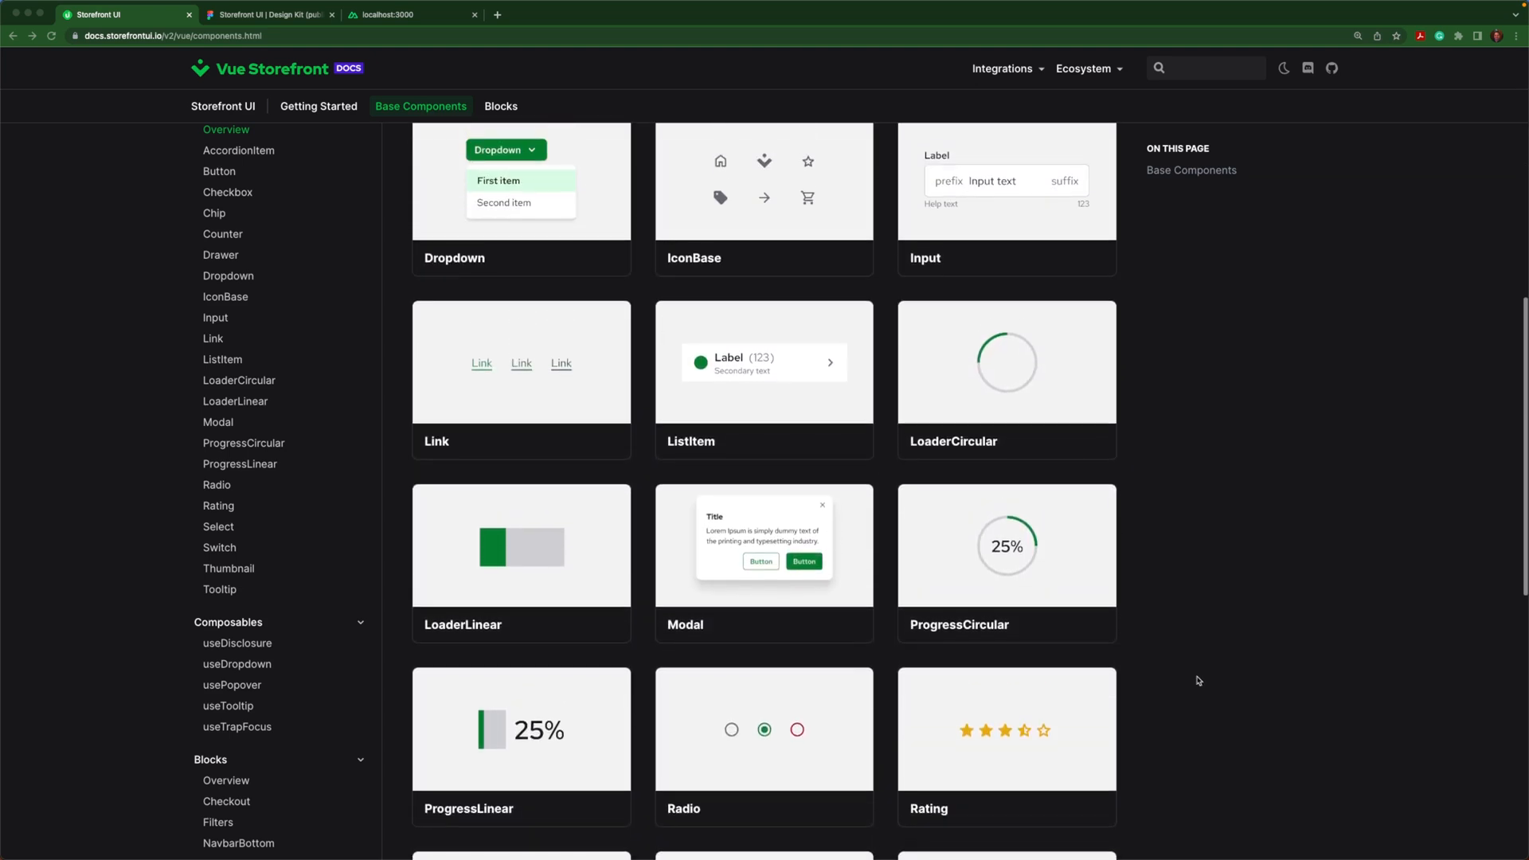
scroll("up", 3)
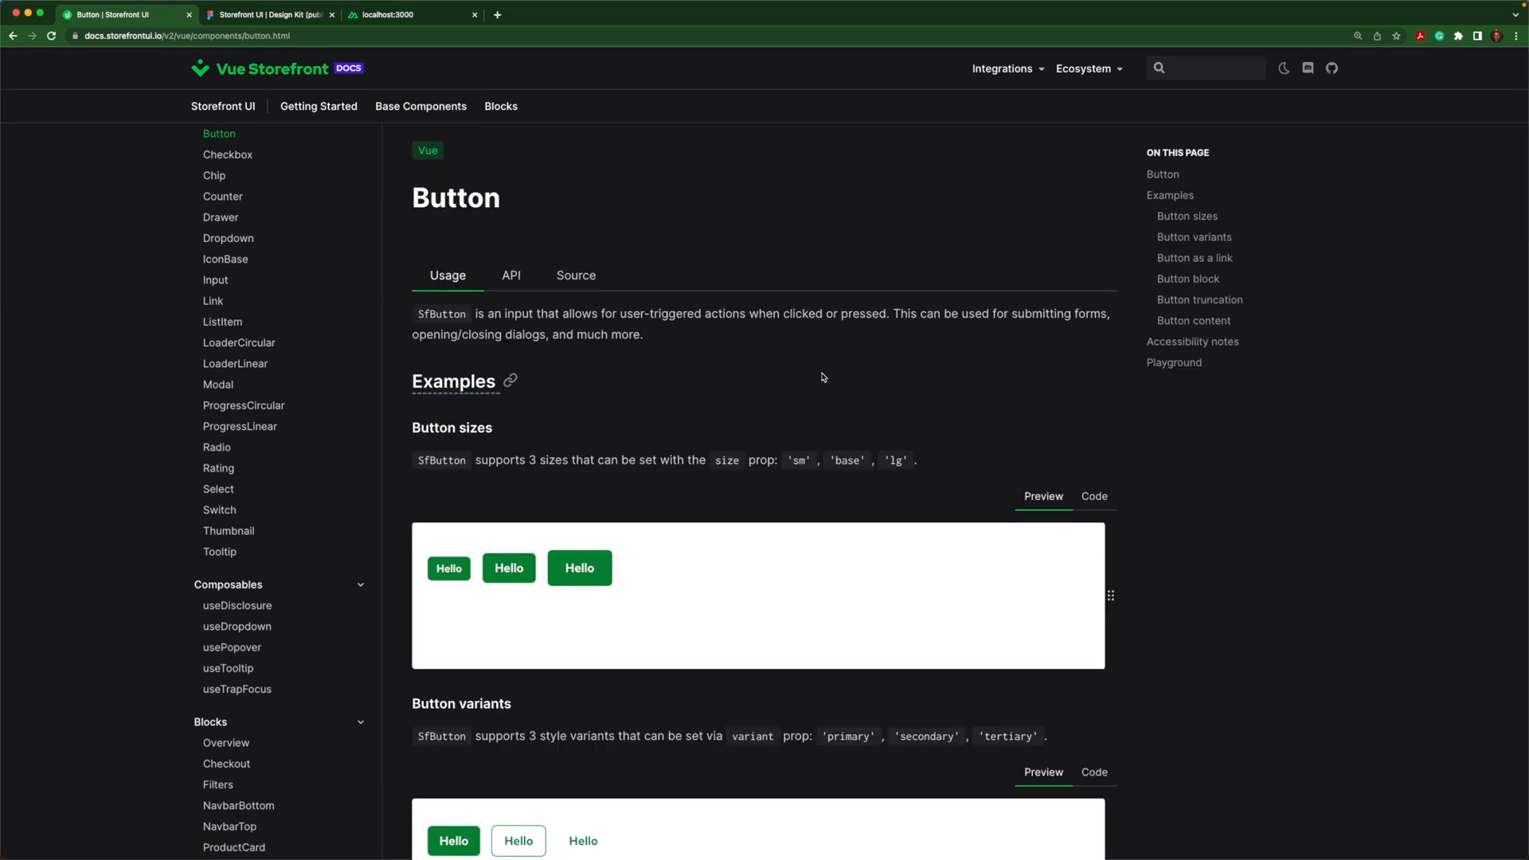
- Review the Button variants example code, then show the Button component's Source
scroll("down", 3)
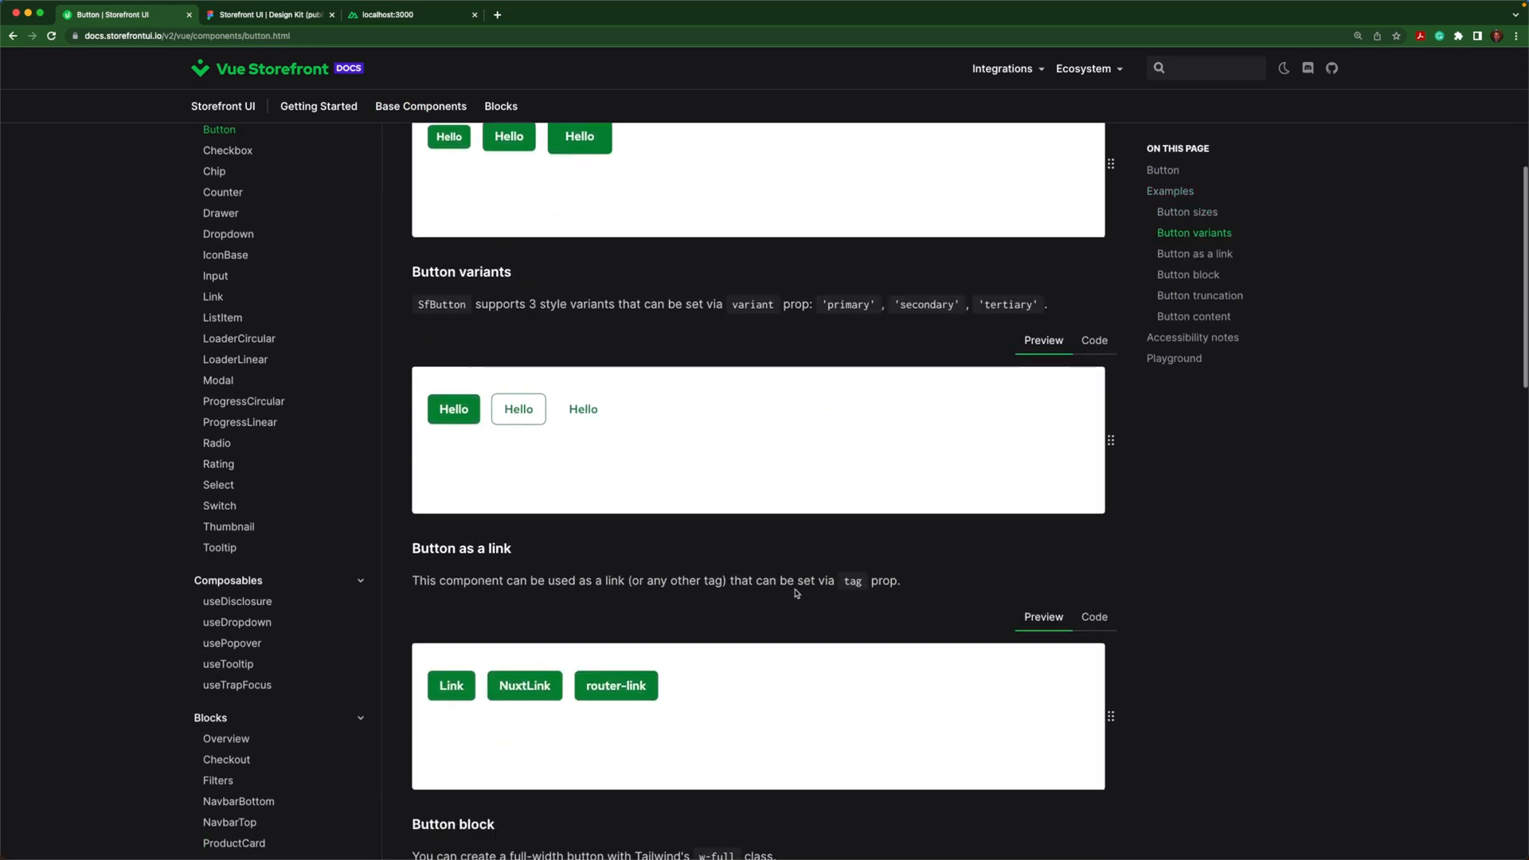
scroll("down", 3)
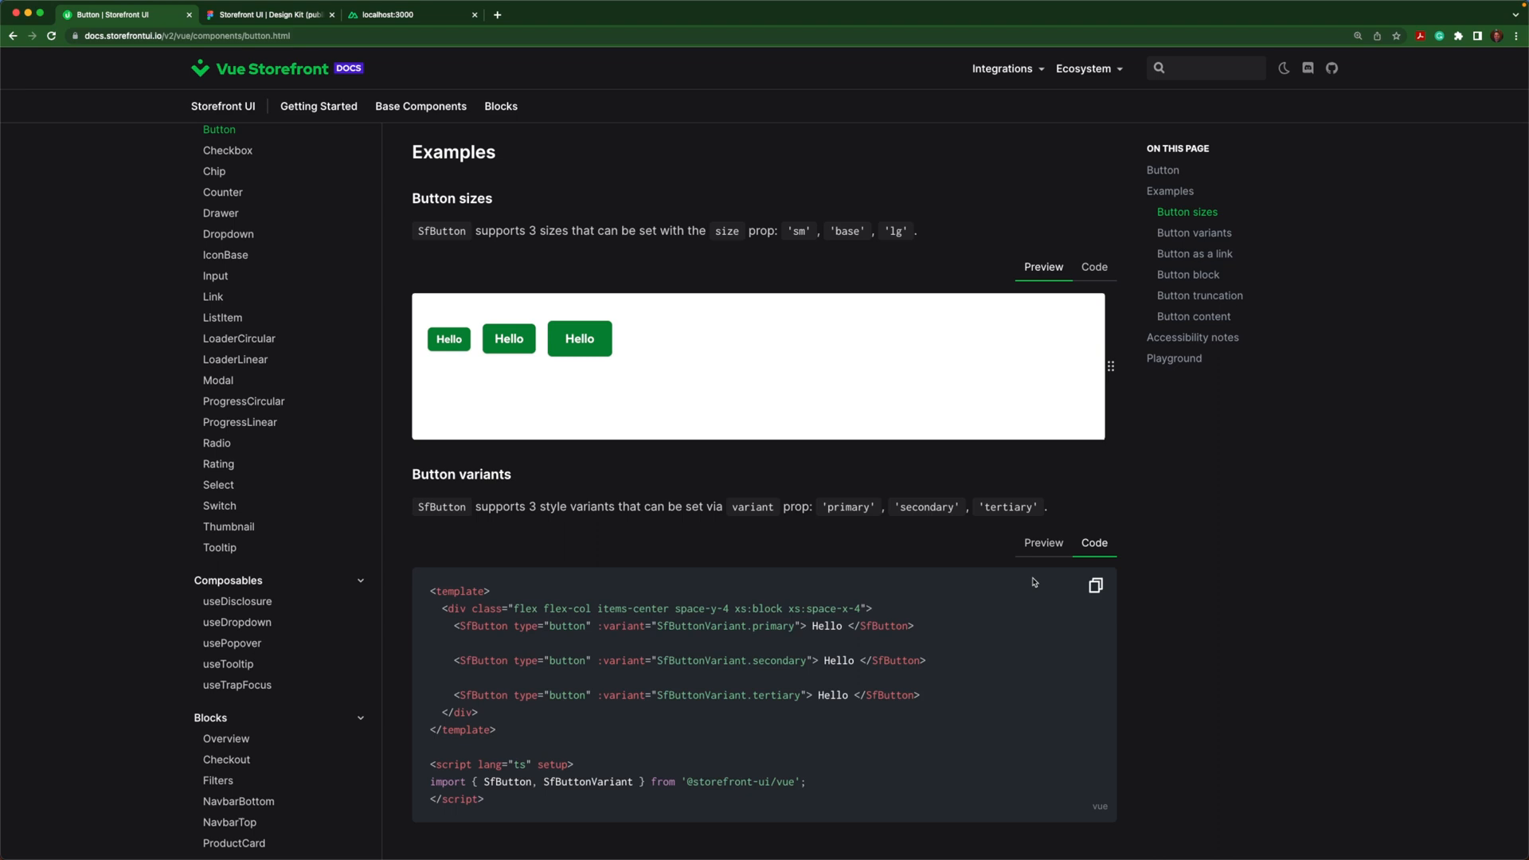
left_click_drag(449, 625, 588, 625)
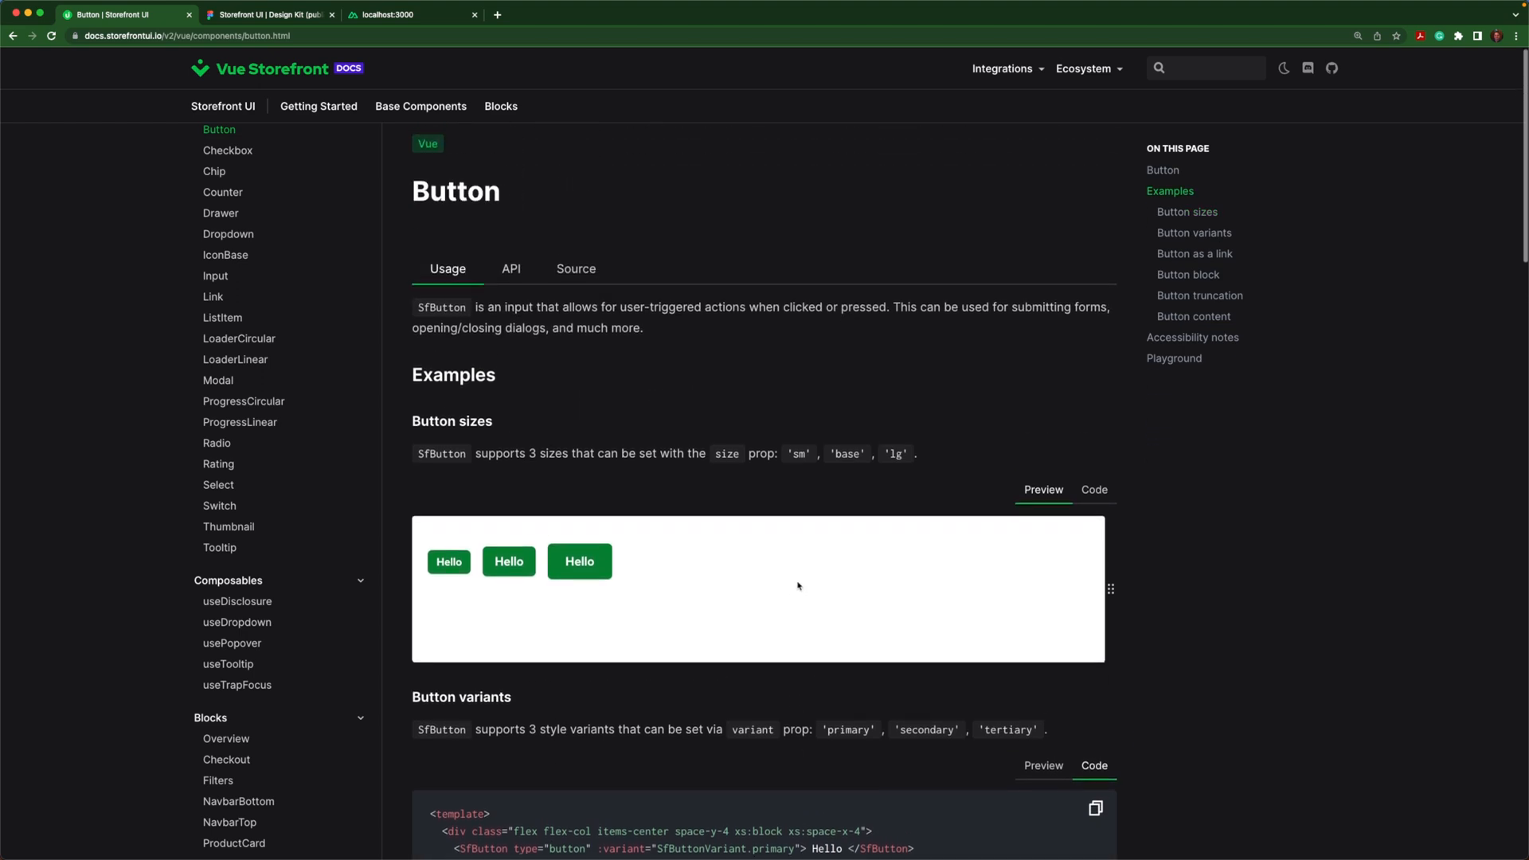
left_click(575, 269)
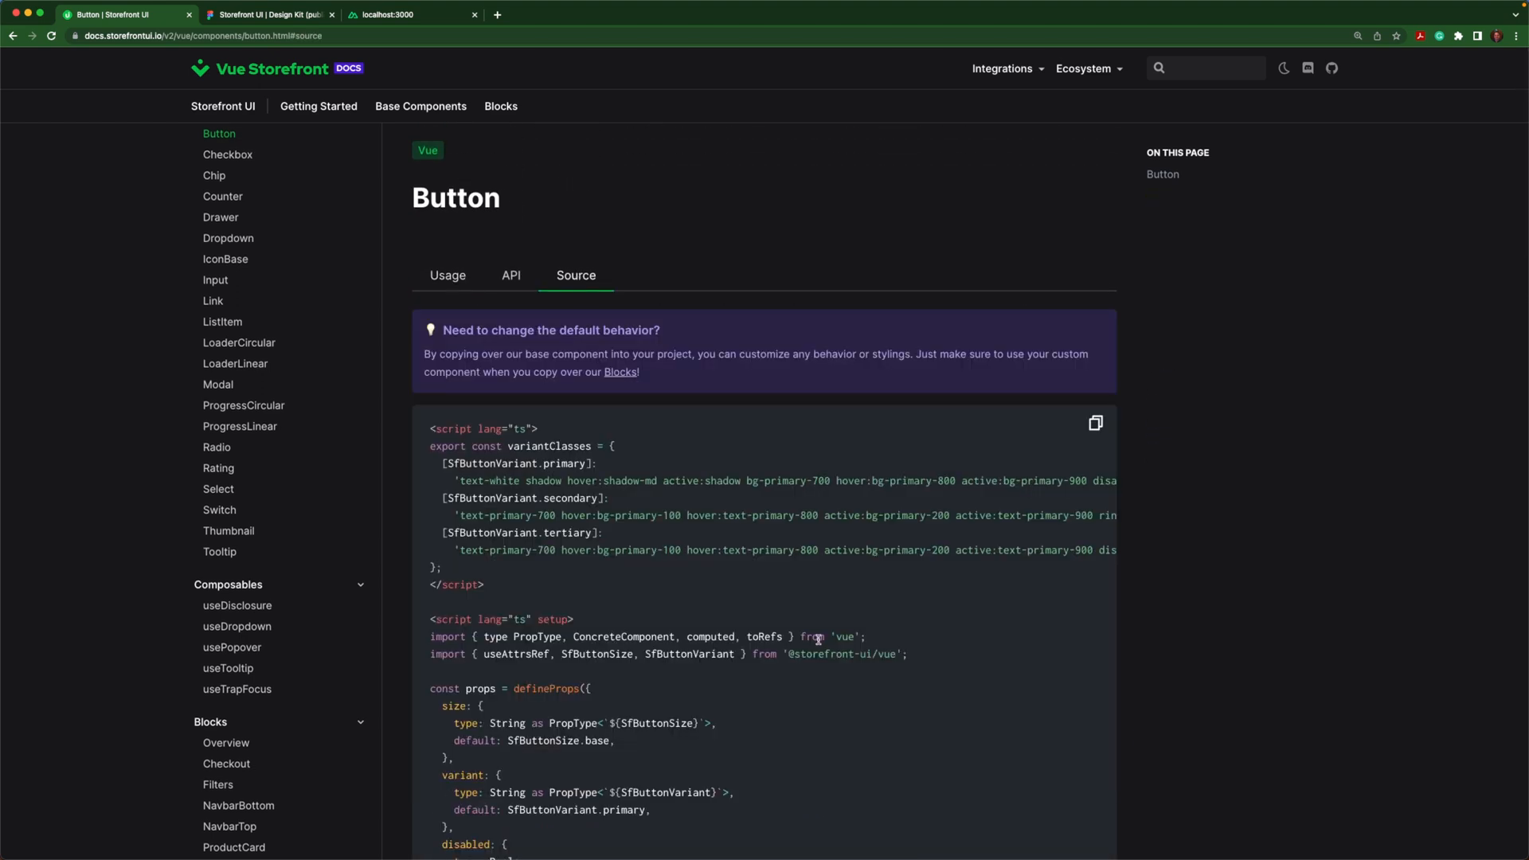
- Scroll down through the Button component source in the Storefront UI docs
scroll("down", 3)
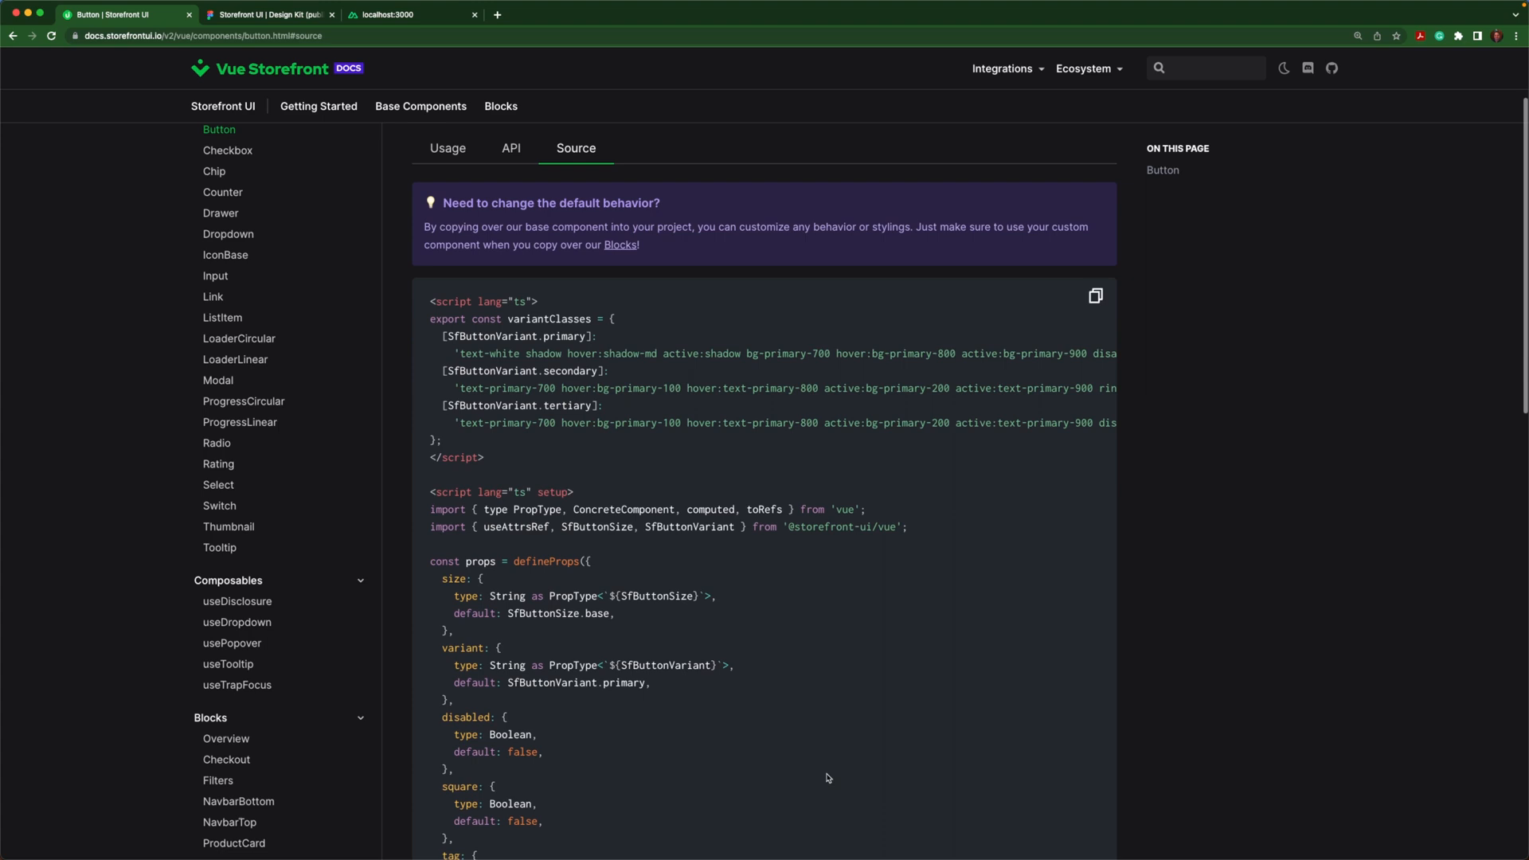
scroll("down", 3)
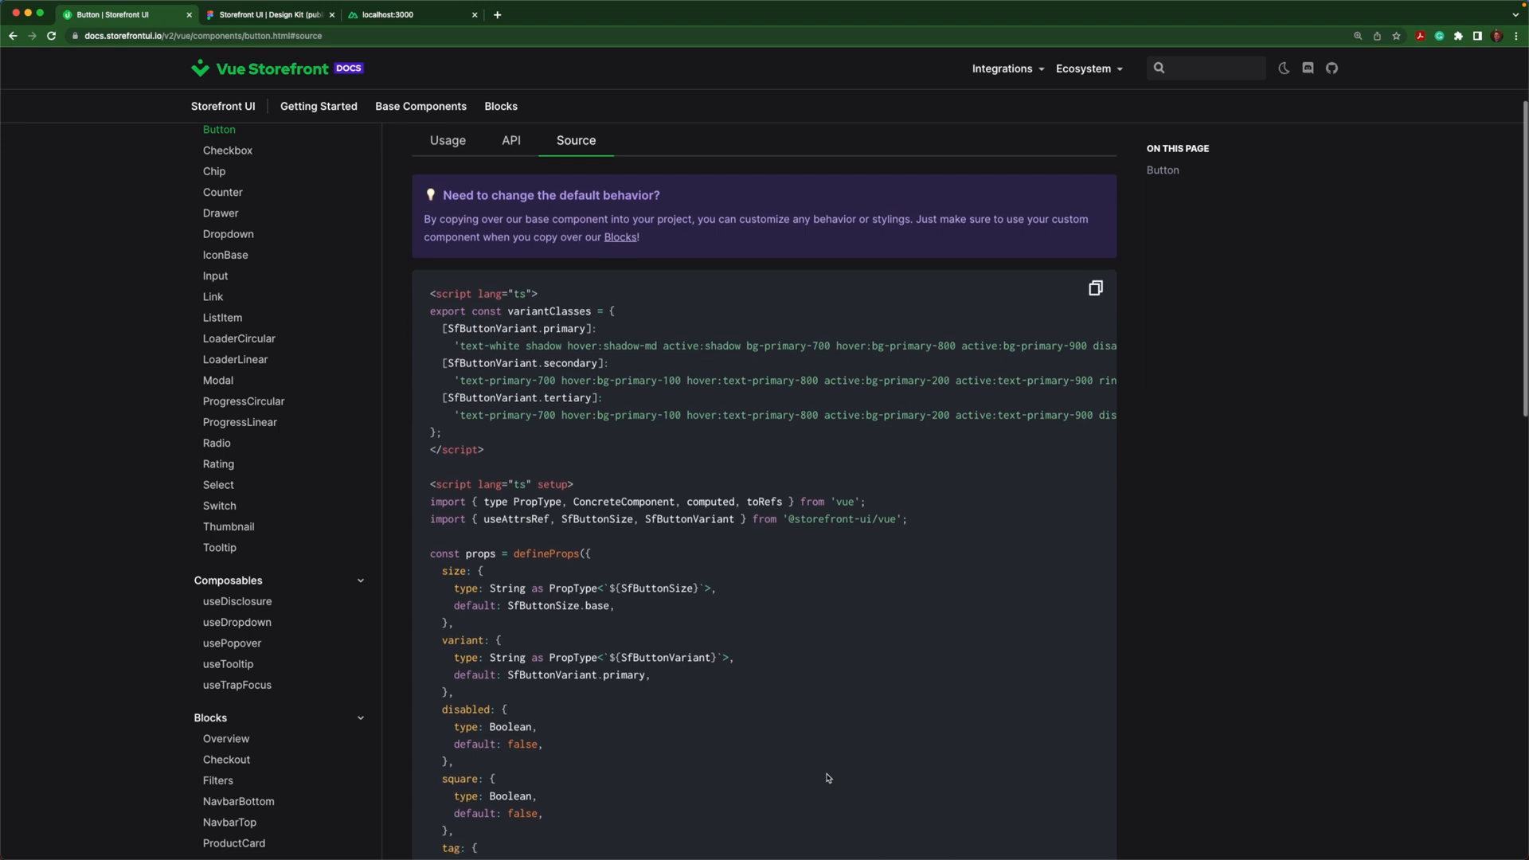
scroll("down", 3)
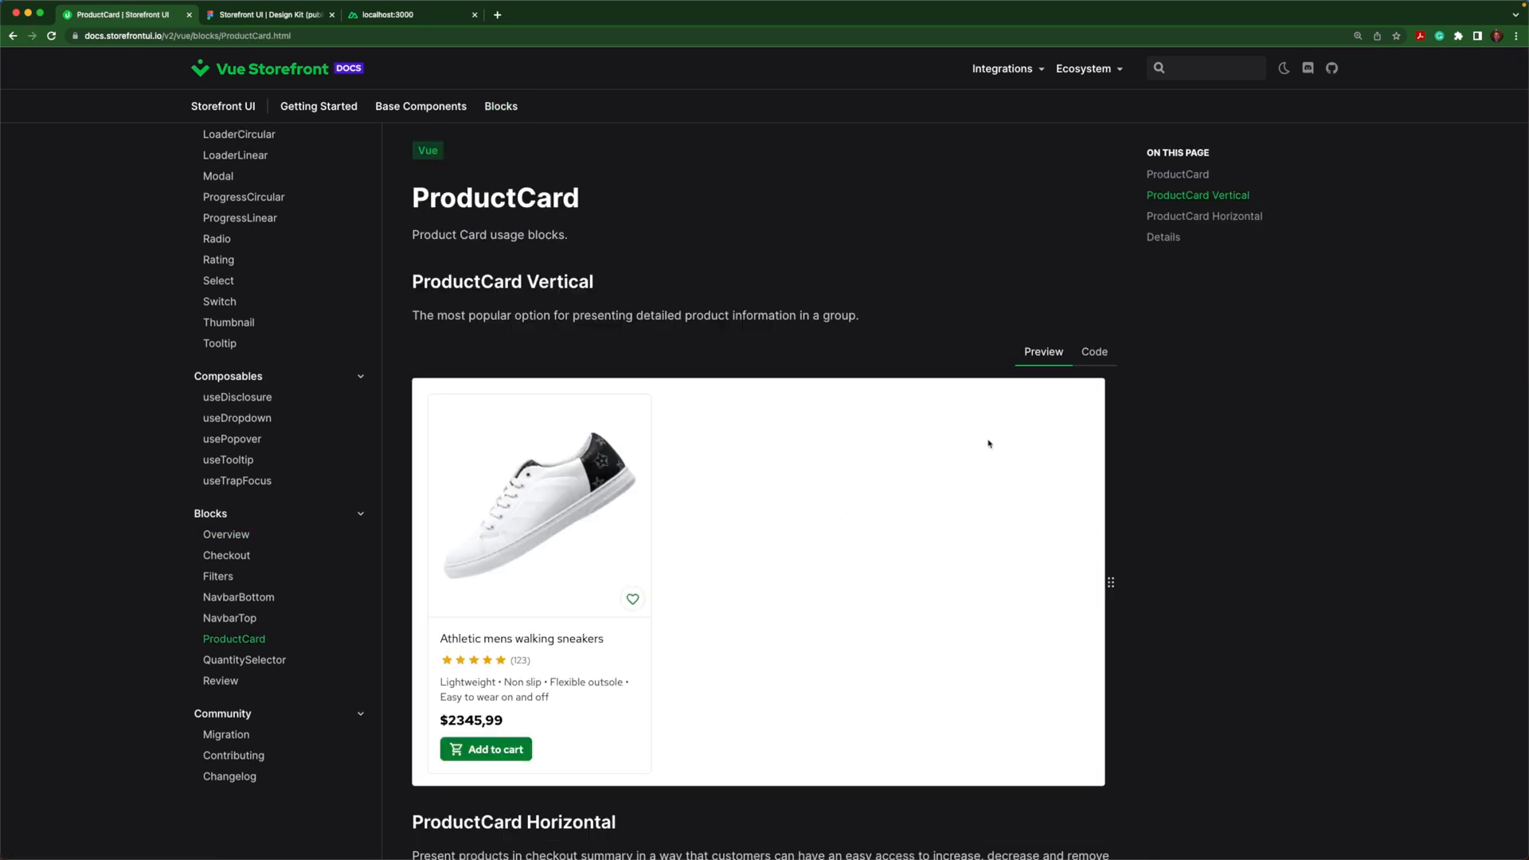
- Show the Vertical ProductCard example's code and copy it to the clipboard
left_click(1094, 352)
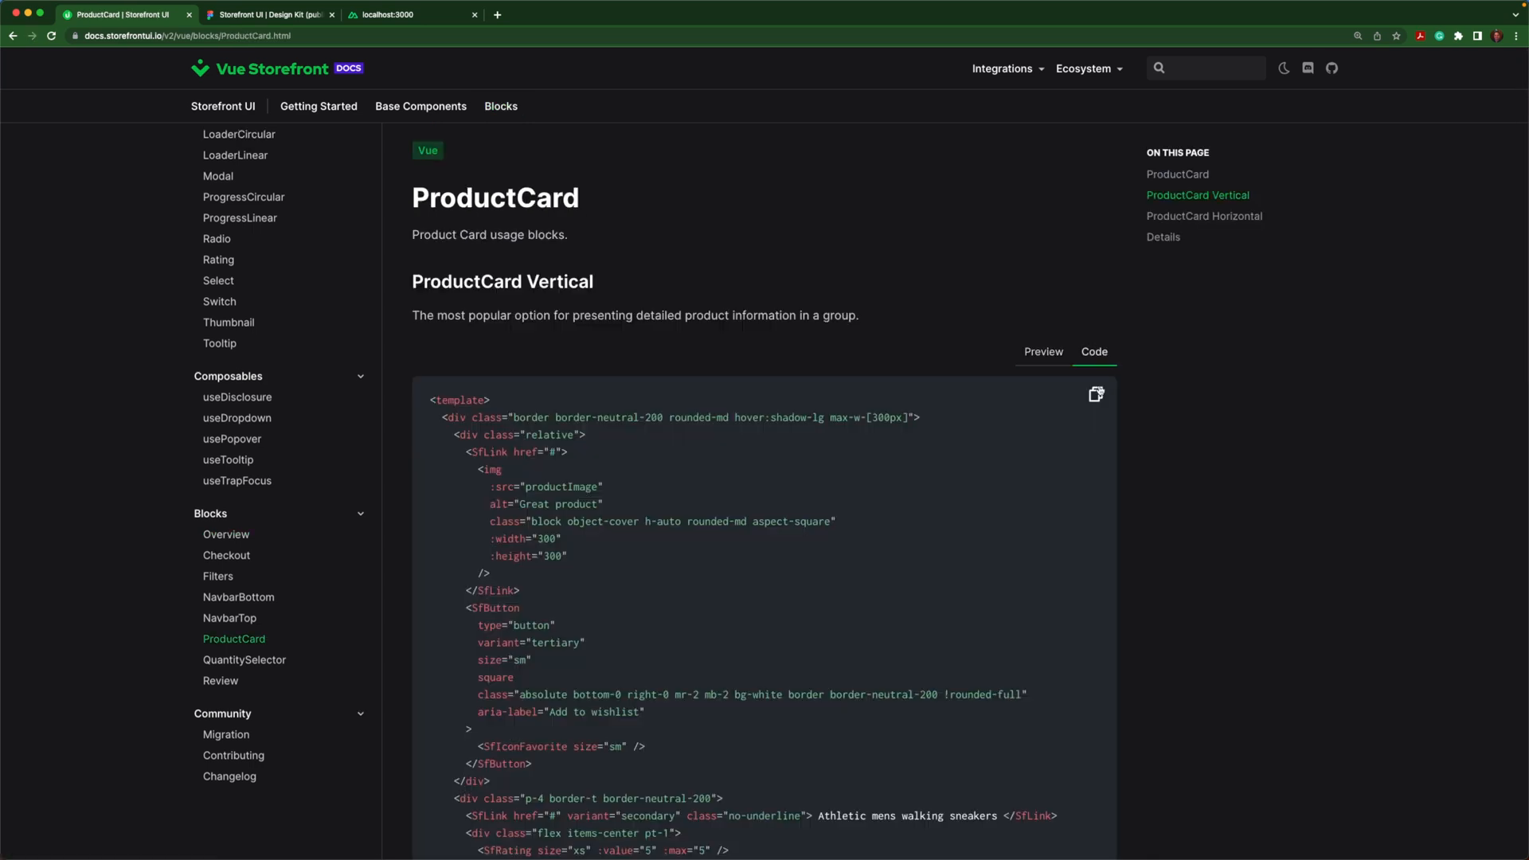
left_click(1095, 394)
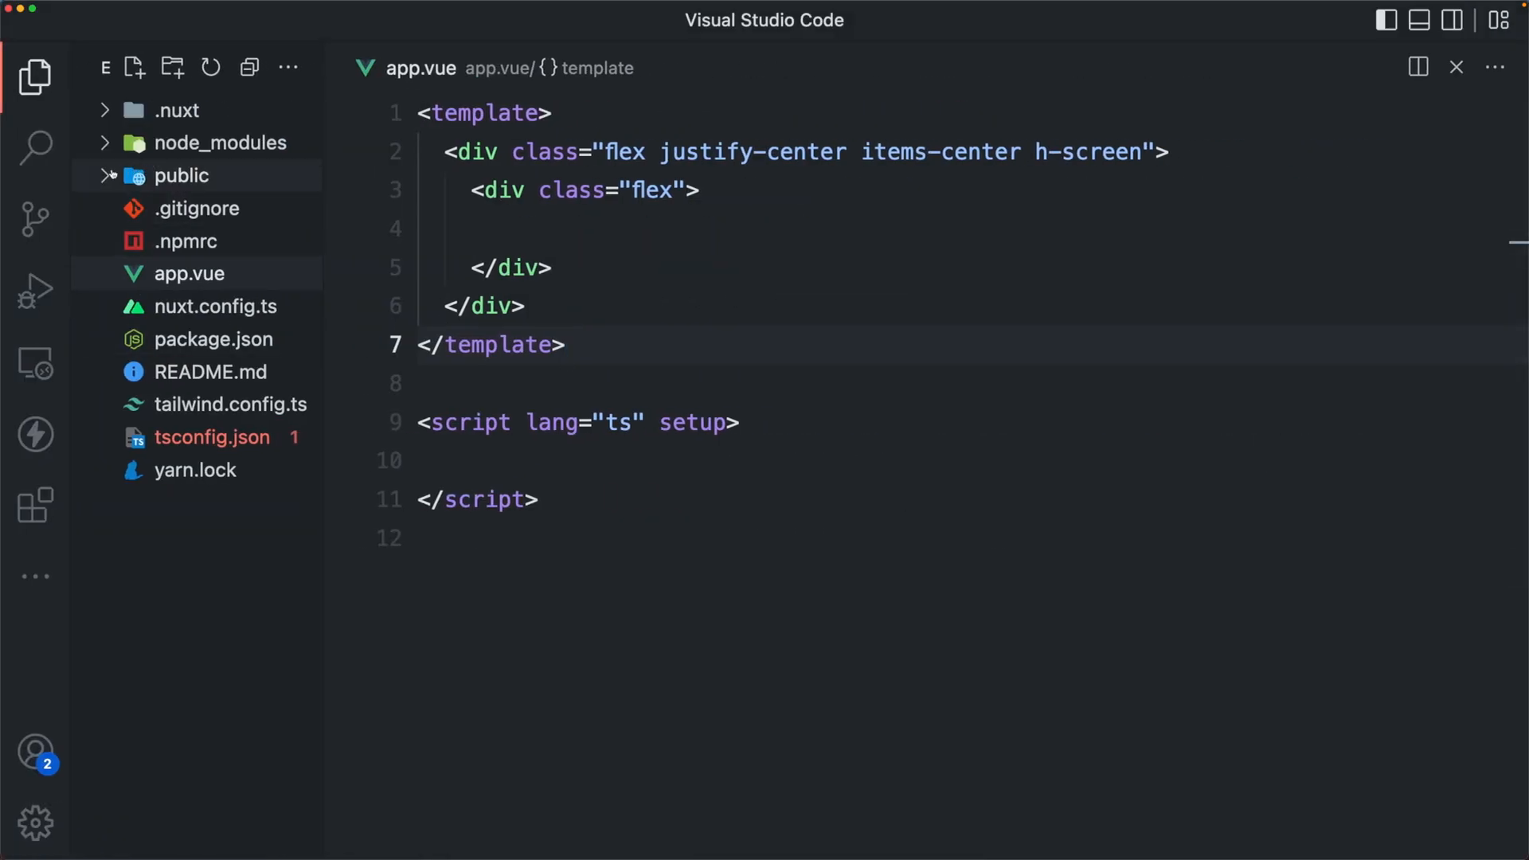
- Create a new file components/ProductCard.vue at the project root
left_click(185, 241)
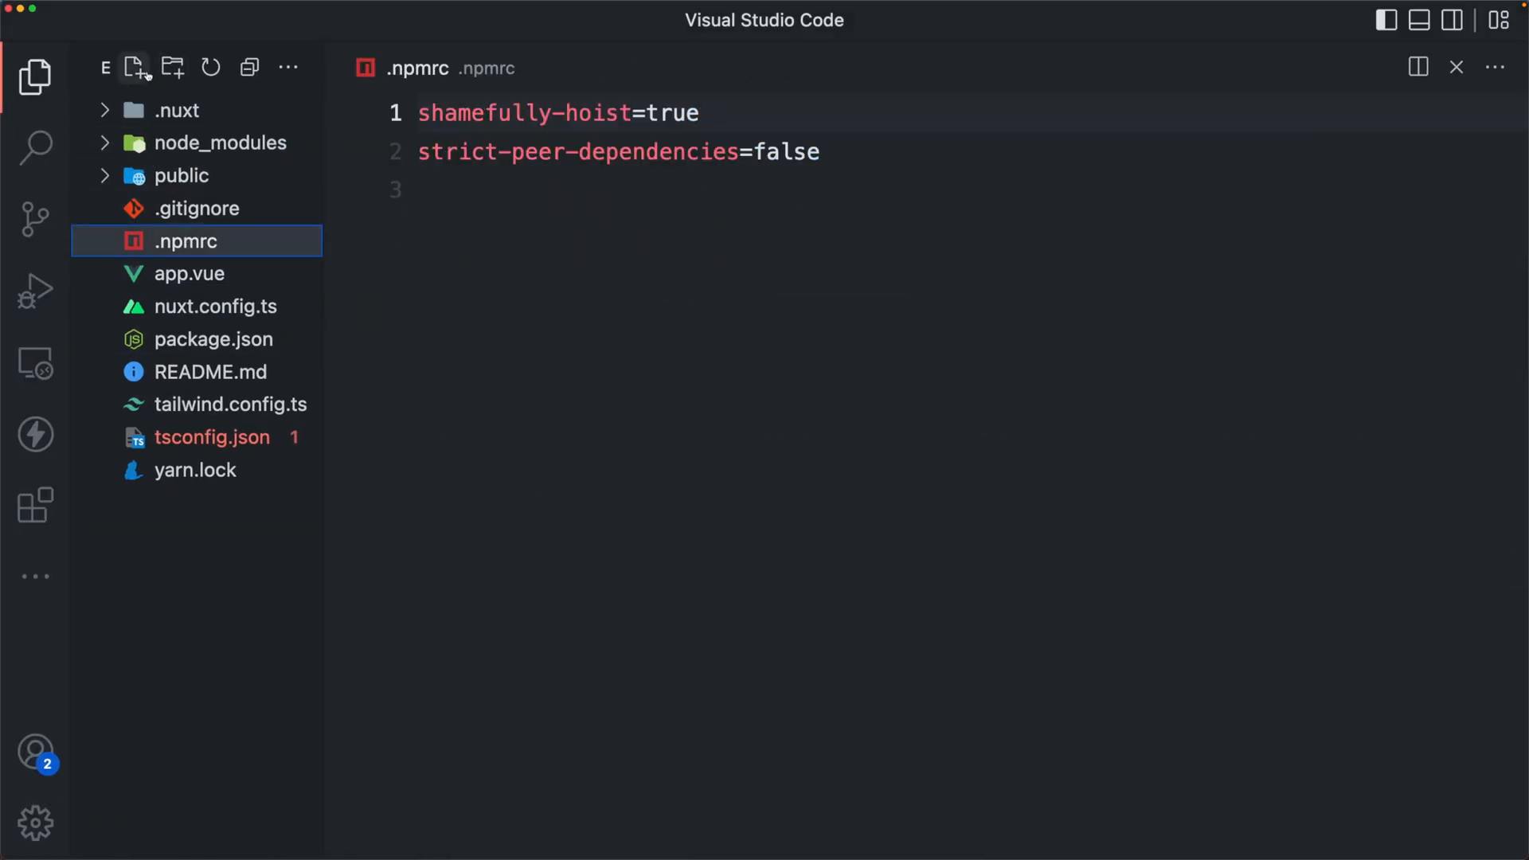
type("comp")
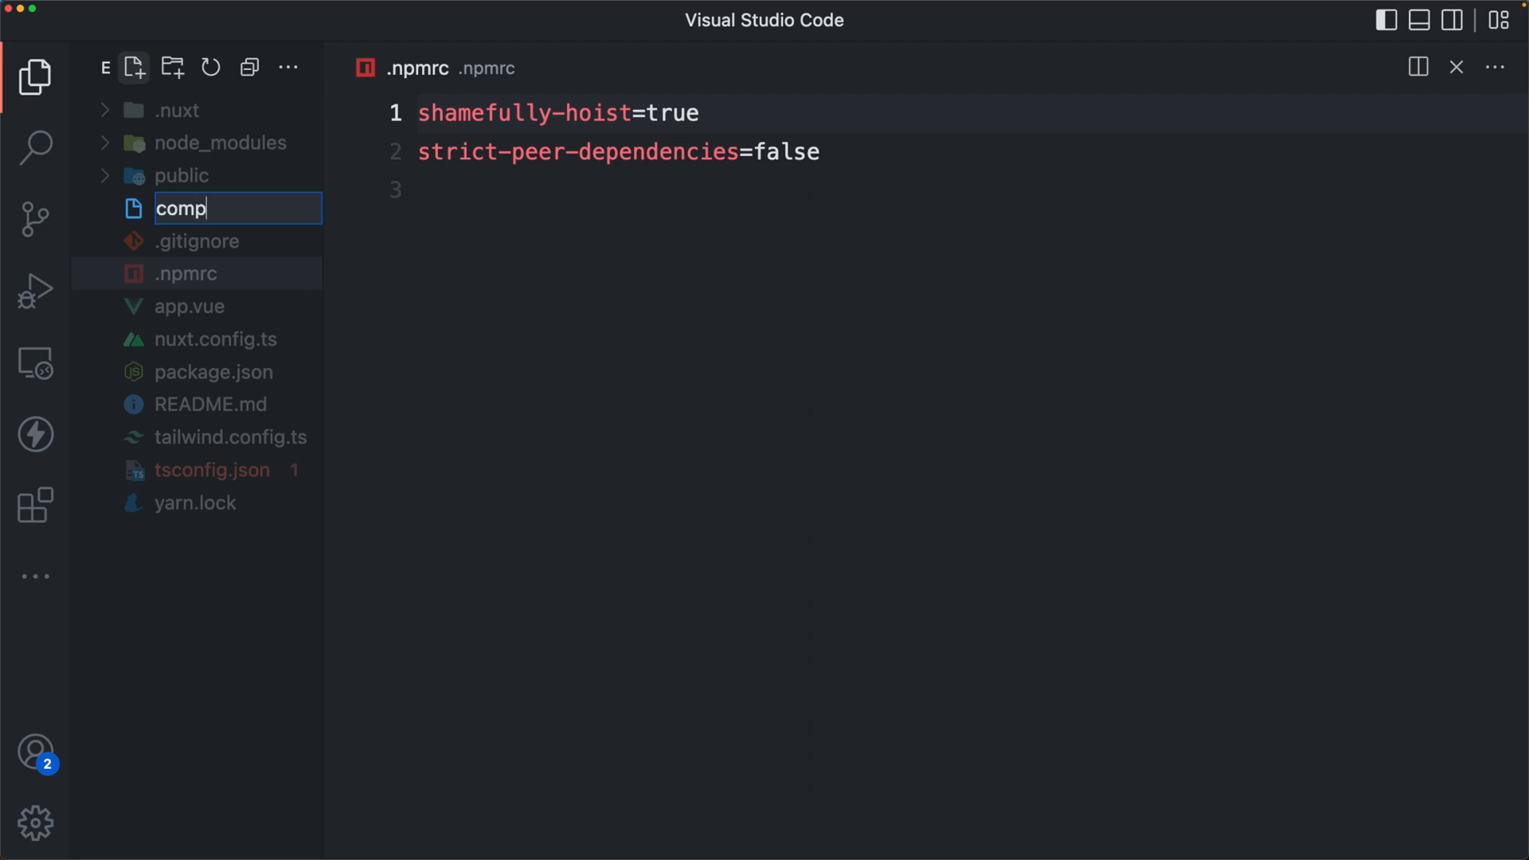
type("onents/ProductCar")
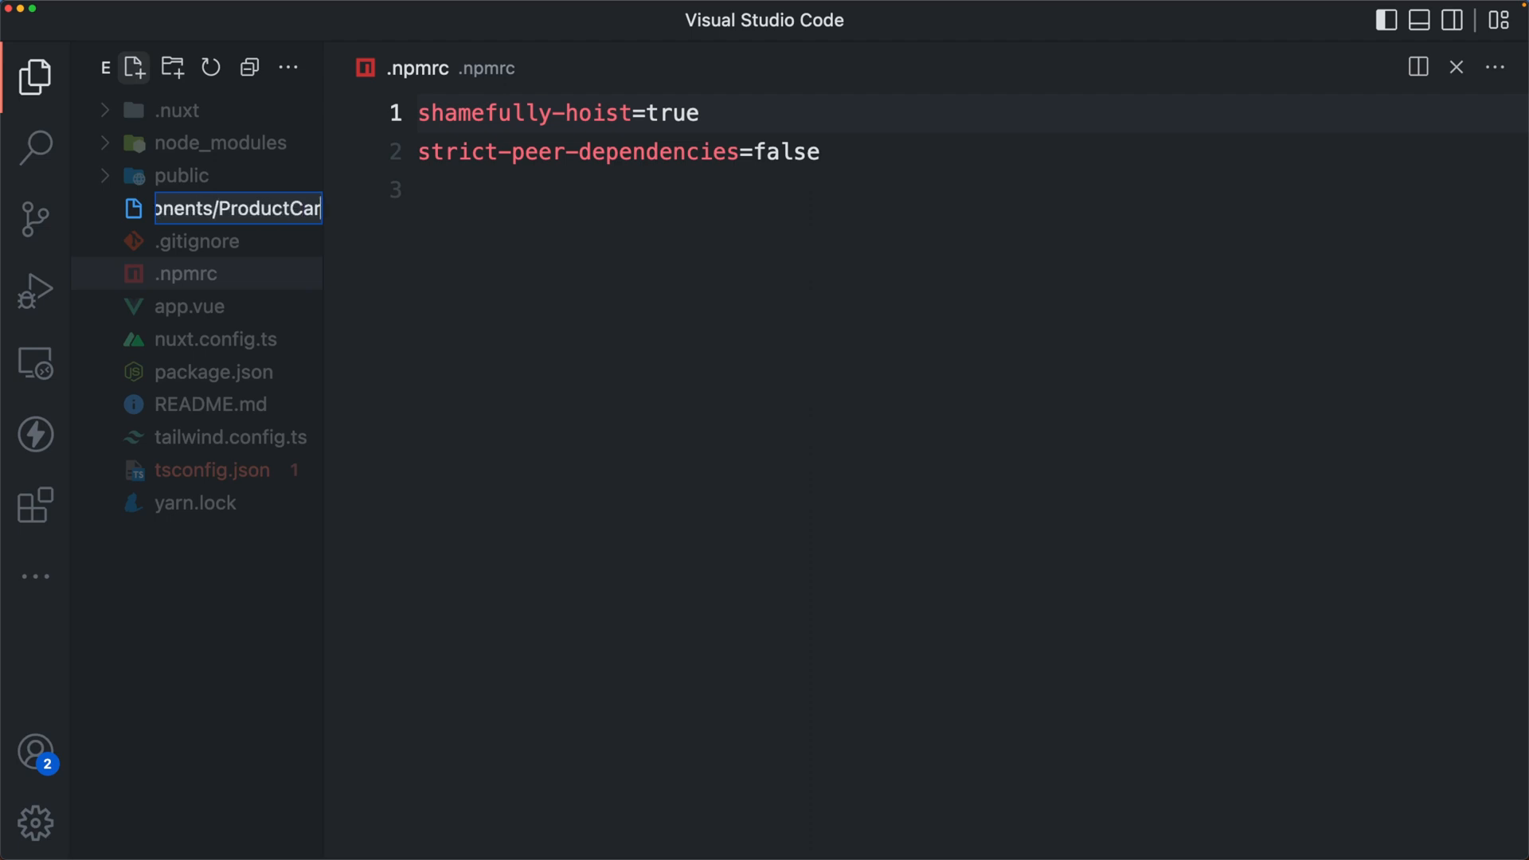
key("Enter")
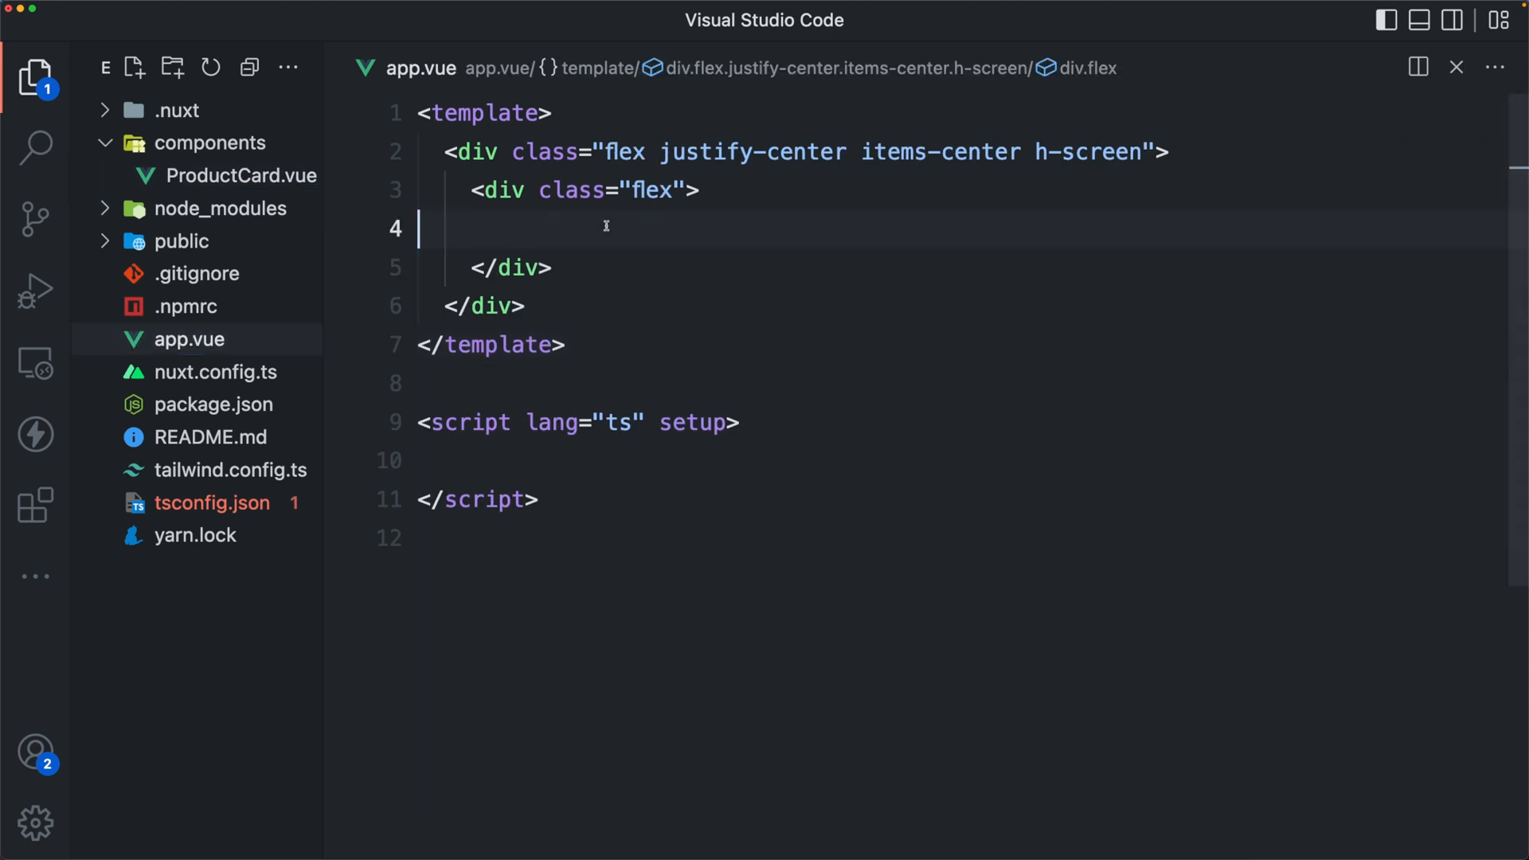
- Add a ProductCard v-for loop and useFetch of fakestoreapi products (limit=3) to app.vue
type("<ProductCard/>")
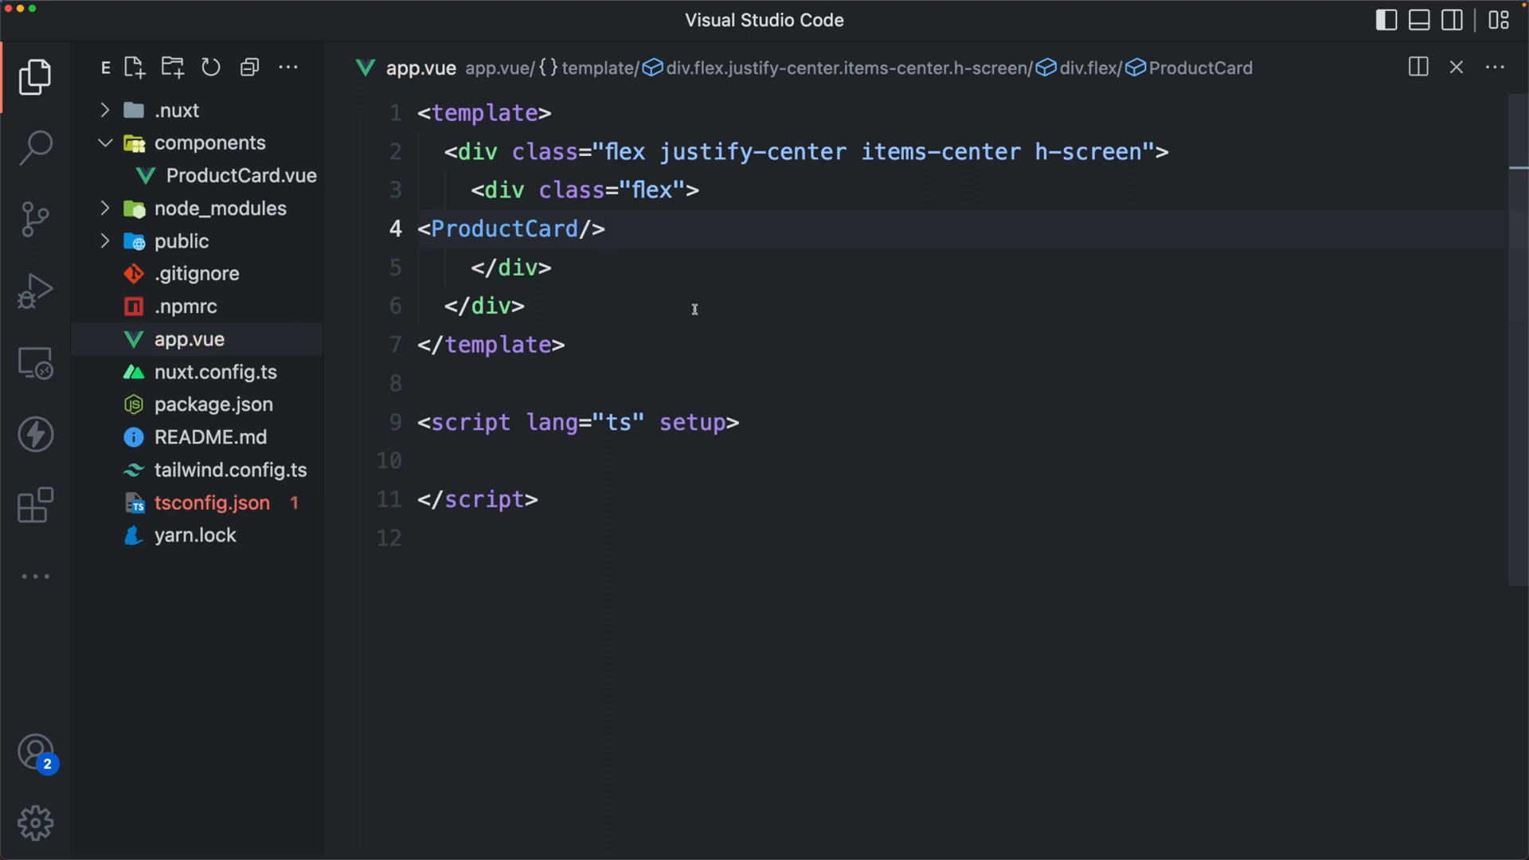
left_click(410, 13)
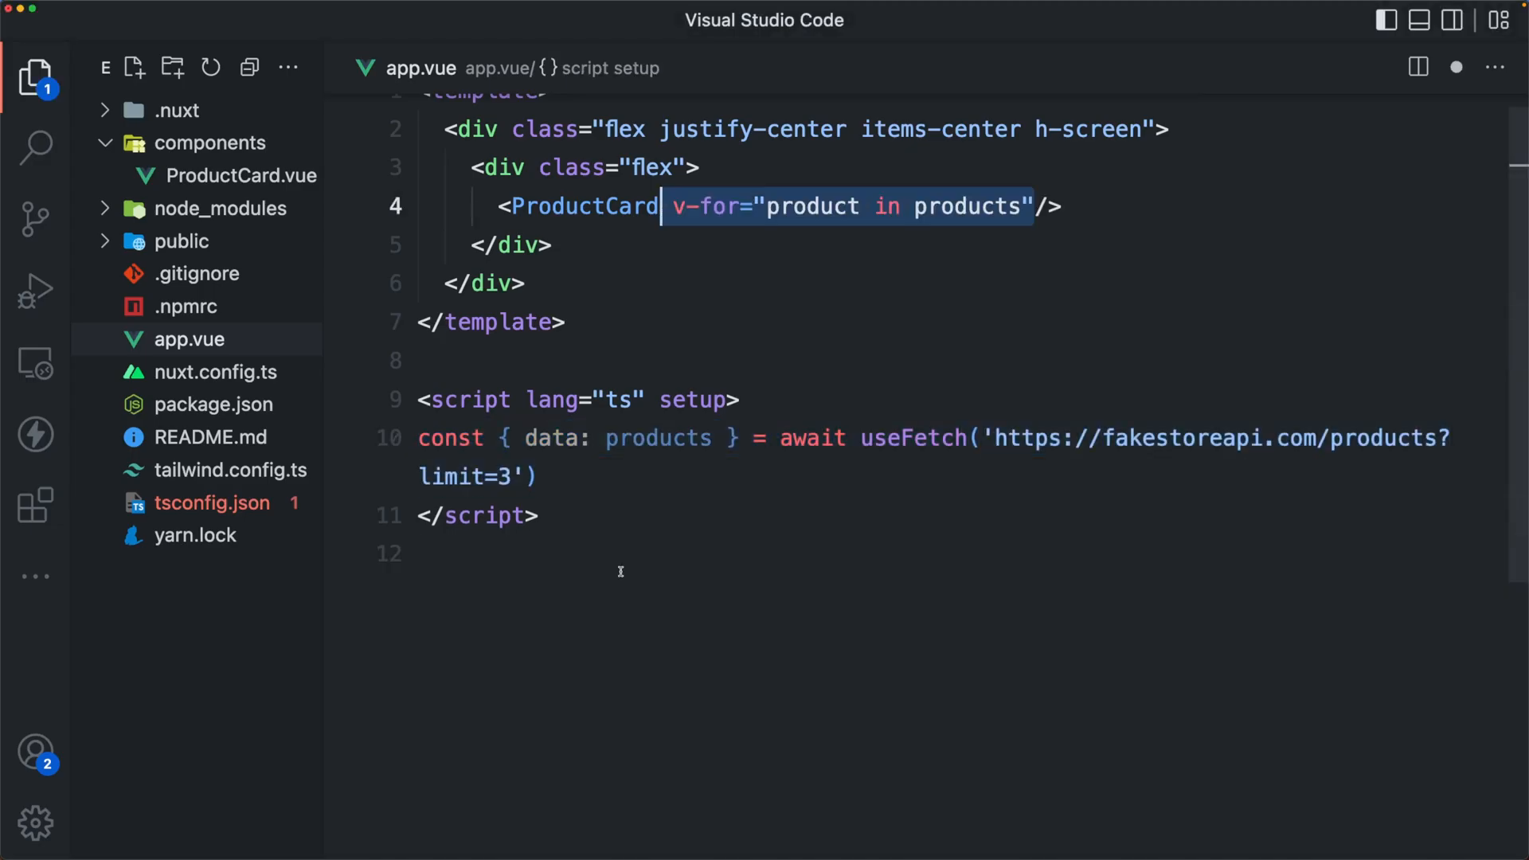
- Add :product="product" to the ProductCard tag in app.vue
type(":product=\"product\"")
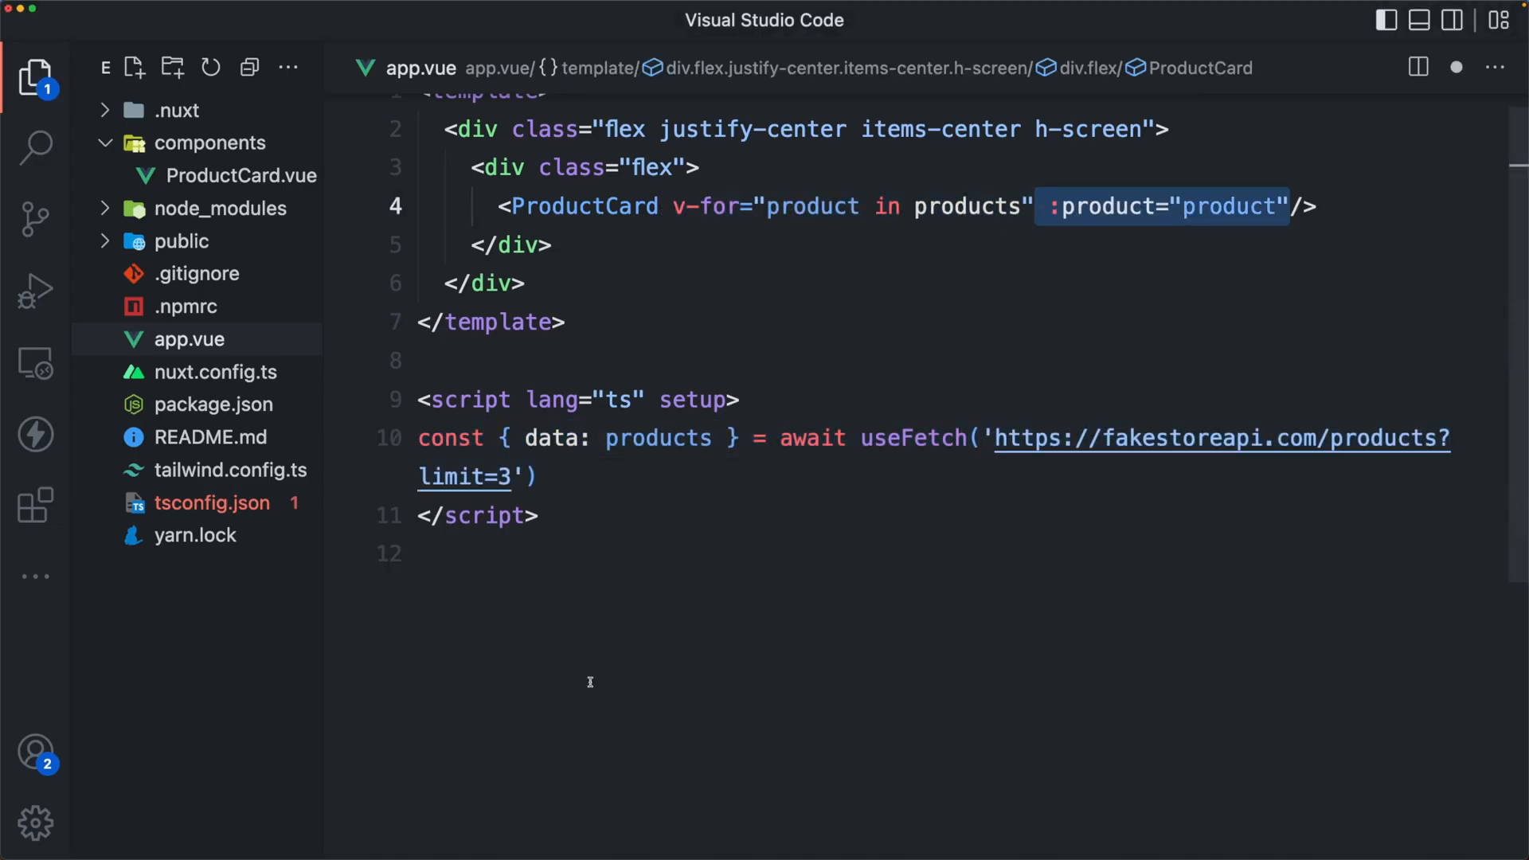
mouse_move(1073, 438)
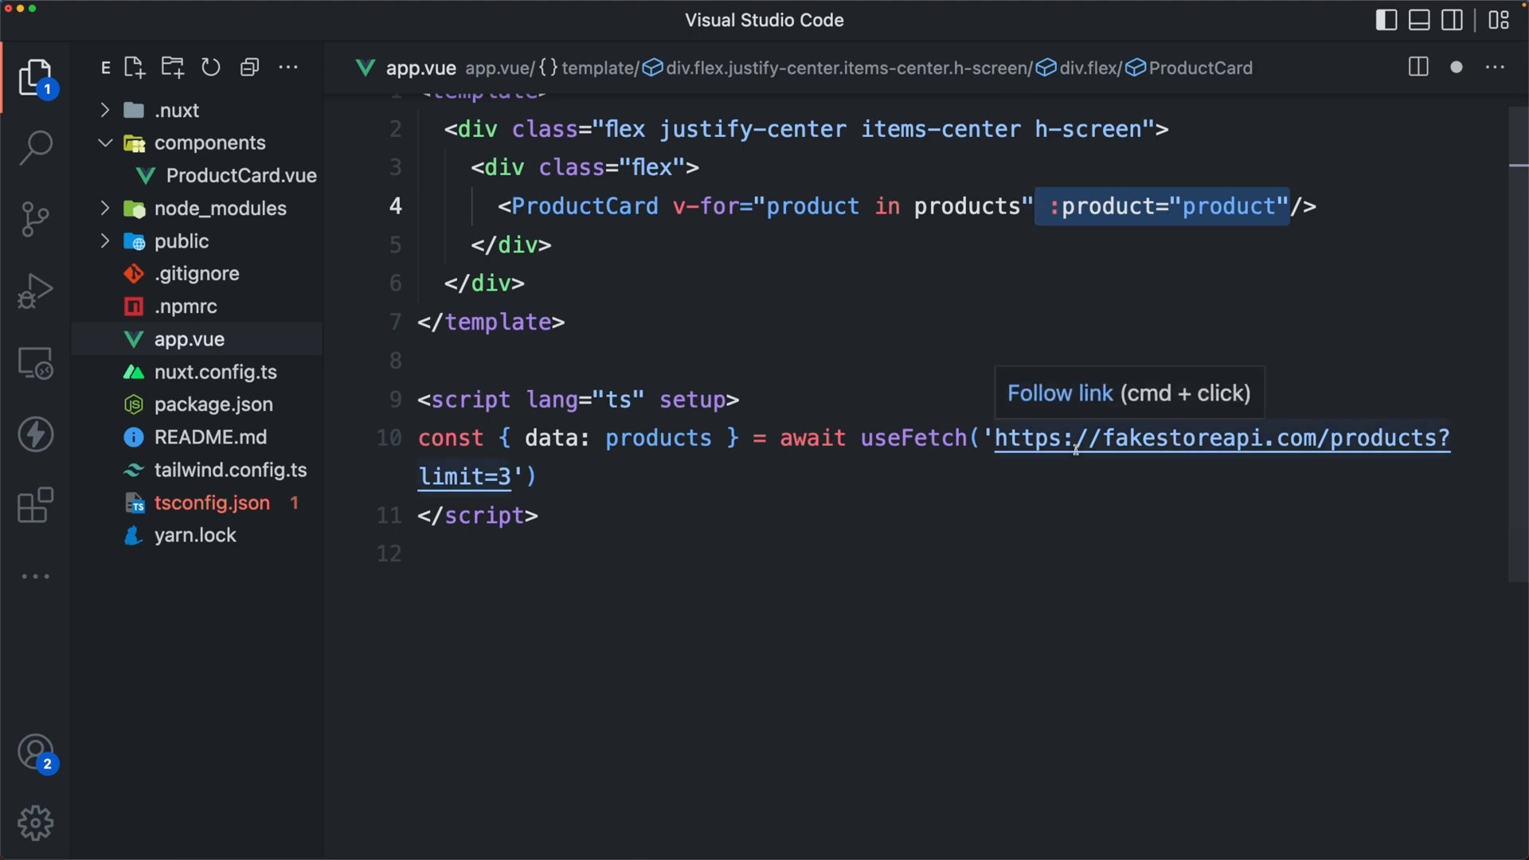
mouse_move(934, 230)
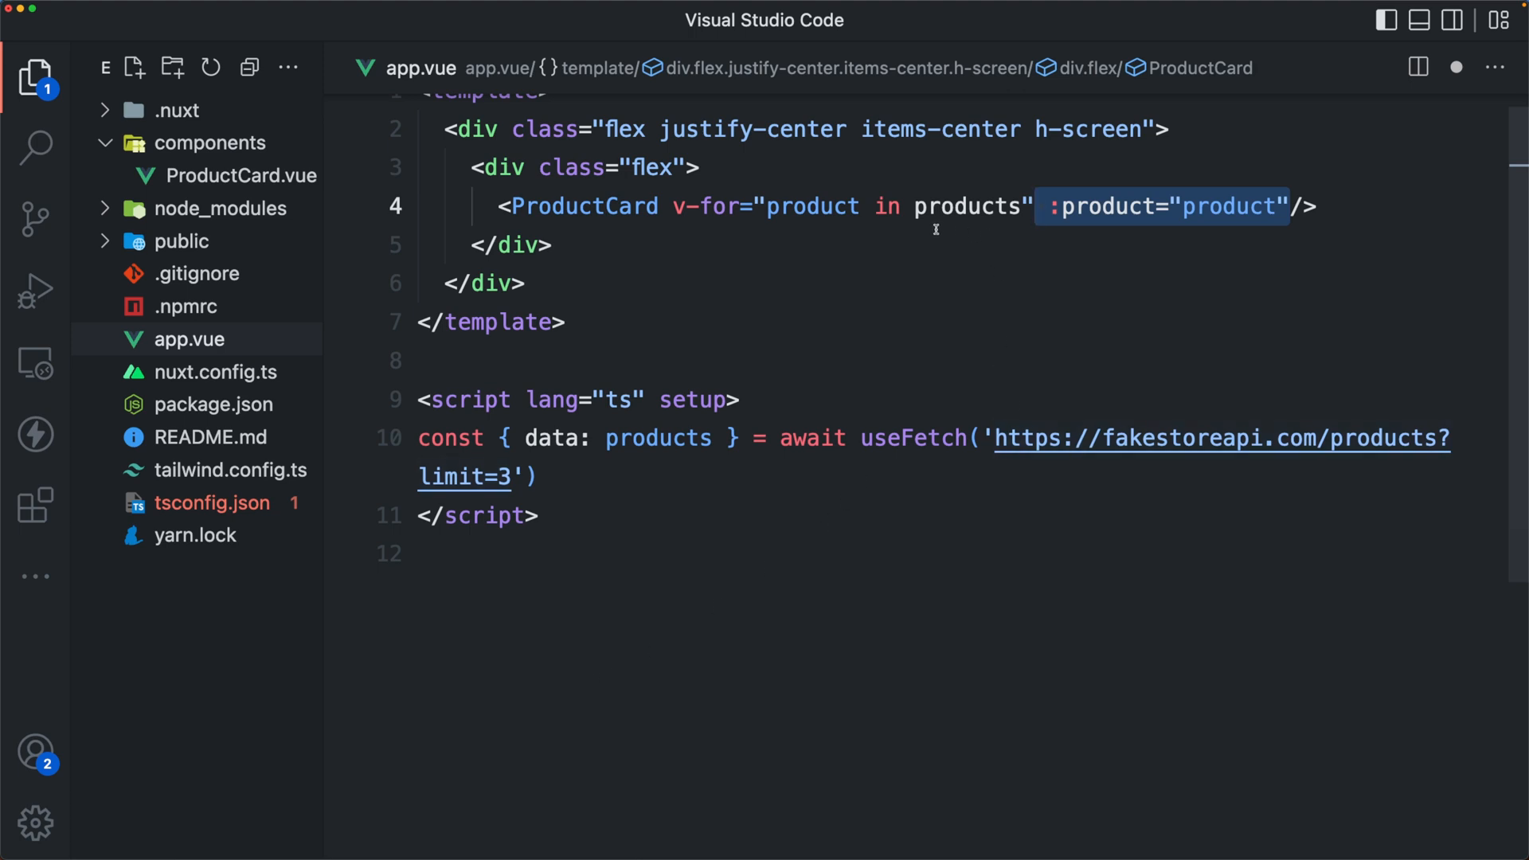
mouse_move(1246, 222)
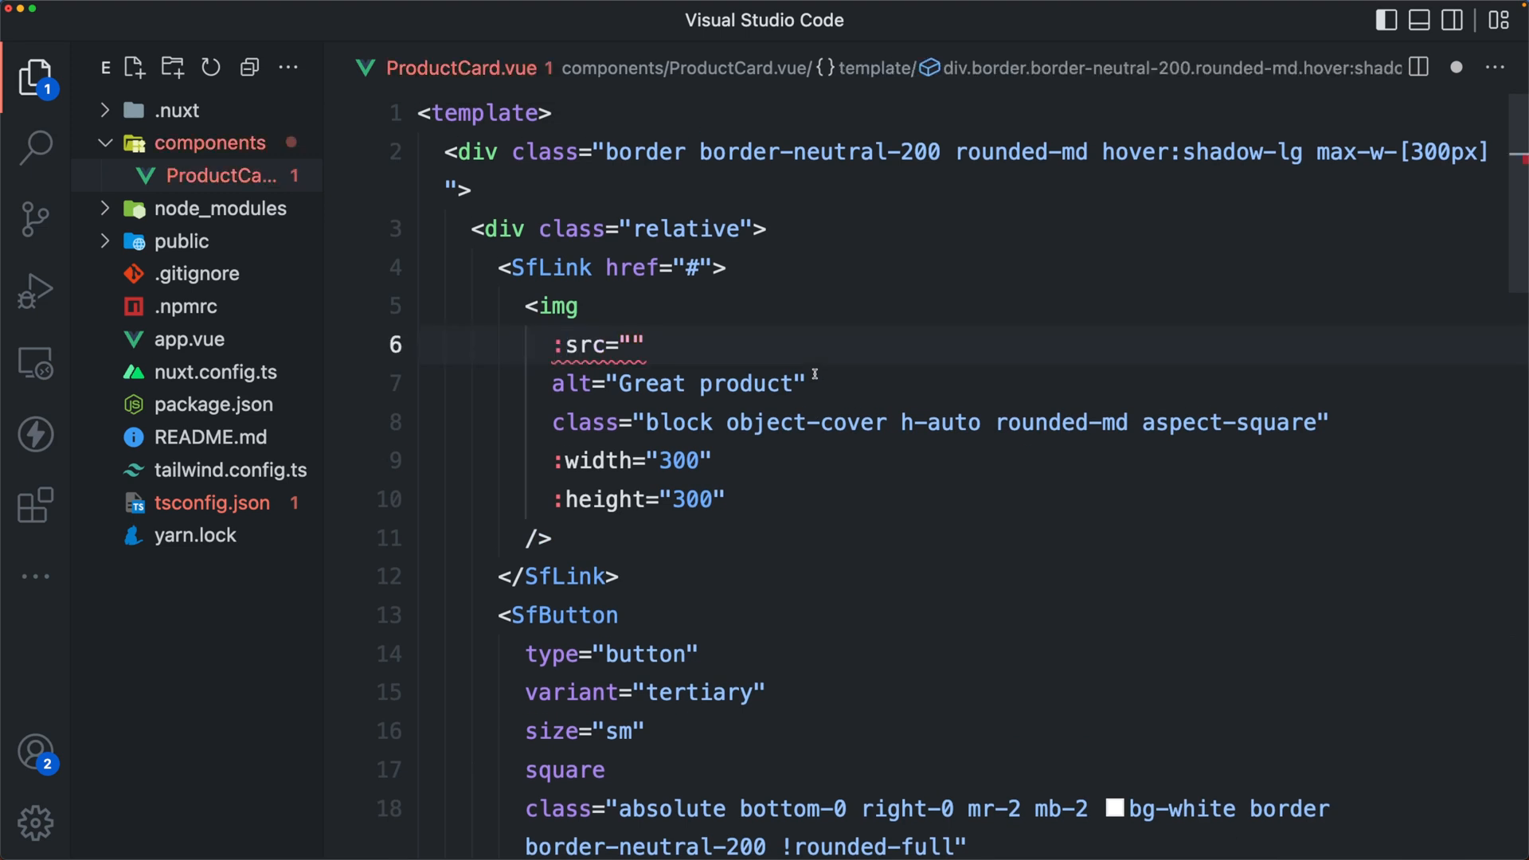
- Bind the card image to product.image and the title to {{ product.title }} in ProductCard.vue
type("product.image")
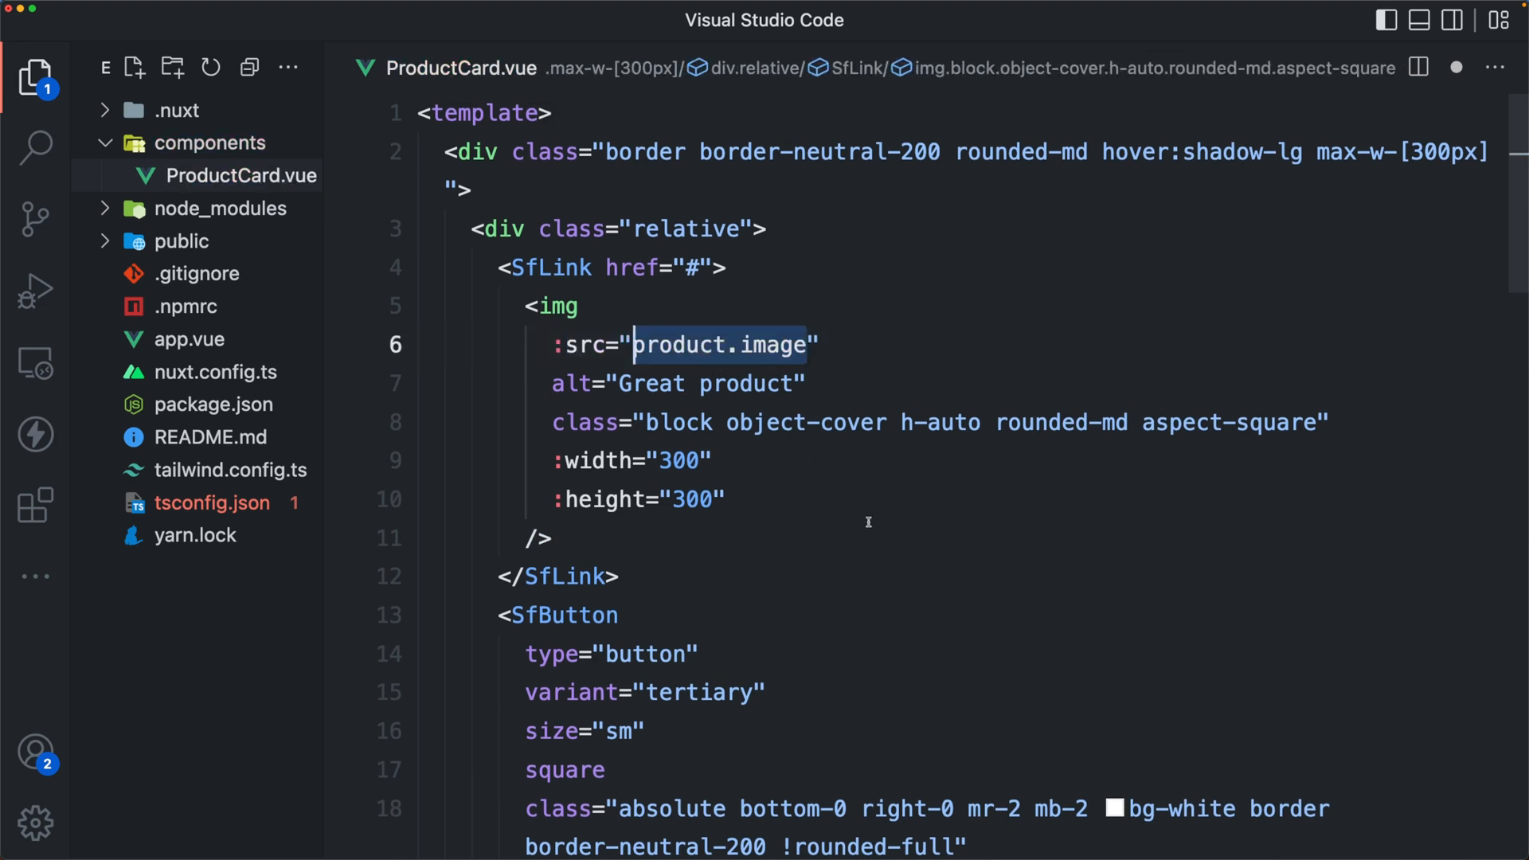
scroll("down", 3)
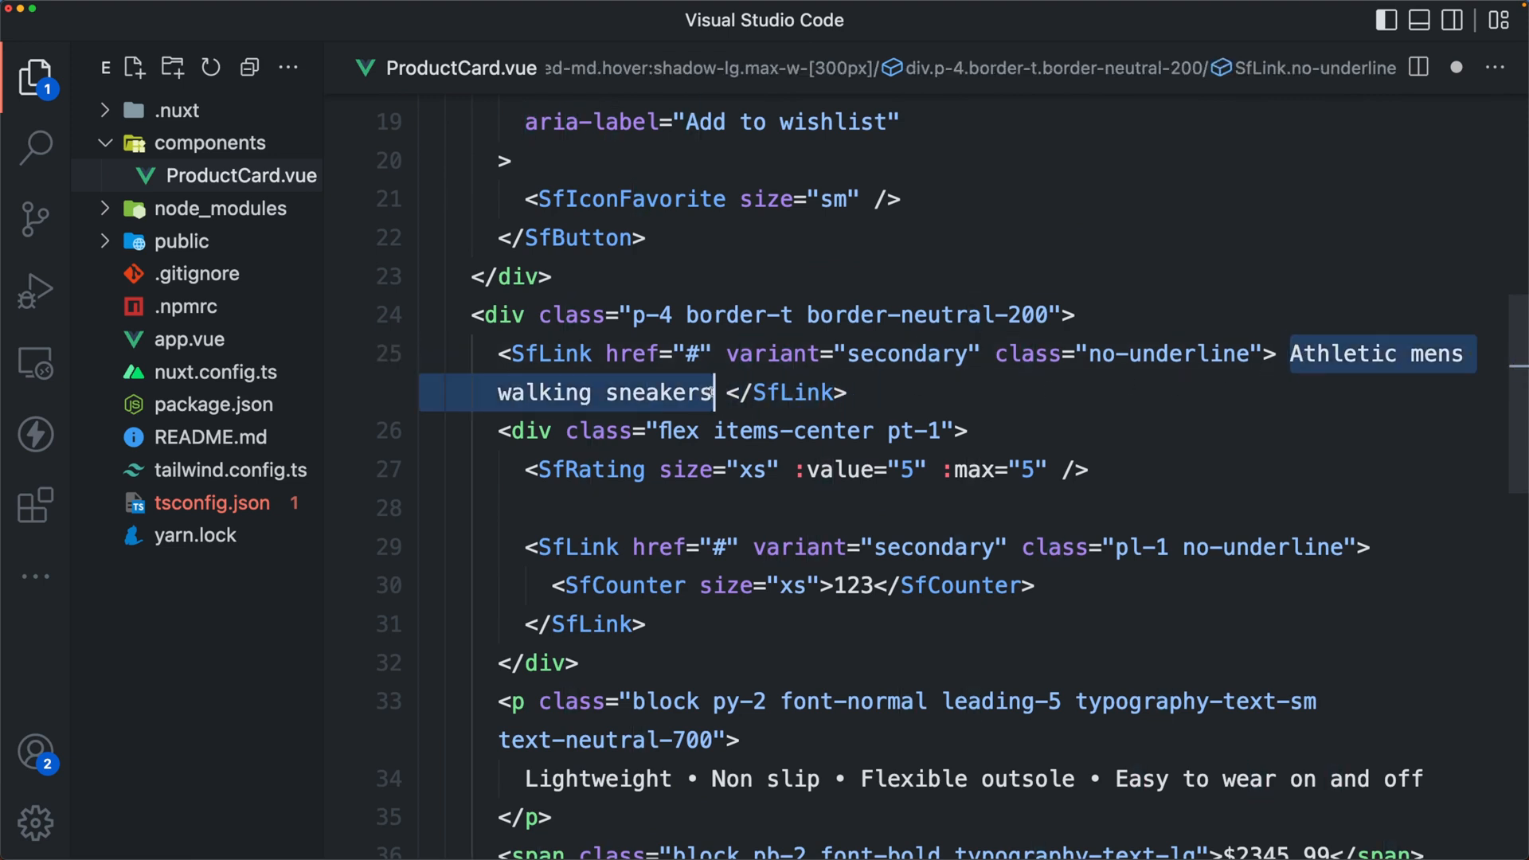
type("{{ product.title }}")
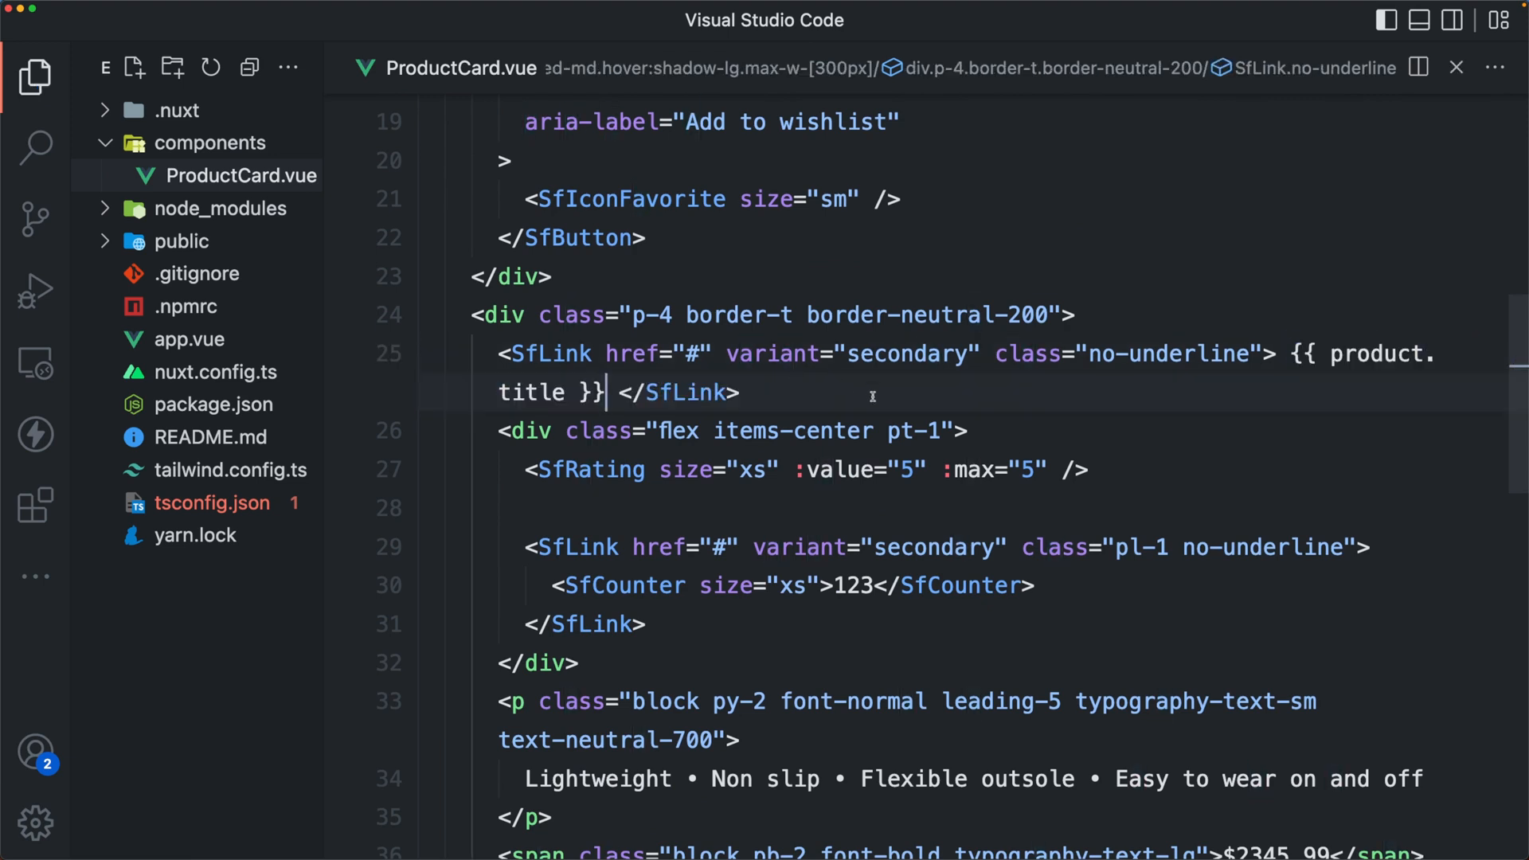
left_click(387, 14)
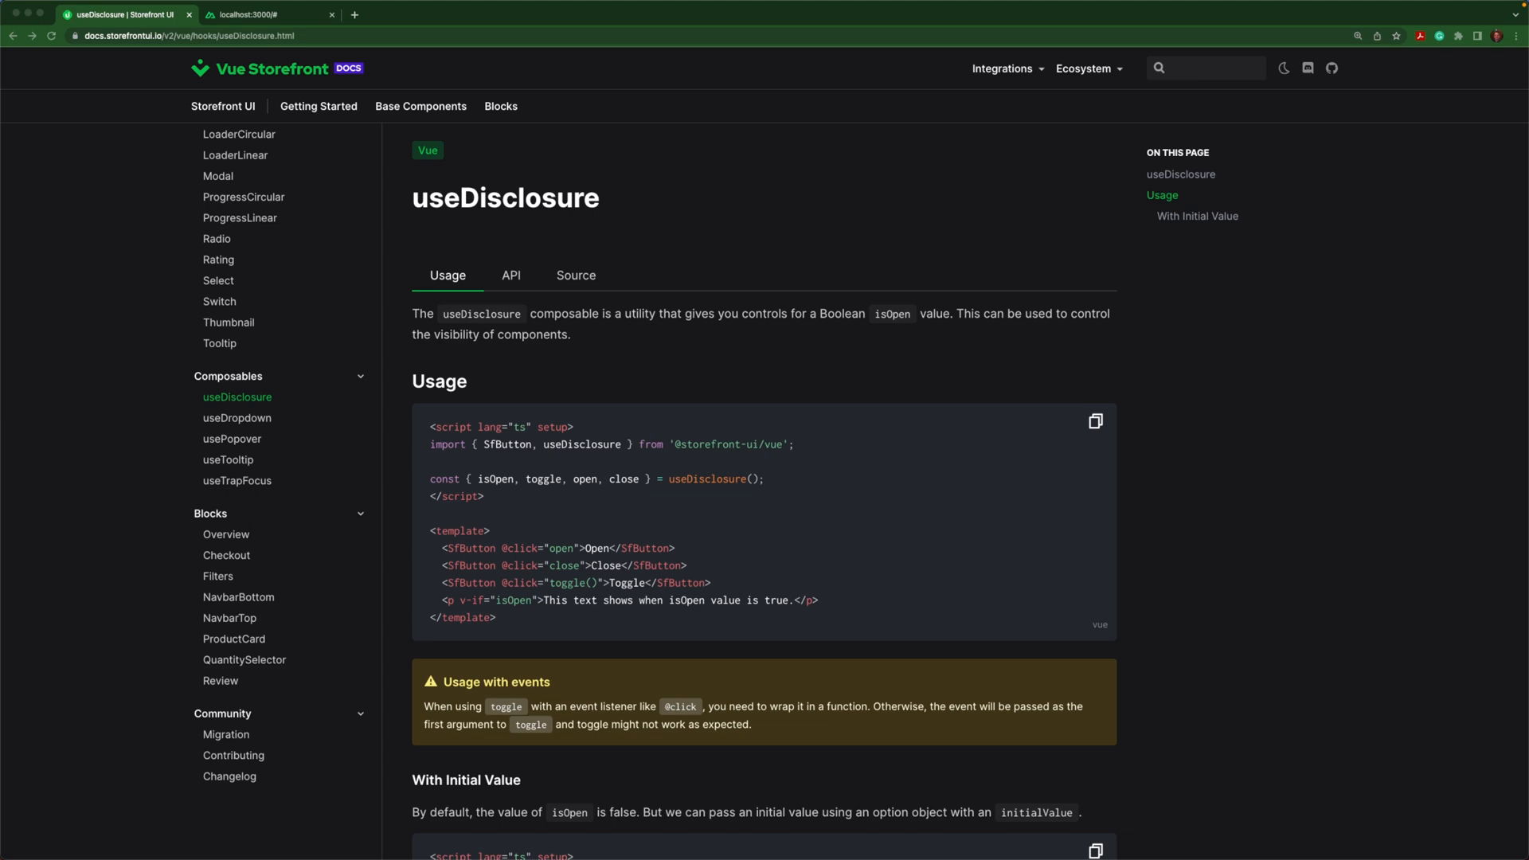
mouse_move(543, 226)
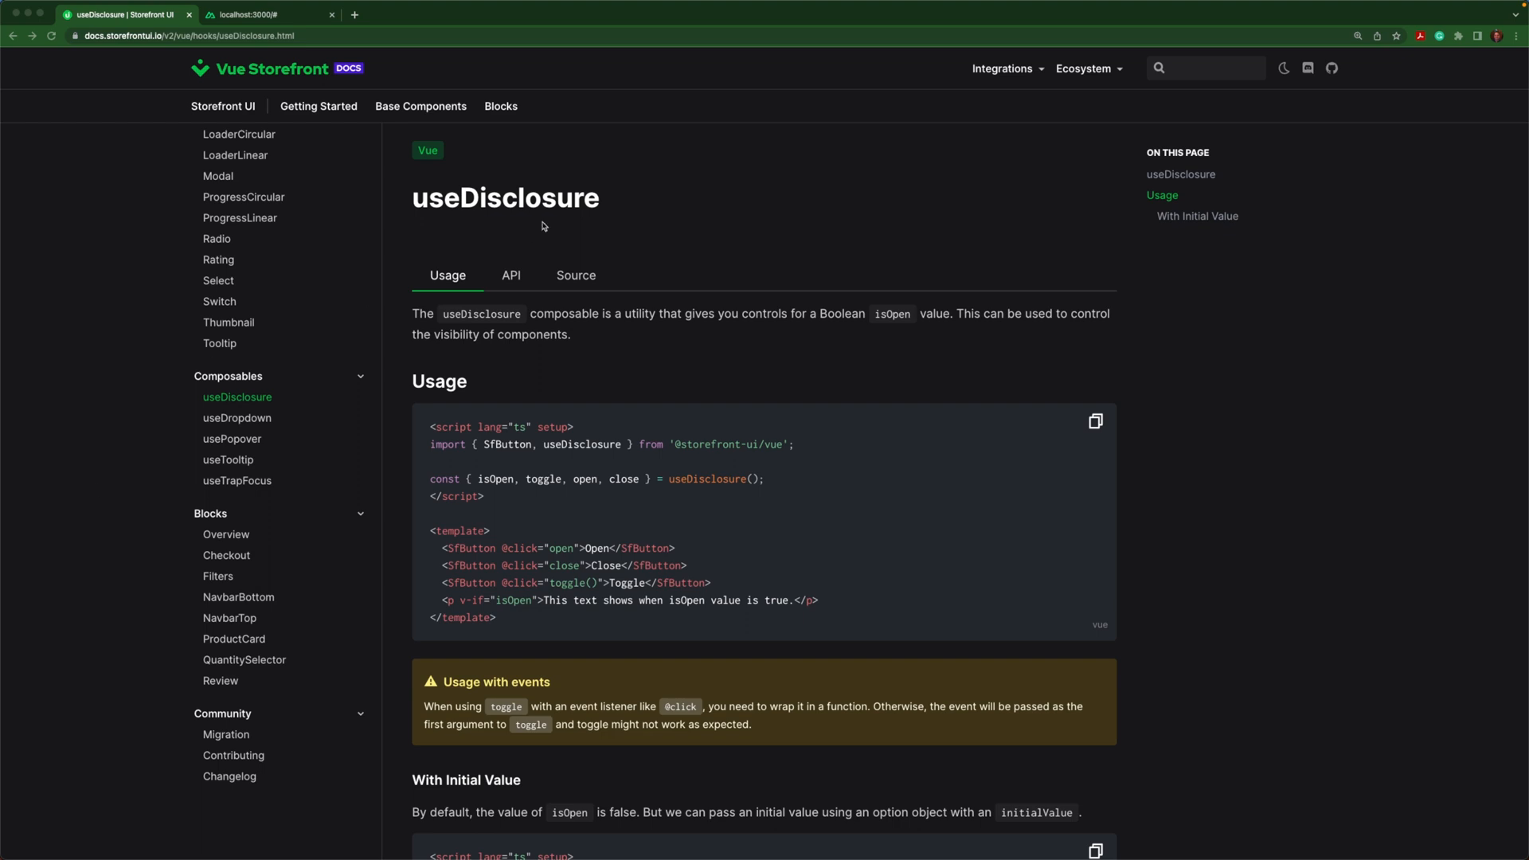
- Switch to the localhost:3000 app showing the Open, Close and Toggle demo
left_click(266, 14)
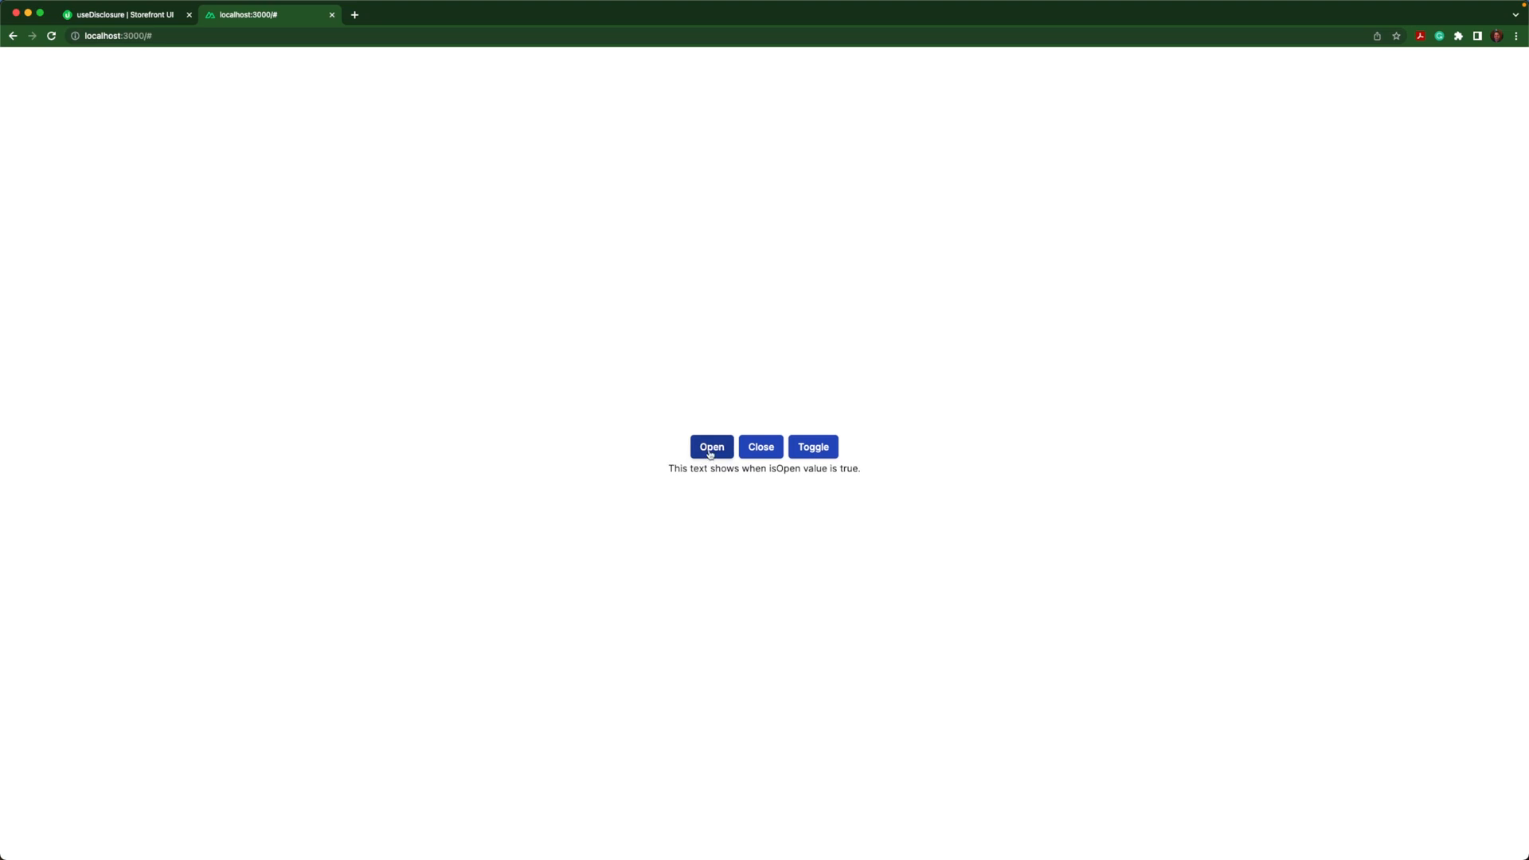
left_click(760, 447)
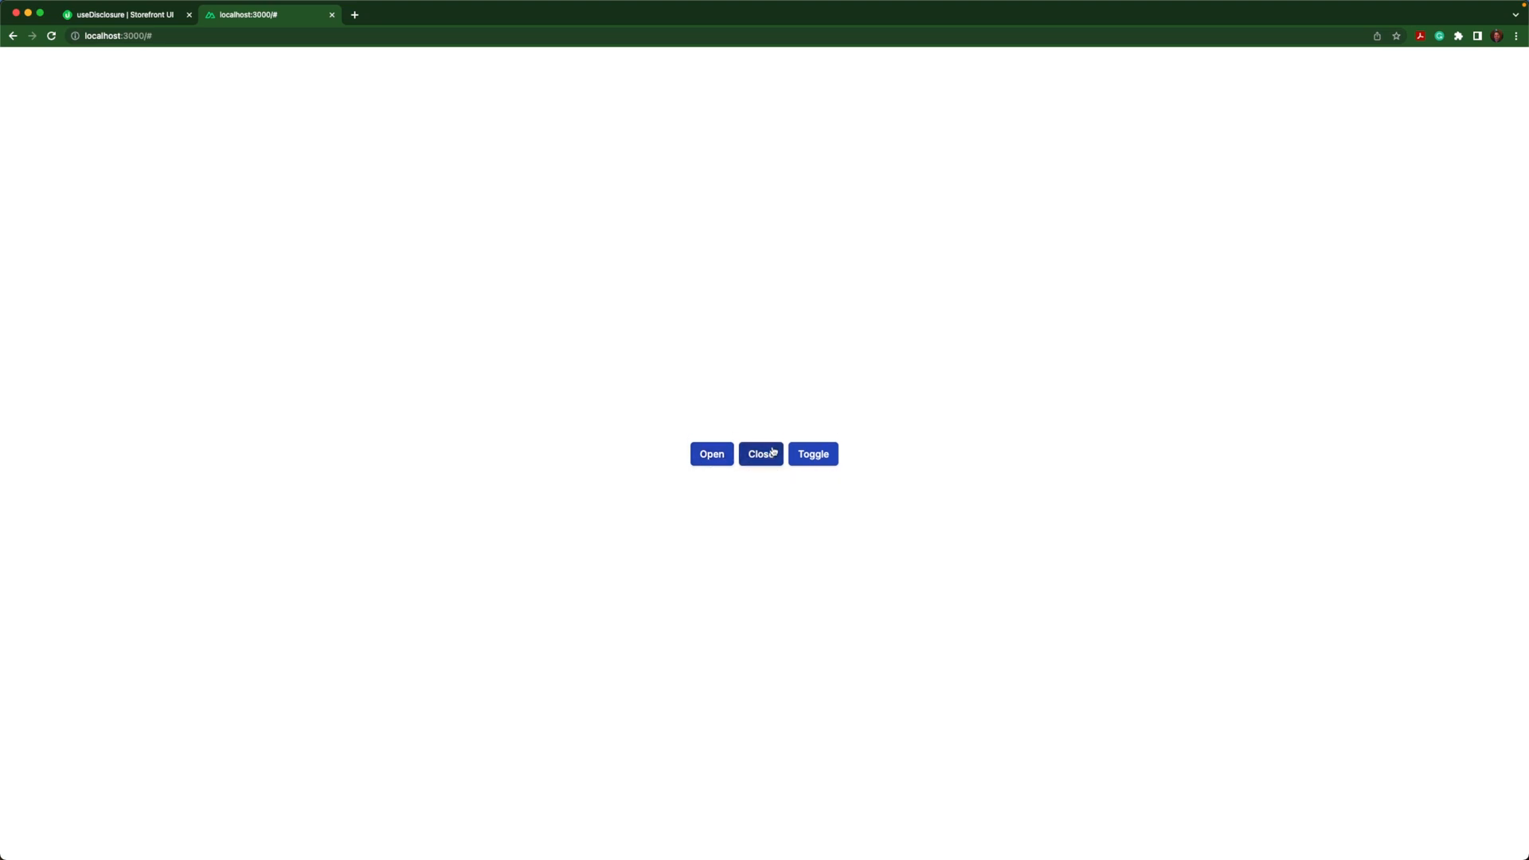
left_click(813, 454)
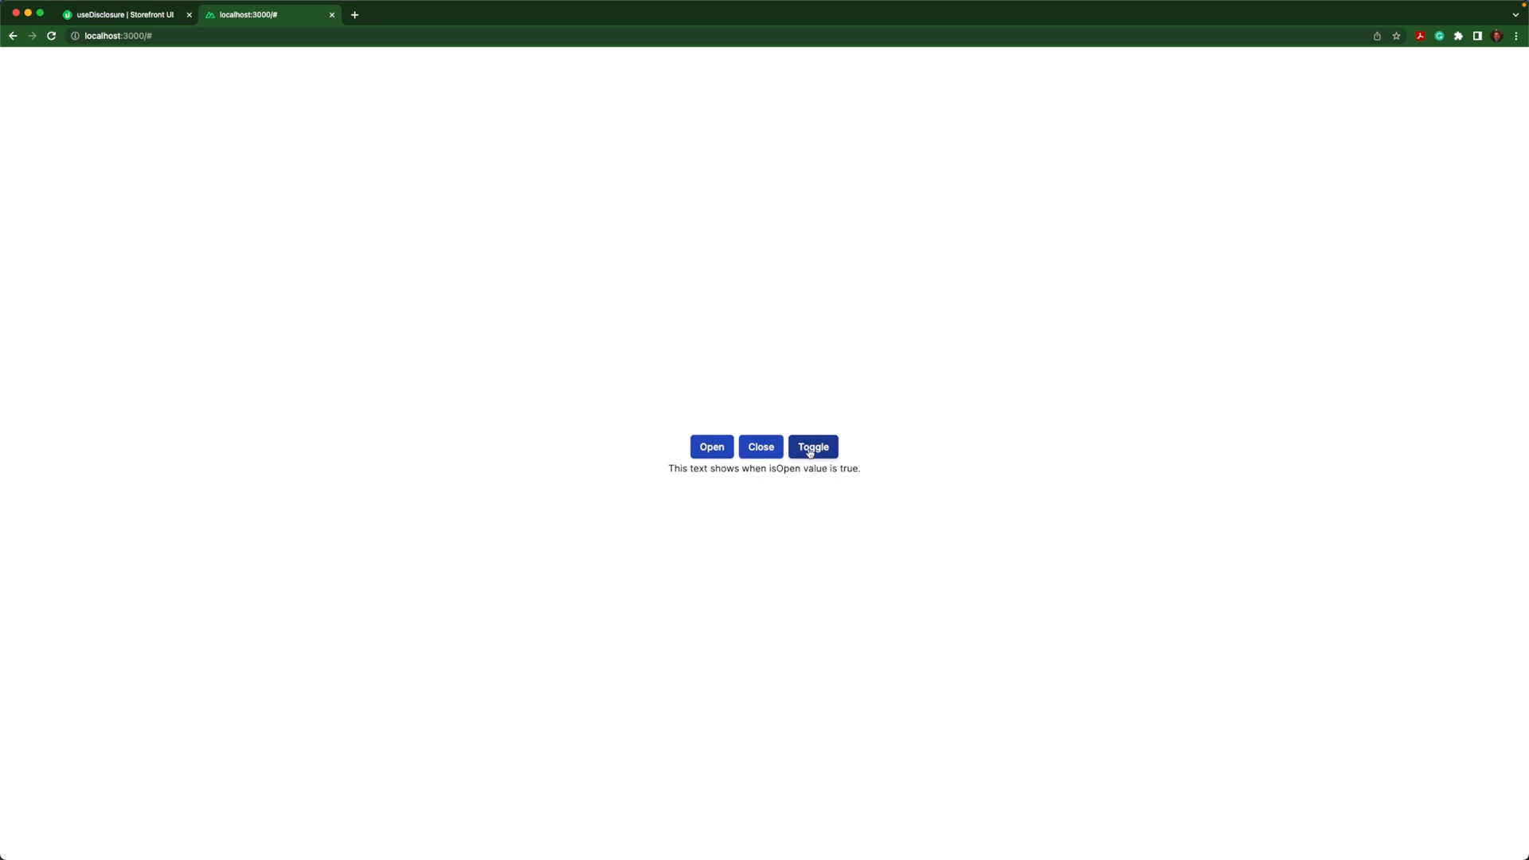